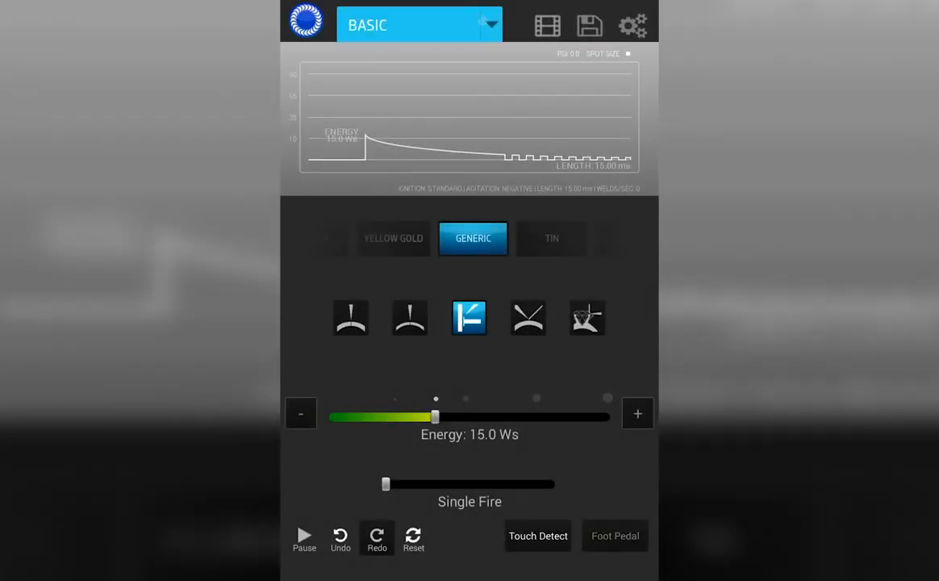
Browse the weld mode list, stay in BASIC, and swipe through the weld display area
left_click(420, 24)
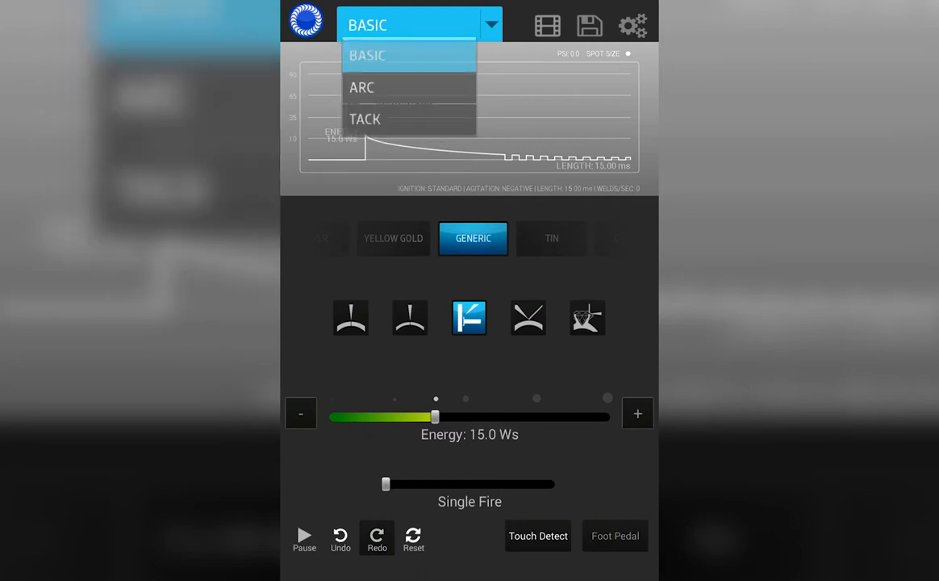
left_click(368, 55)
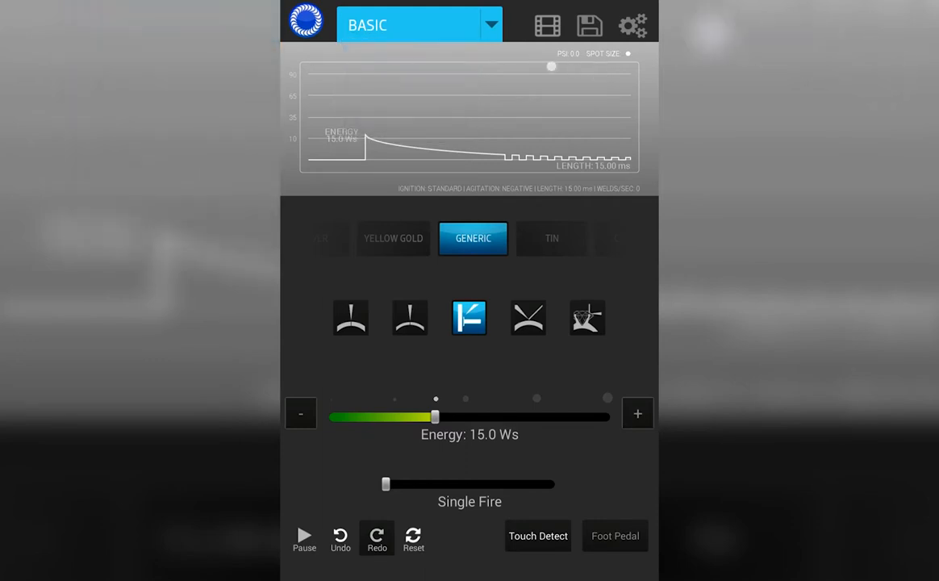
left_click_drag(552, 66, 355, 74)
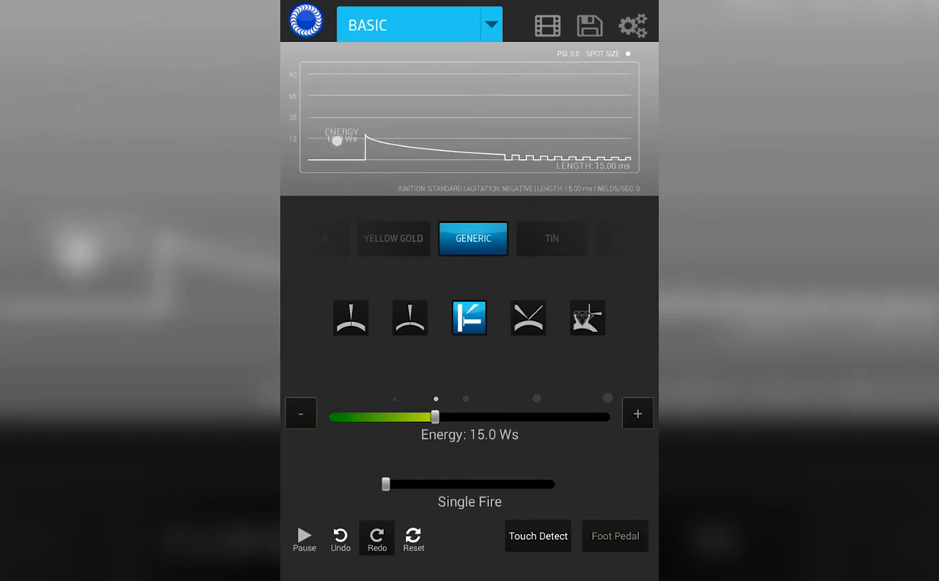
left_click_drag(336, 140, 545, 142)
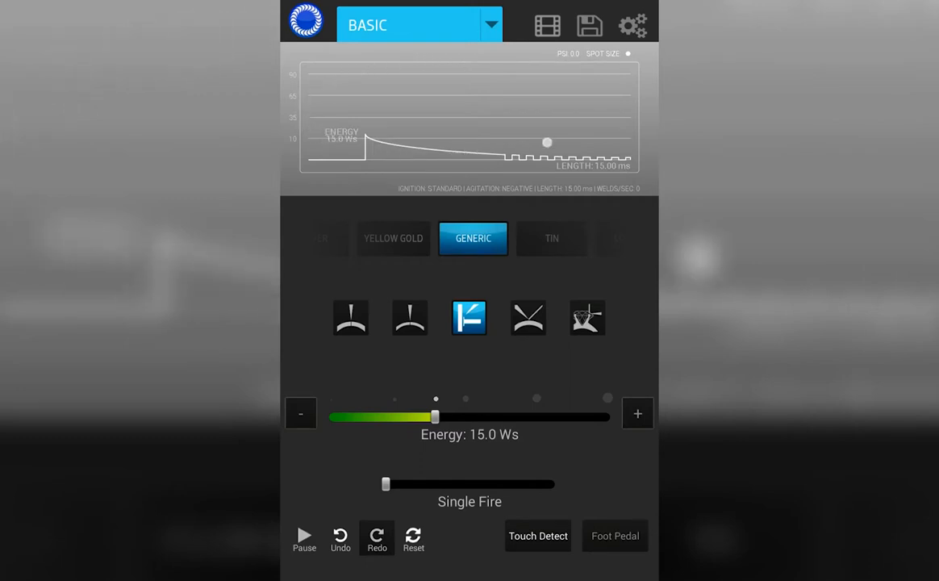
left_click_drag(547, 142, 563, 103)
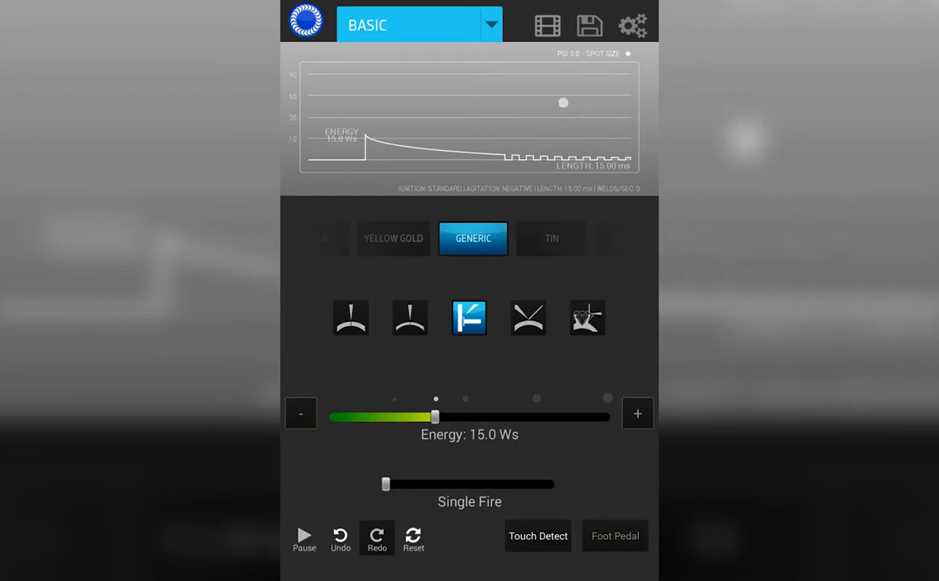
left_click_drag(563, 103, 415, 72)
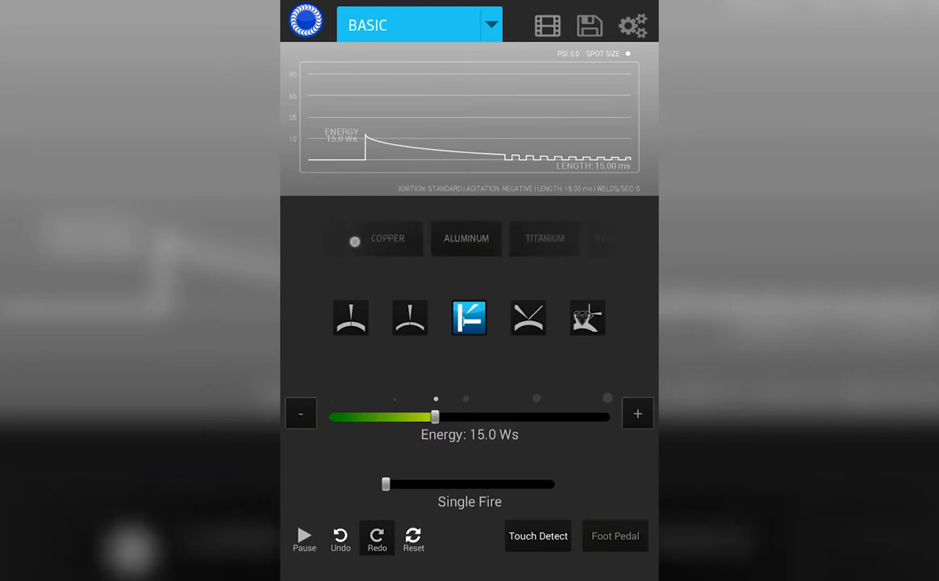
Compare several joint type presets, then select Stainless Steel as the material at 16.0 Ws
left_click(475, 239)
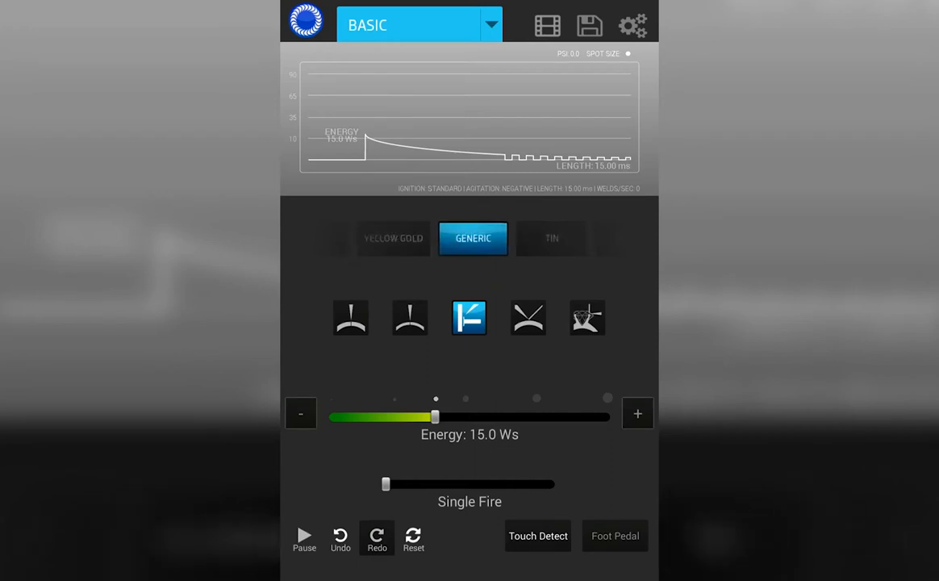
left_click(352, 317)
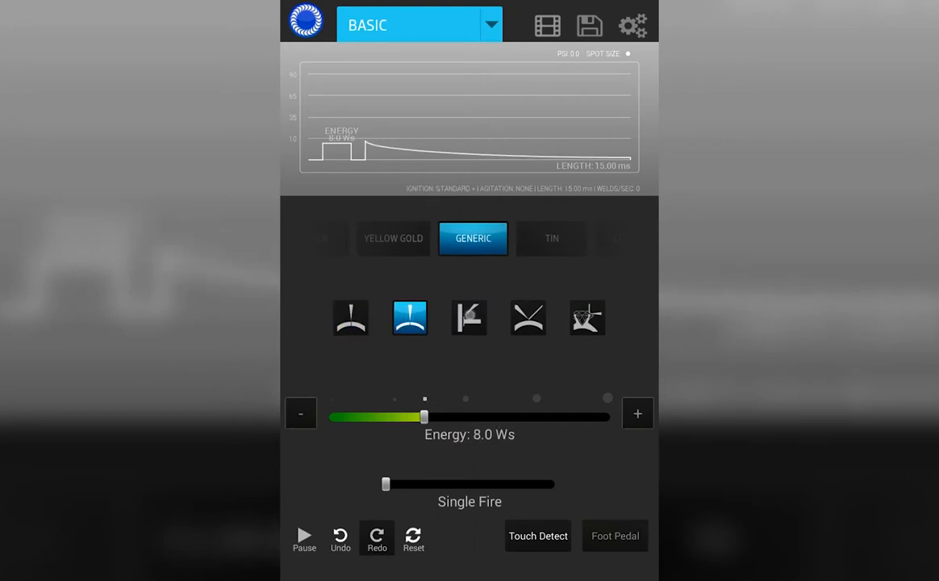
left_click(468, 316)
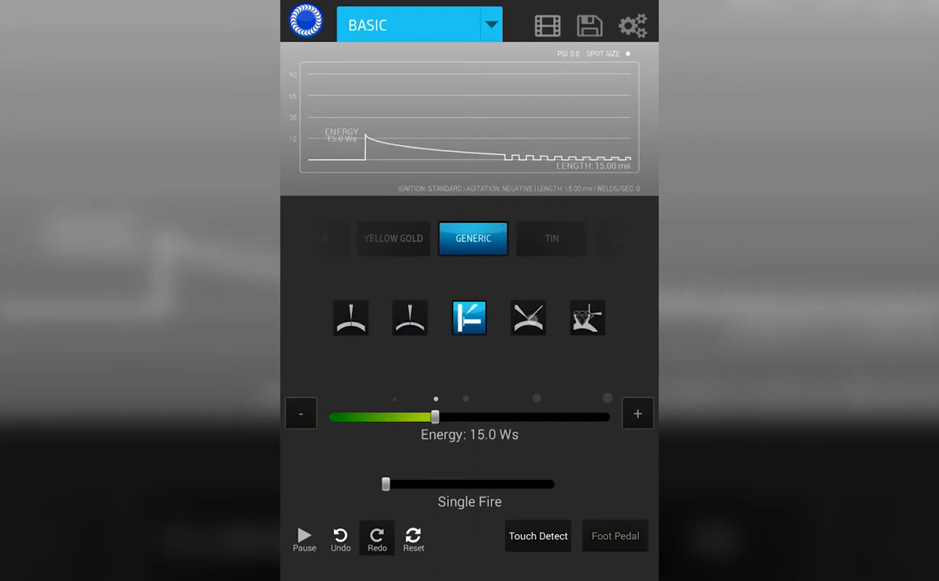
left_click(530, 317)
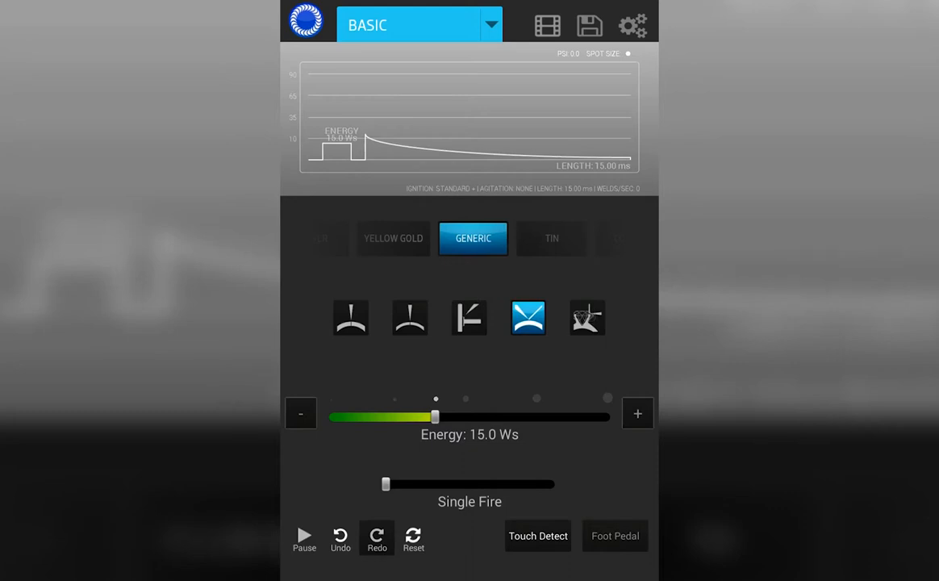
left_click(552, 239)
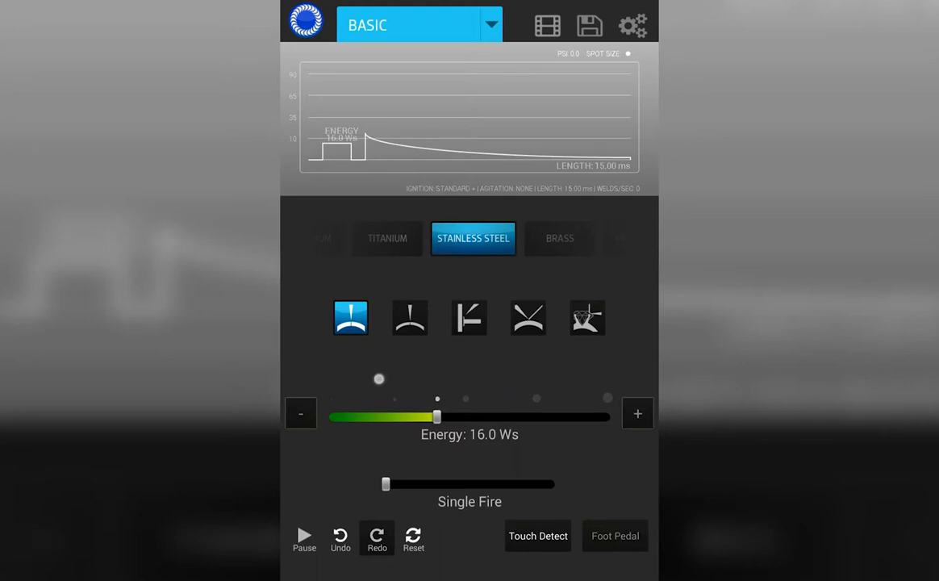
Sweep the Energy slider through 87.6 and 5.2 Ws, nudge it, then settle at 59.2 Ws
left_click_drag(435, 417, 449, 416)
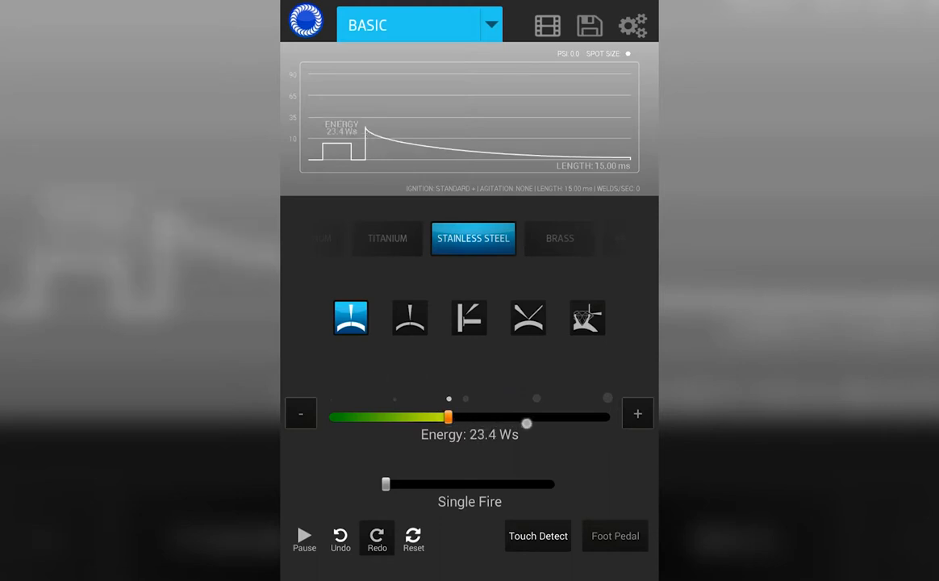
left_click_drag(449, 417, 537, 416)
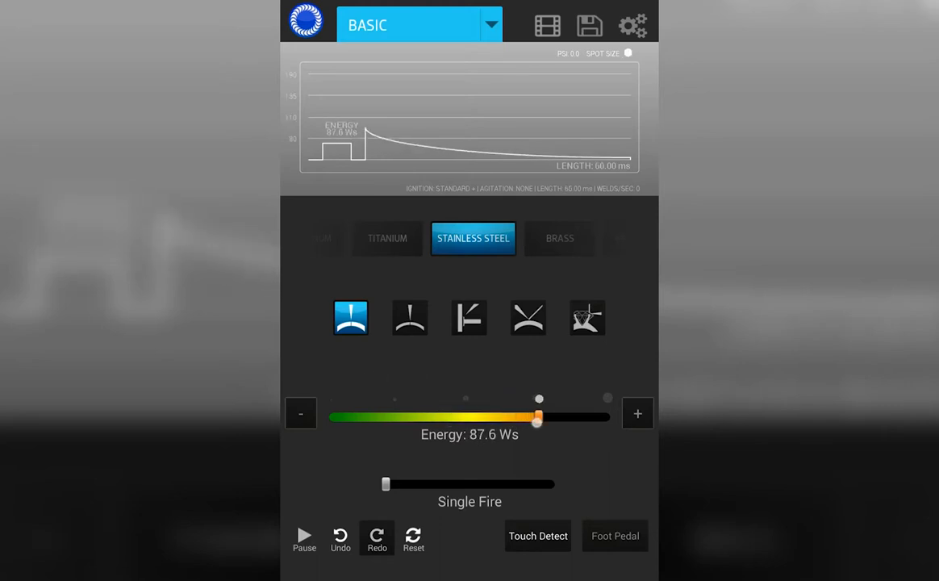
left_click_drag(536, 416, 394, 417)
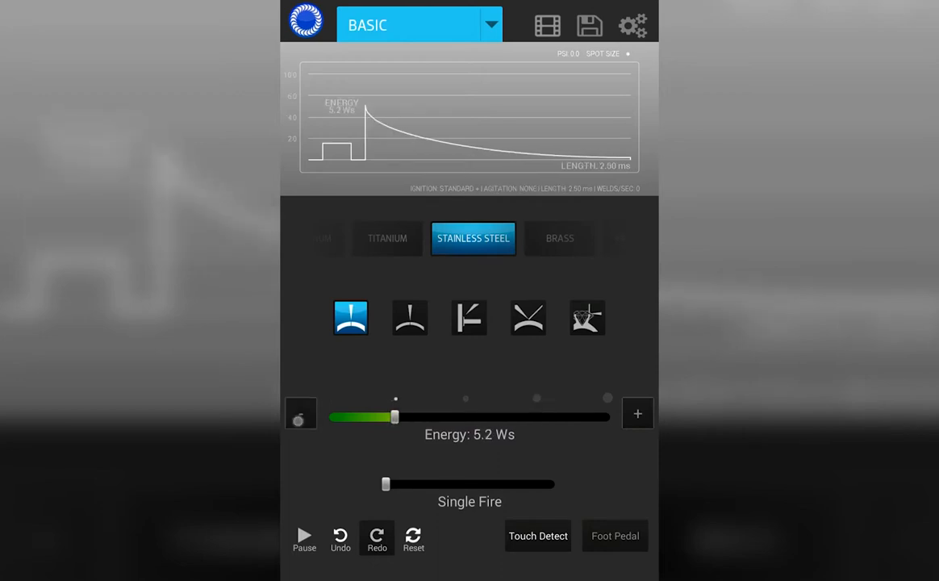
left_click_drag(396, 417, 387, 416)
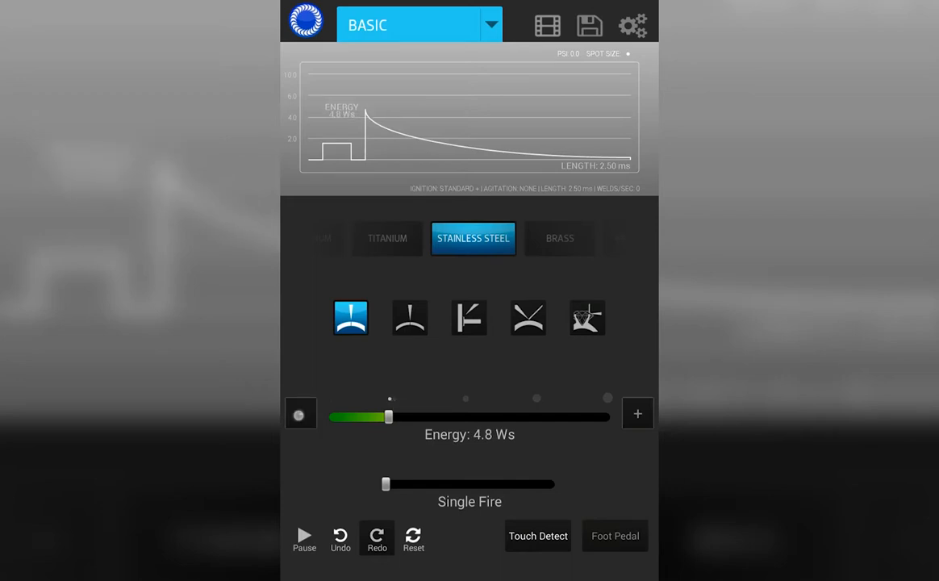
left_click(637, 413)
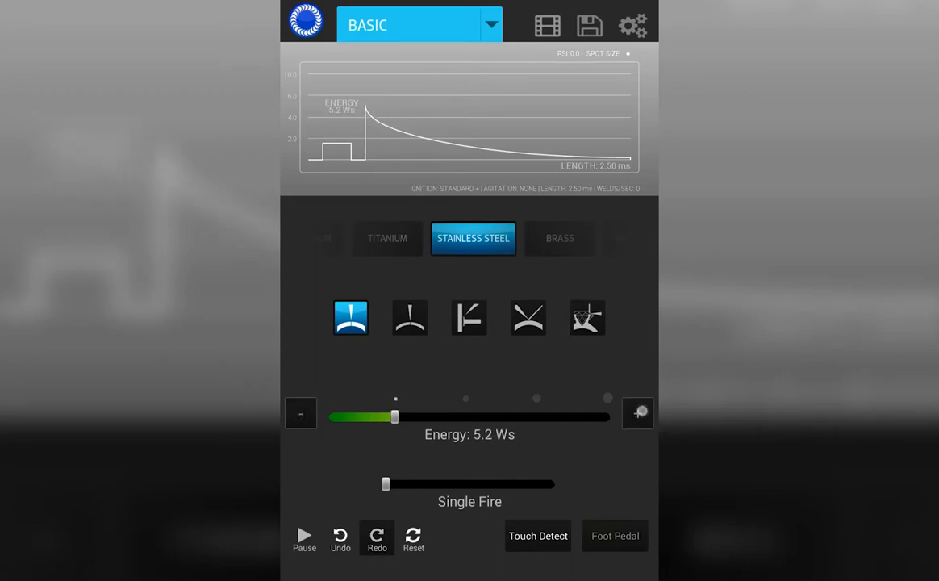
left_click_drag(394, 416, 397, 417)
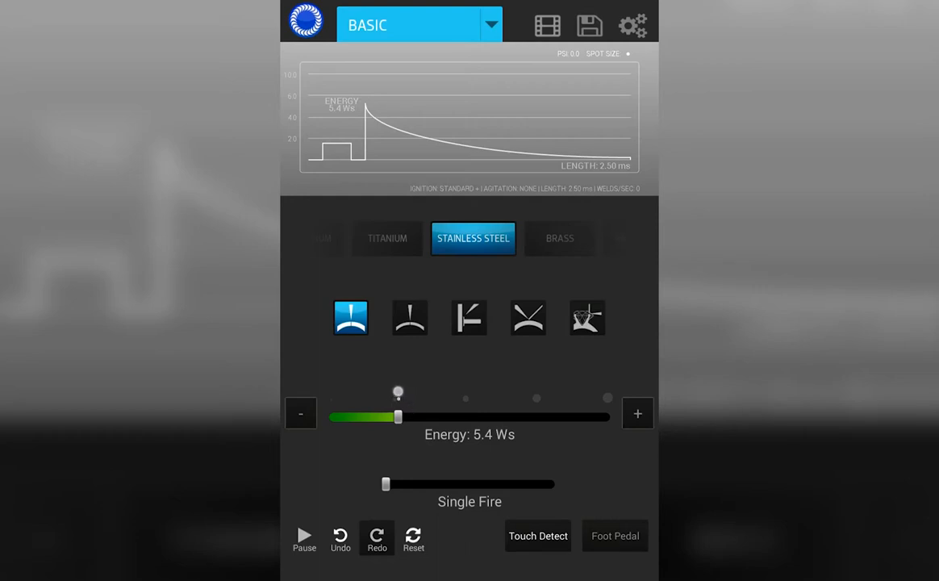
left_click_drag(397, 416, 504, 417)
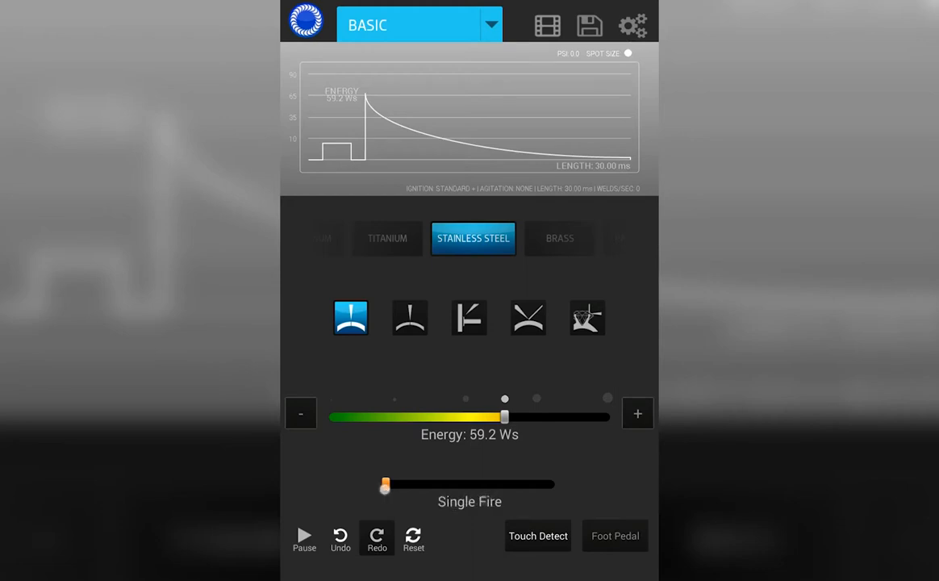
left_click_drag(384, 484, 426, 485)
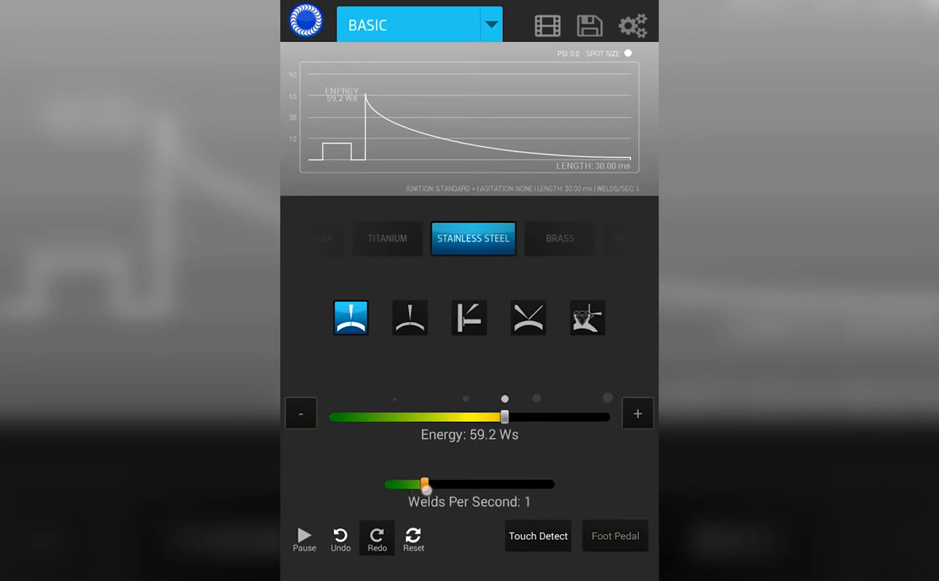
left_click_drag(426, 484, 452, 484)
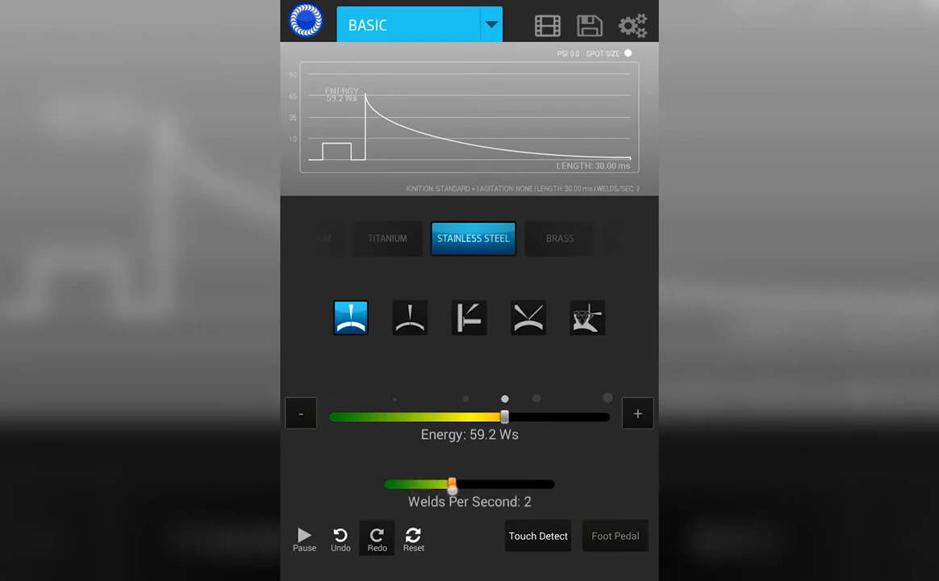
left_click_drag(452, 485, 475, 484)
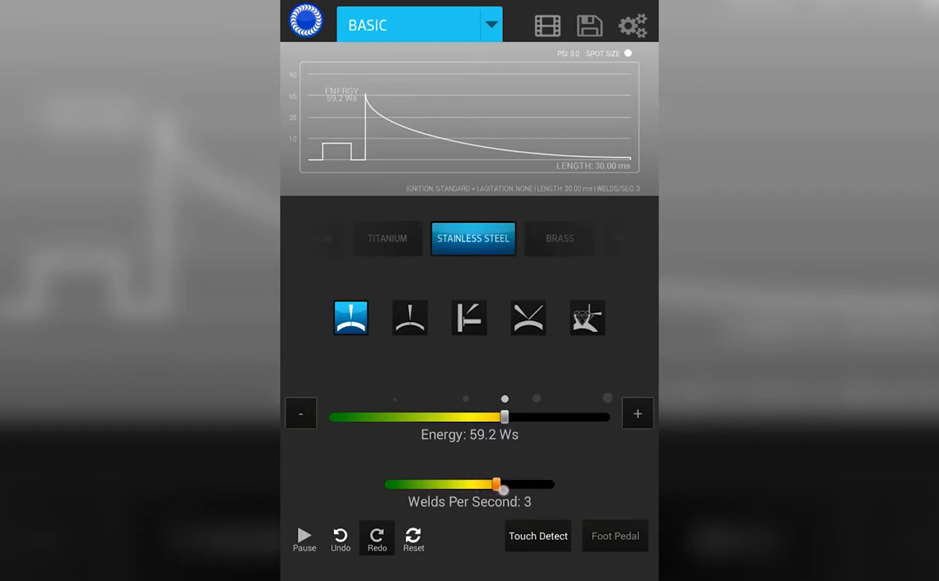
left_click_drag(497, 484, 545, 485)
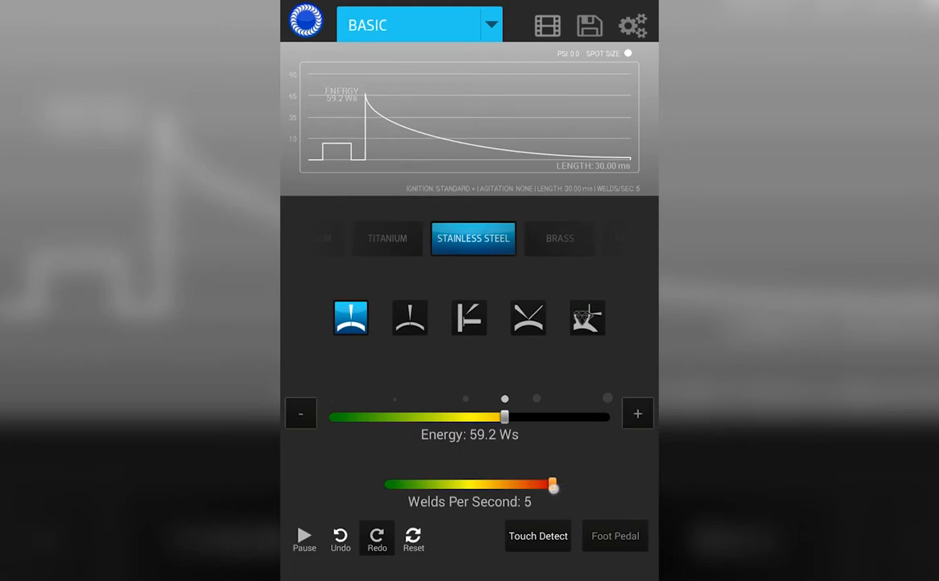
left_click_drag(552, 484, 471, 484)
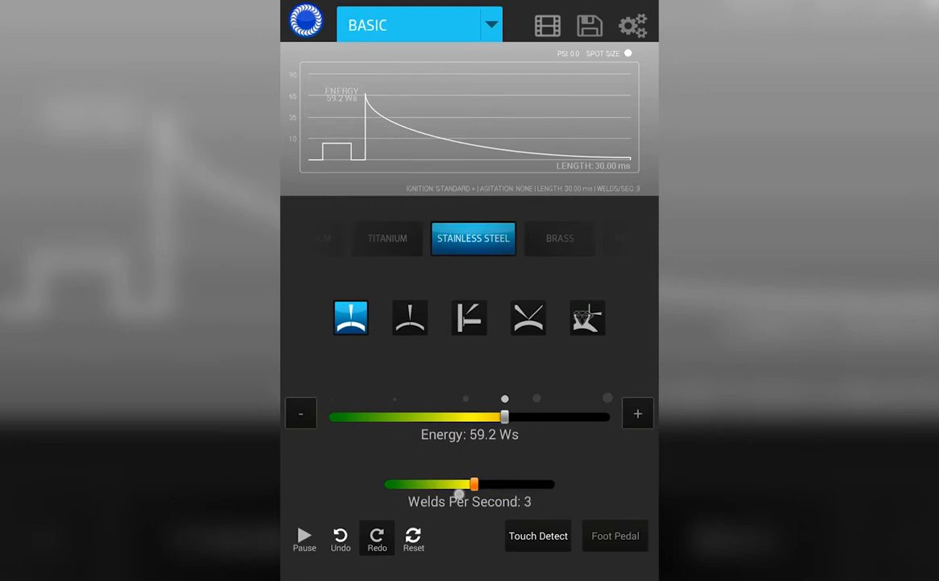
left_click_drag(474, 484, 391, 484)
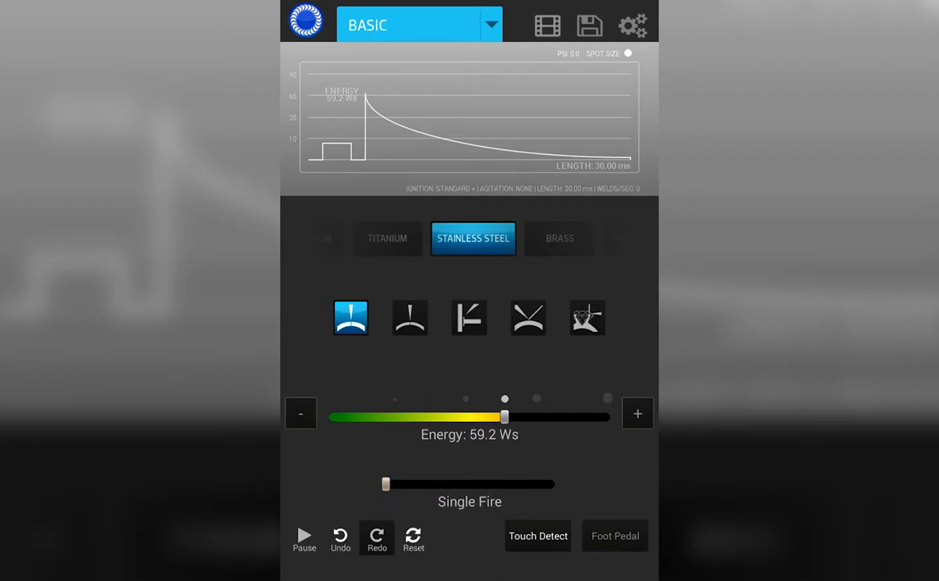
Pause the welder and sweep the Stainless Steel energy between 4.6, 59.2, 16.0 and 150 Ws
left_click(303, 541)
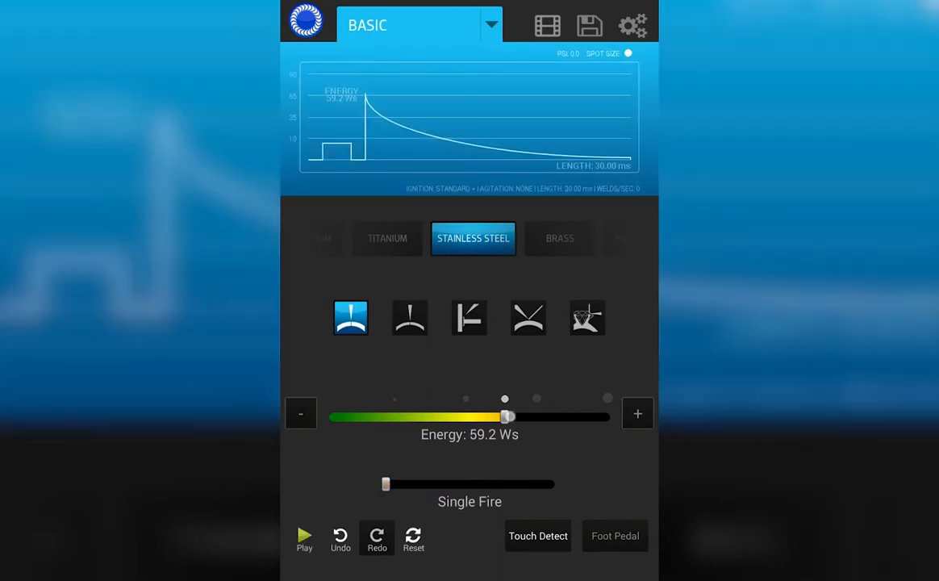
left_click_drag(503, 417, 384, 416)
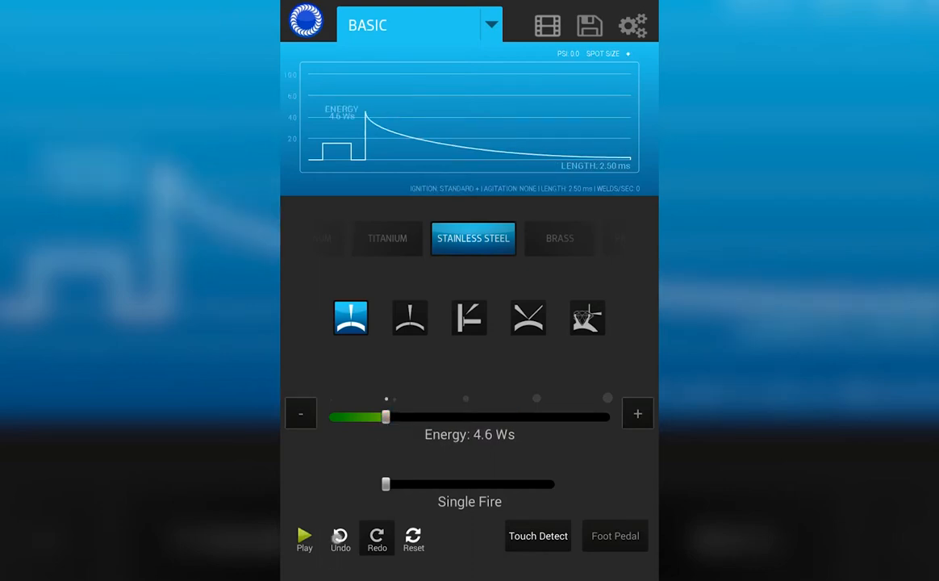
left_click_drag(386, 416, 504, 416)
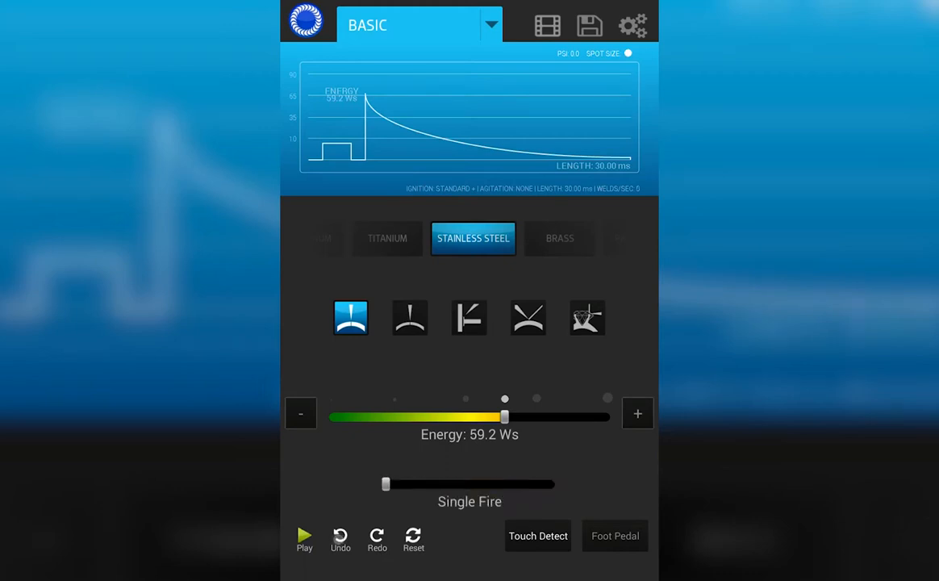
left_click_drag(503, 416, 398, 417)
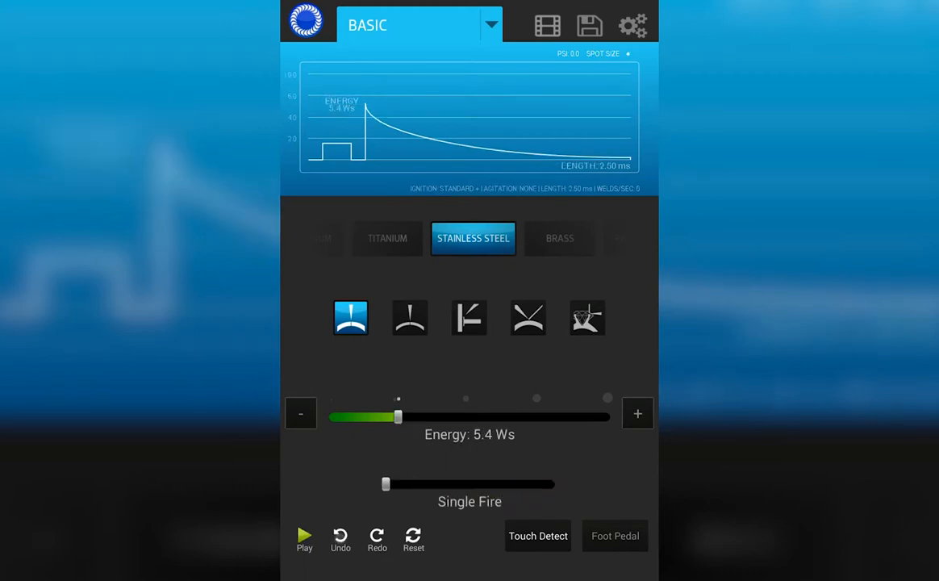
left_click_drag(397, 417, 436, 416)
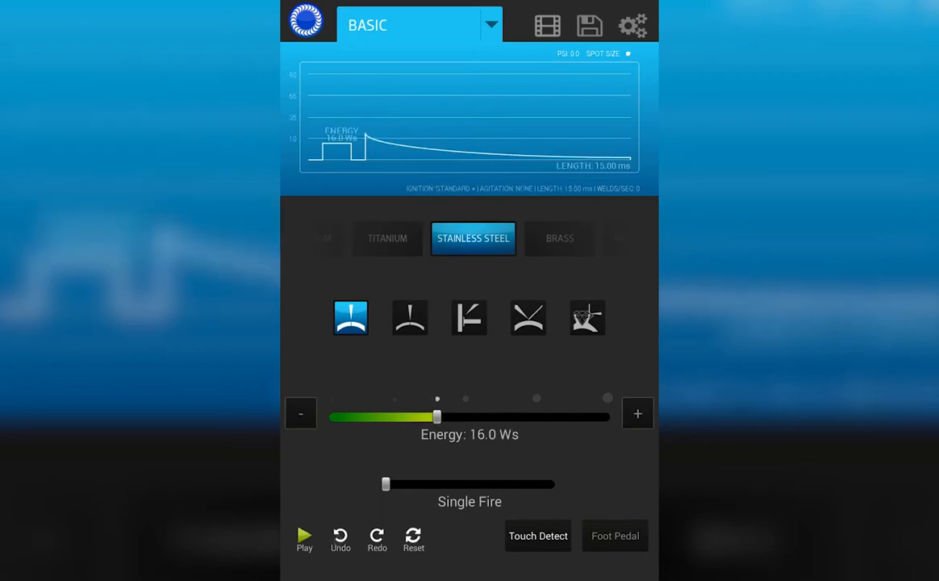
left_click_drag(437, 417, 607, 416)
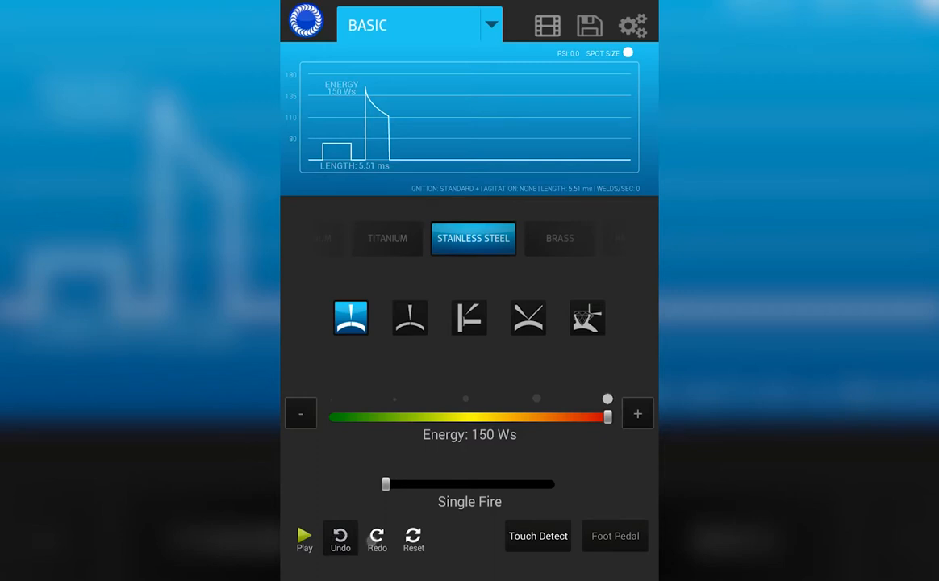
left_click_drag(607, 417, 385, 416)
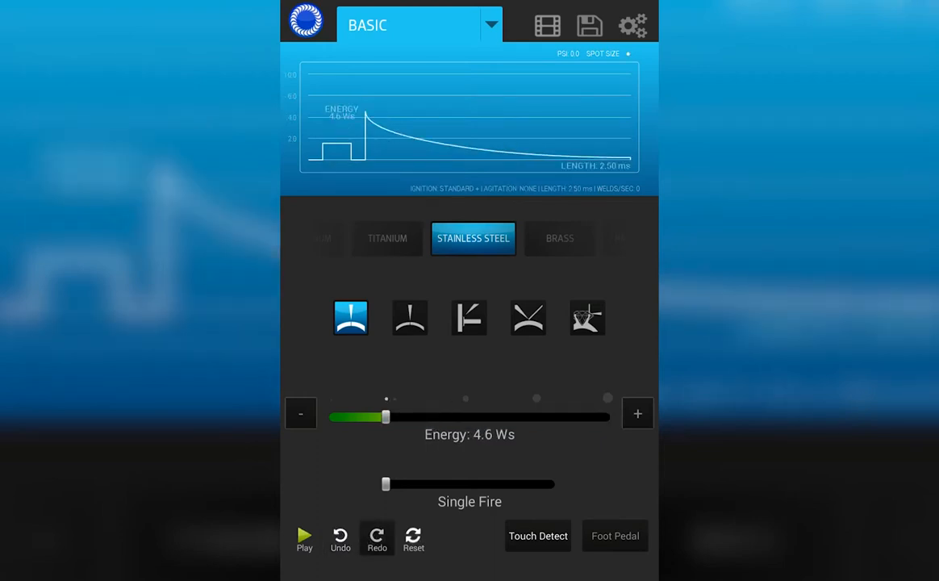
Reset the arc mode to factory defaults, returning to Generic at 15.0 Ws with another joint type
left_click(414, 540)
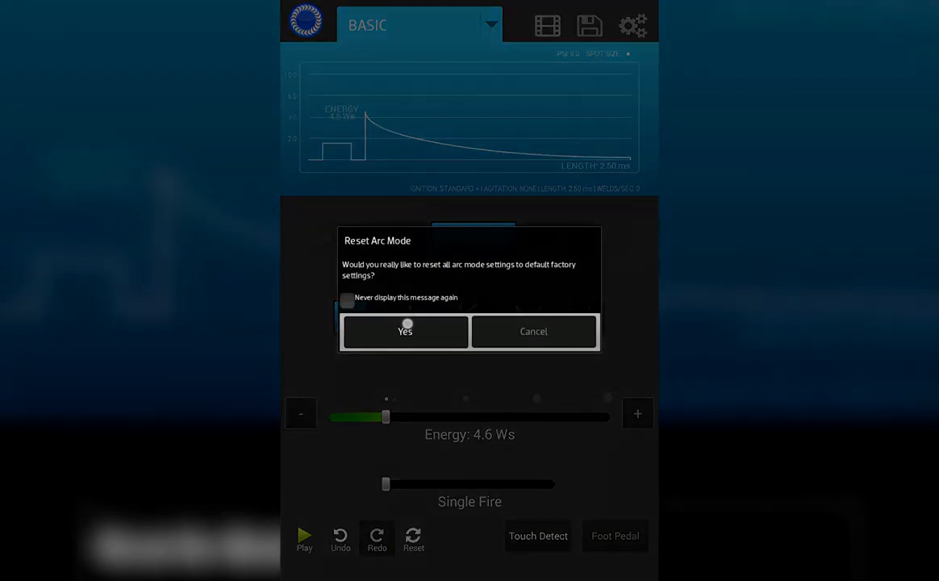
left_click(405, 331)
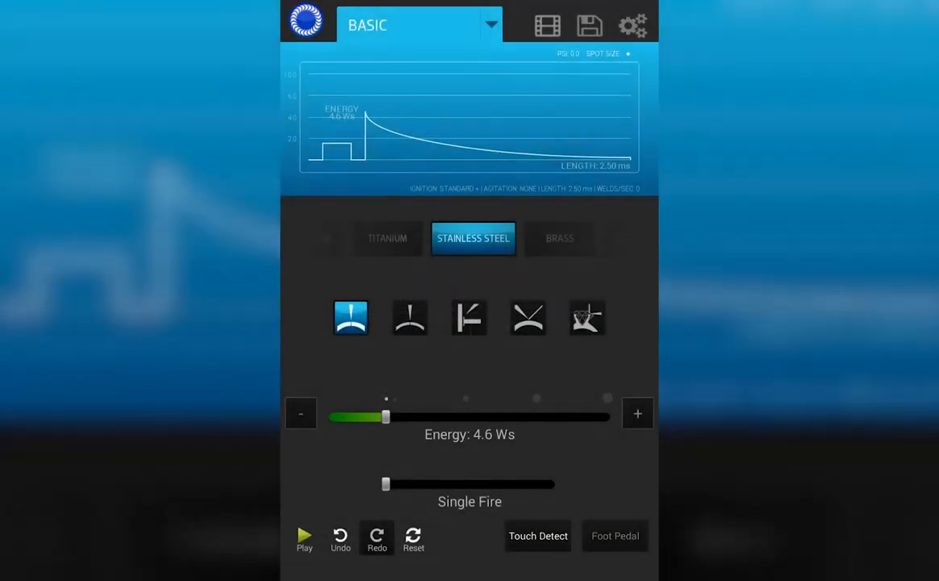
left_click(470, 316)
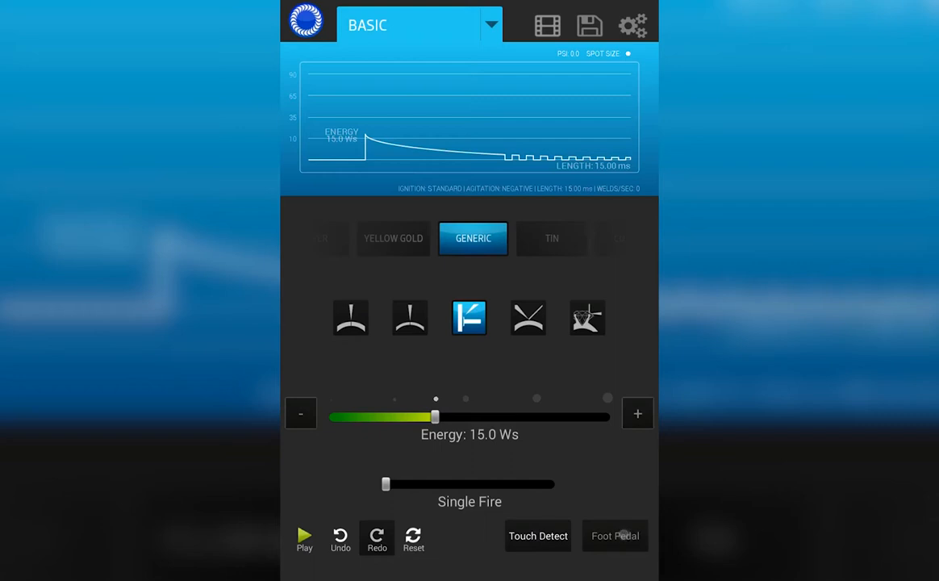
Switch triggering to Foot Pedal, then request a reset and close the Reset Arc Mode prompt
left_click(615, 536)
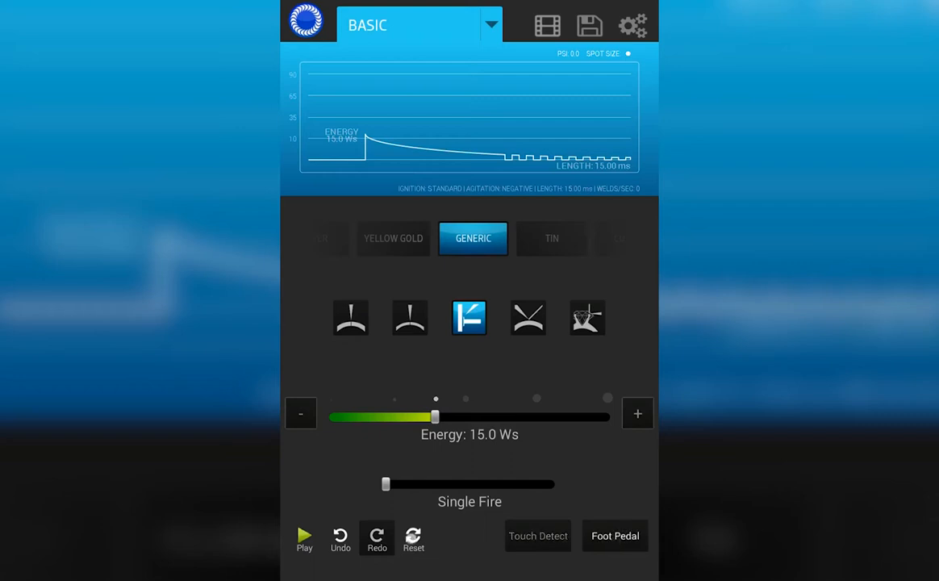
left_click(413, 539)
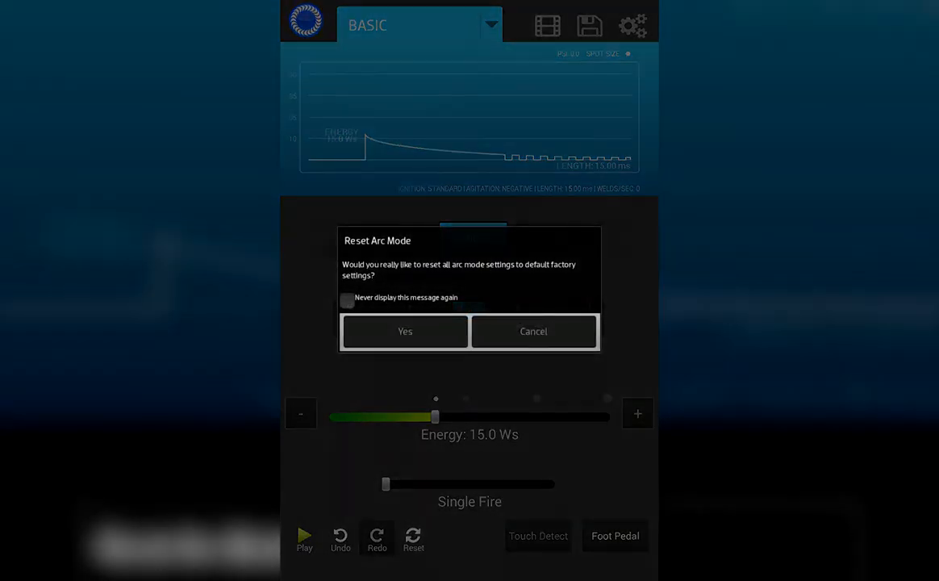
left_click(405, 331)
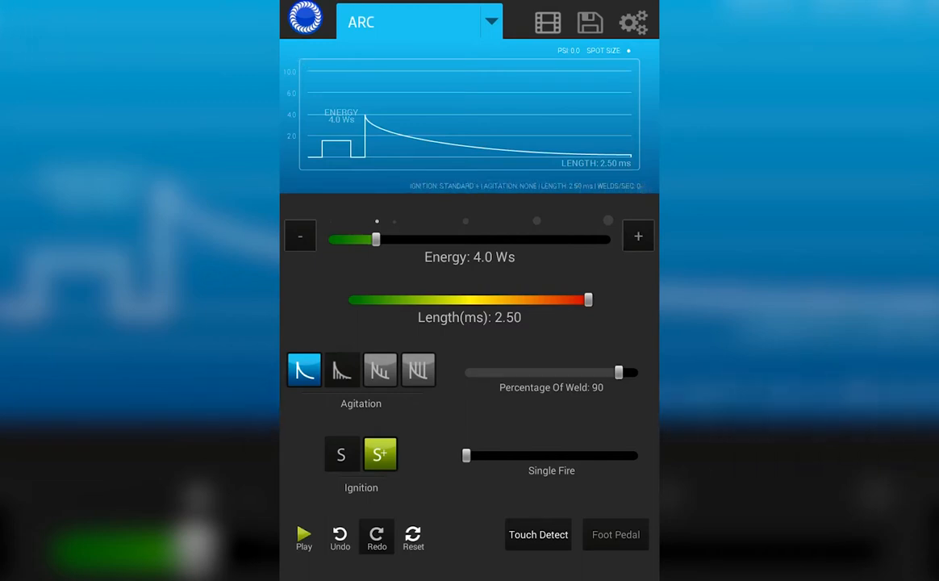
Raise the ARC energy past 122 Ws, then fine-tune it with the -/+ buttons to 112 Ws
left_click_drag(376, 239, 442, 239)
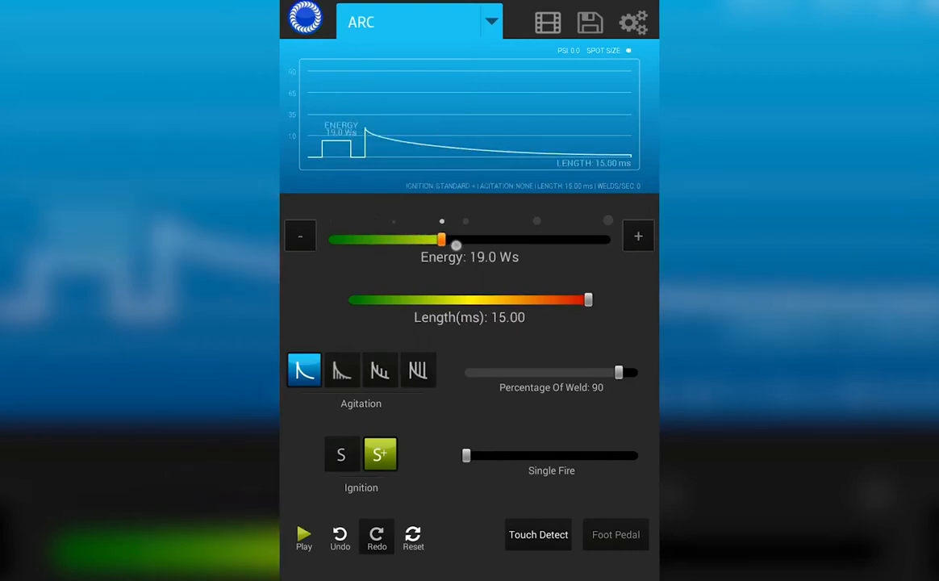
left_click_drag(442, 239, 504, 239)
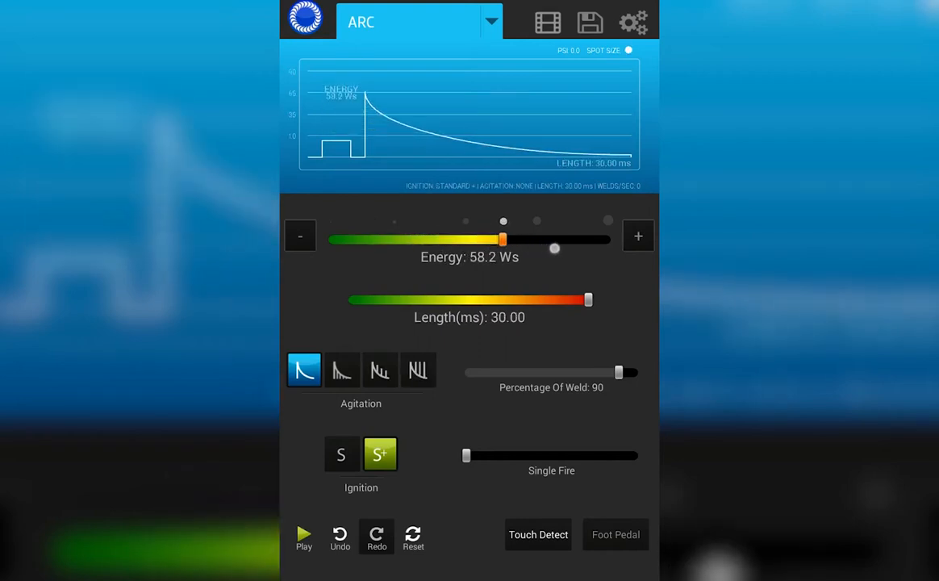
left_click_drag(504, 239, 575, 239)
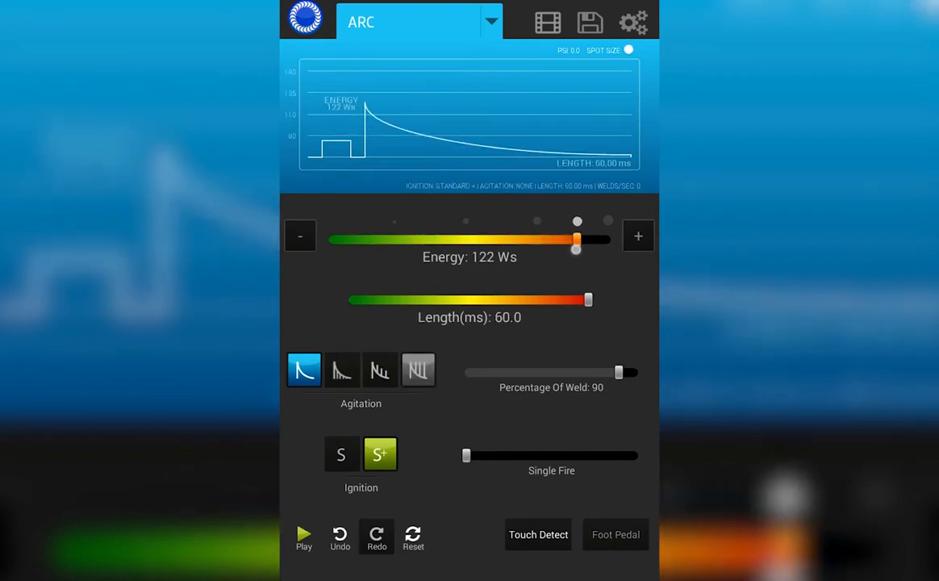
left_click(300, 236)
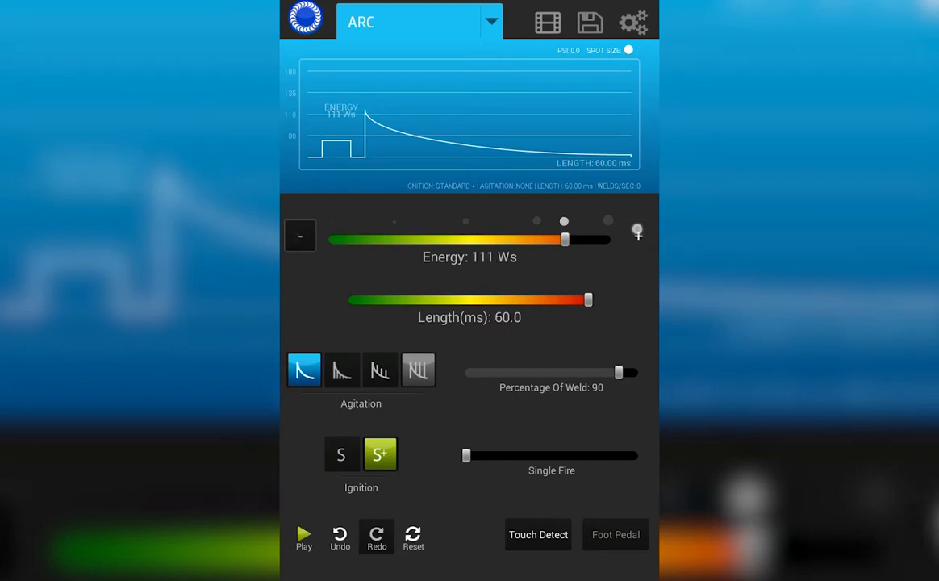
left_click(637, 236)
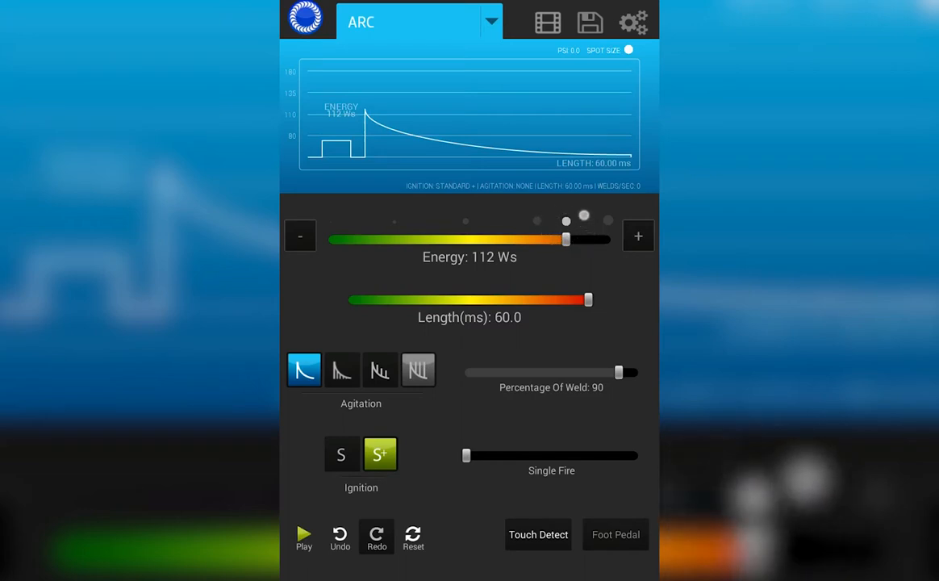
Lower energy to 56.2 Ws and sweep the weld length from 1.72 ms up to 30.00 ms
left_click_drag(565, 239, 404, 239)
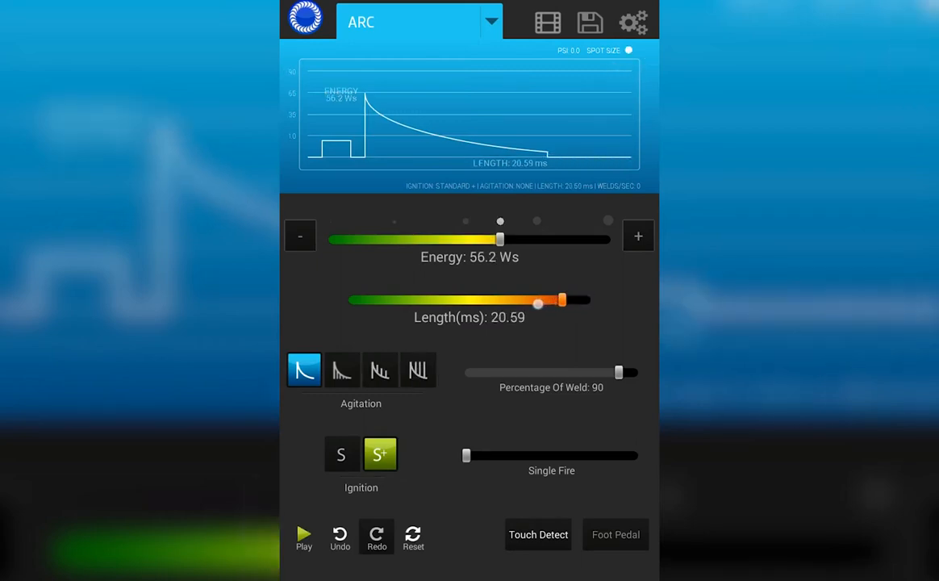
left_click_drag(536, 303, 471, 303)
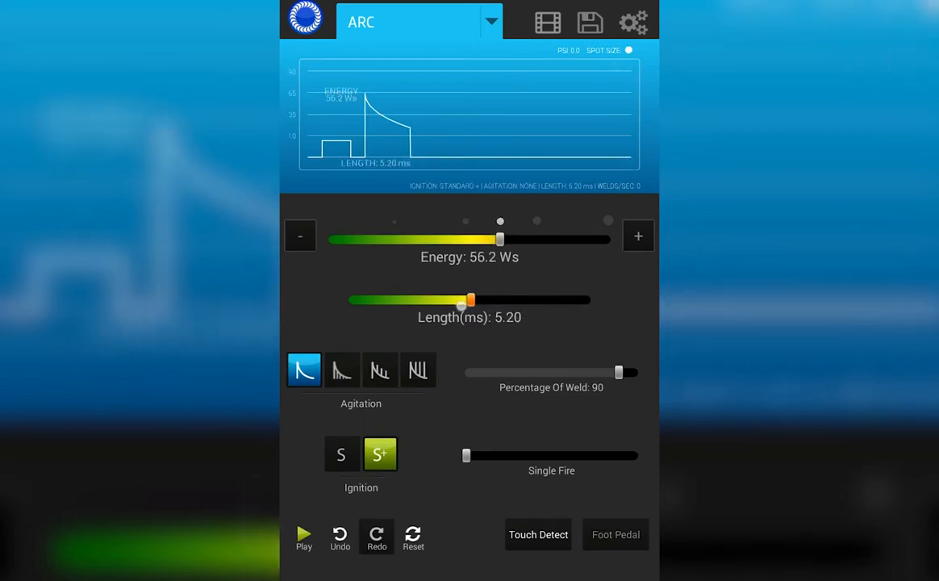
left_click_drag(472, 300, 404, 300)
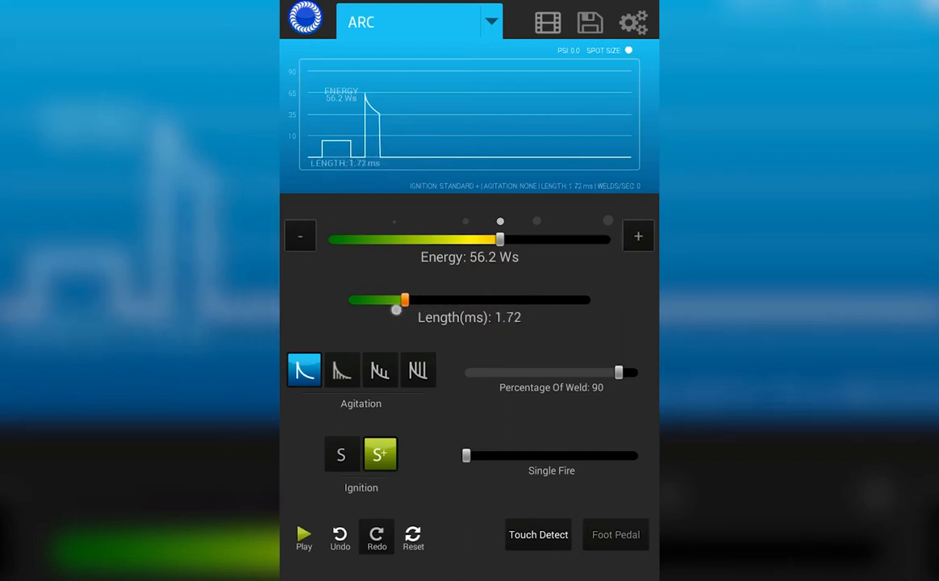
left_click_drag(404, 300, 413, 300)
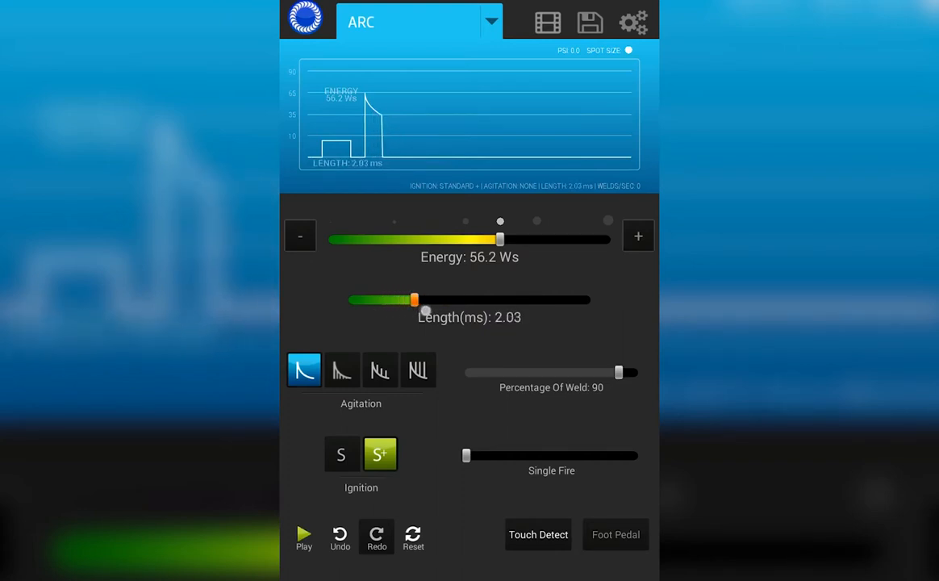
left_click_drag(413, 300, 509, 300)
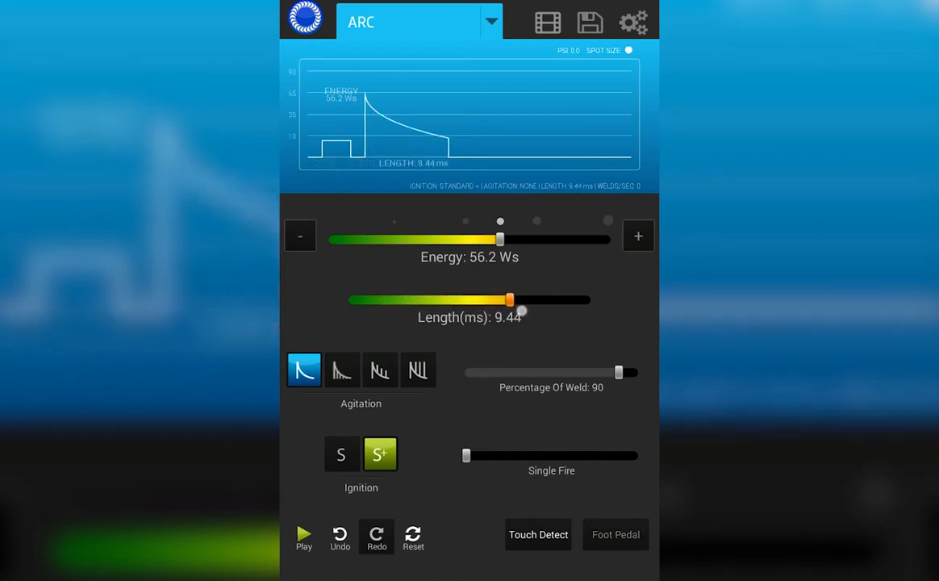
left_click_drag(520, 307, 607, 306)
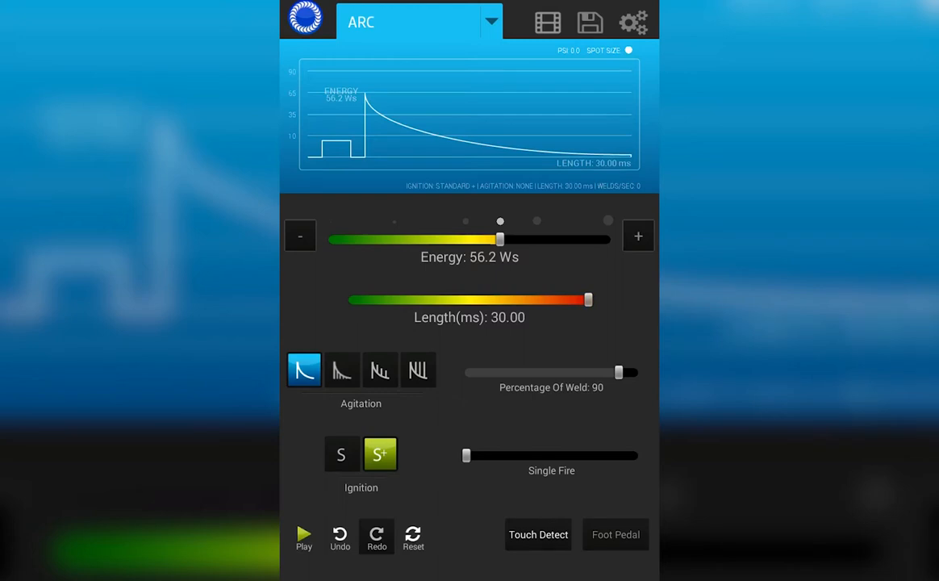
Raise the energy to about 100 Ws, then drop it down to 2.0 Ws
left_click_drag(500, 239, 546, 239)
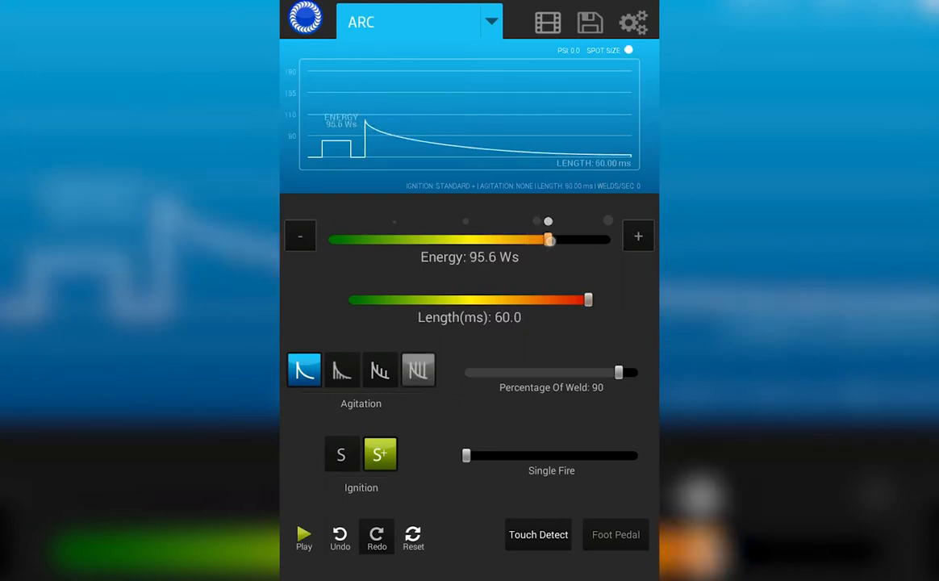
left_click_drag(548, 239, 556, 239)
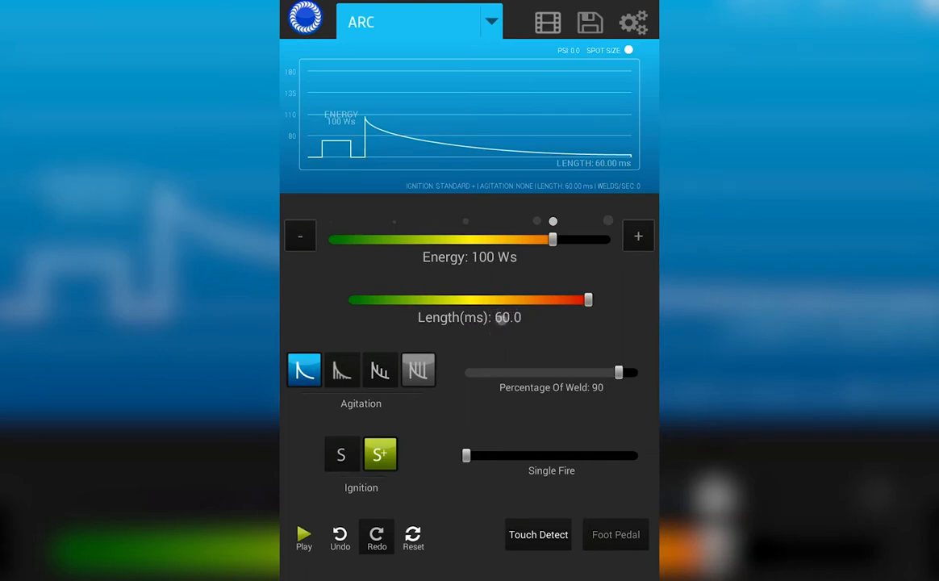
left_click_drag(553, 239, 533, 240)
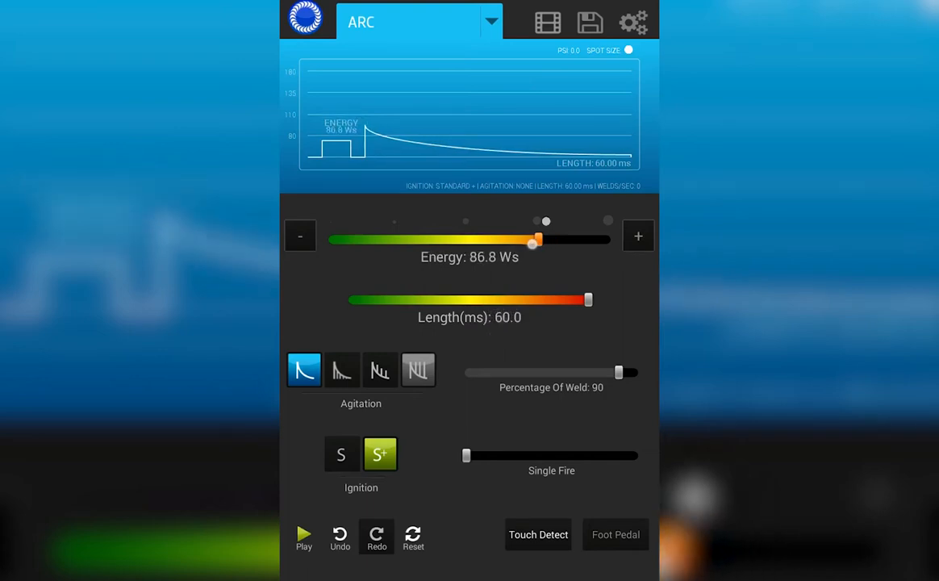
left_click_drag(533, 243, 352, 239)
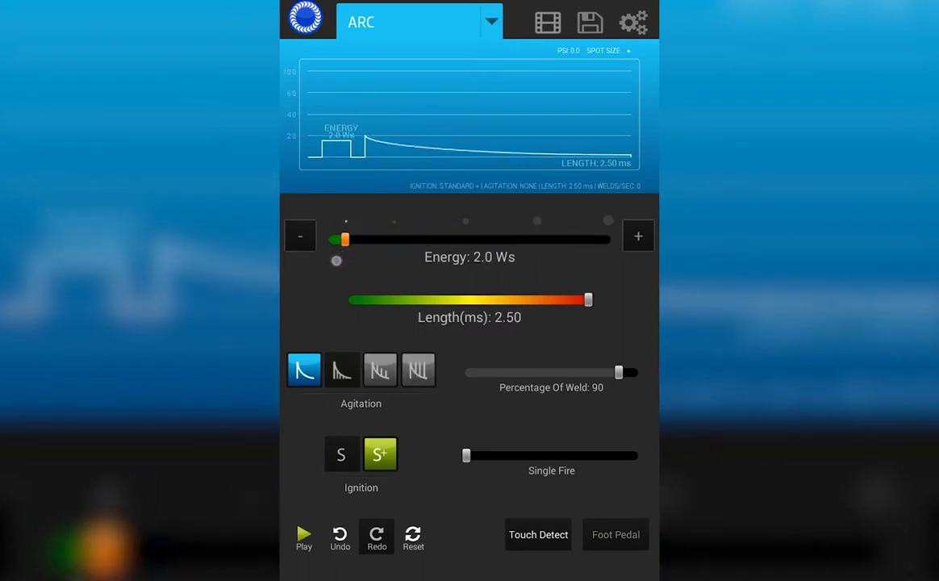
Adjust energy to 10.2 Ws, choose the sustained agitation pattern at 90 percent, and trace the waveform
left_click(300, 236)
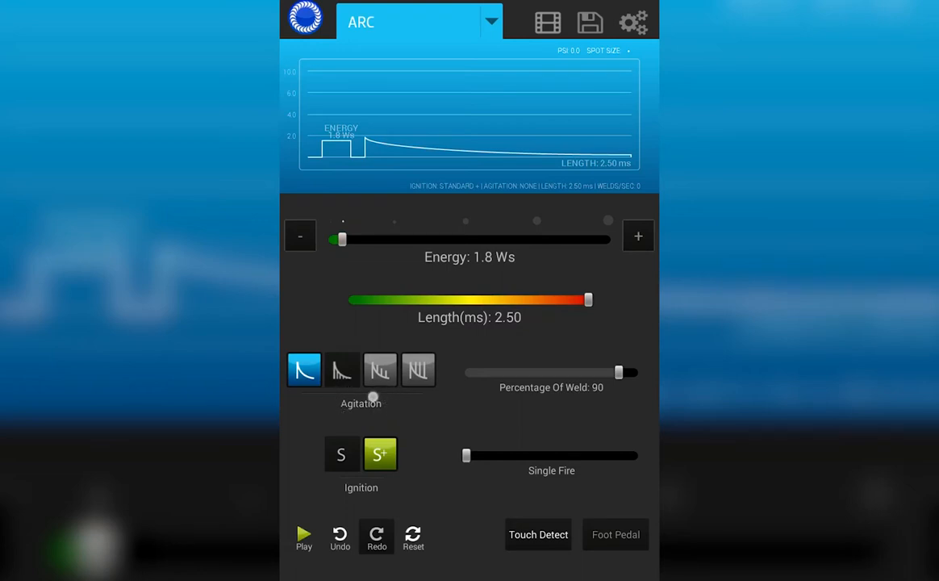
left_click_drag(341, 239, 384, 239)
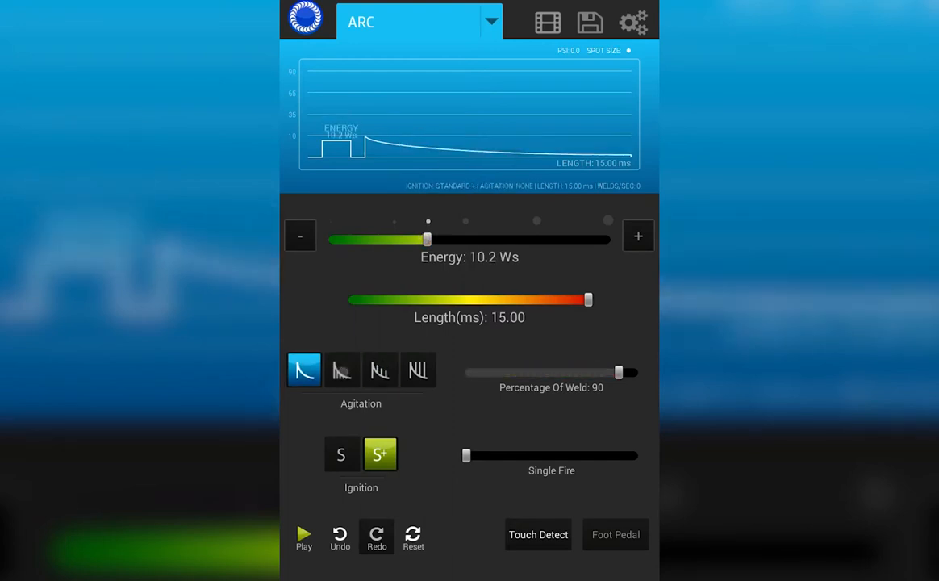
left_click(342, 370)
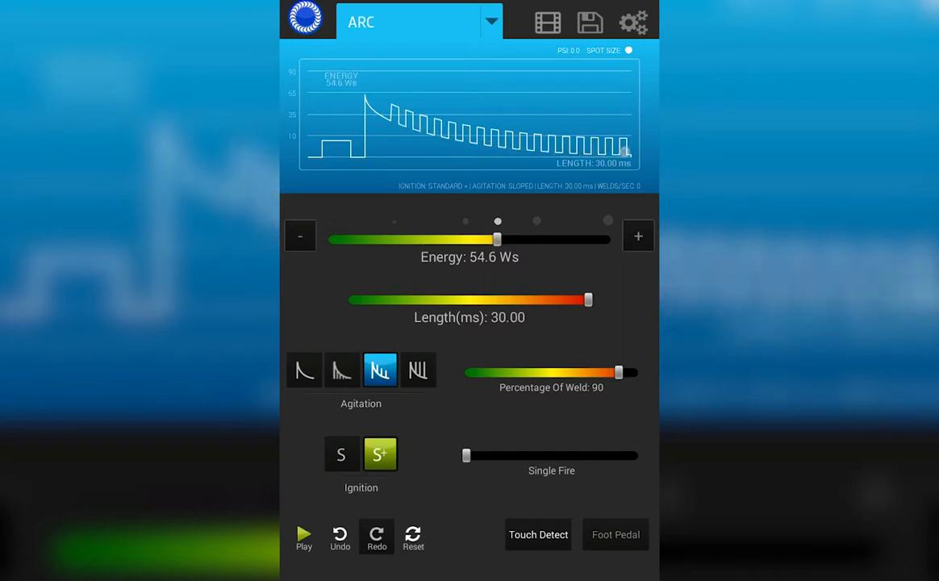
left_click(418, 370)
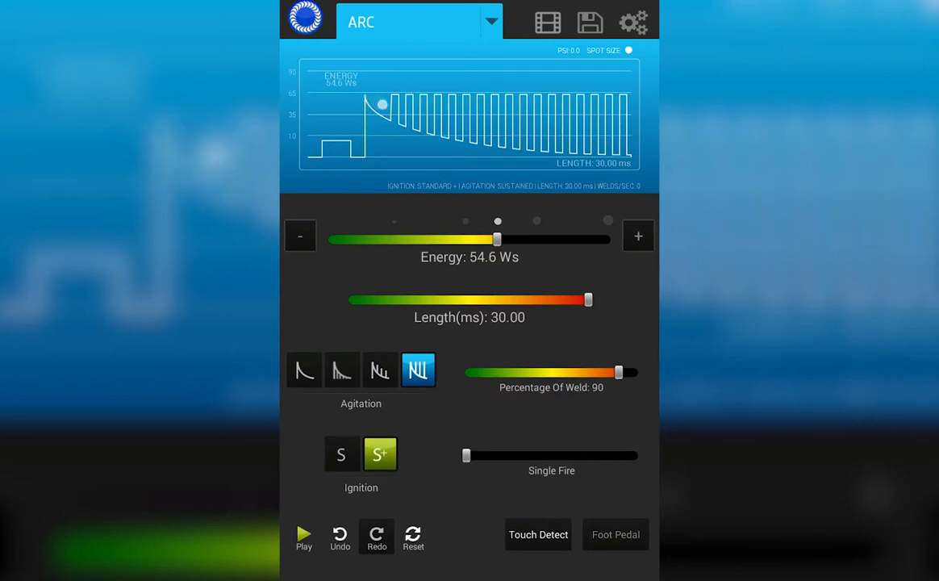
left_click_drag(383, 105, 465, 101)
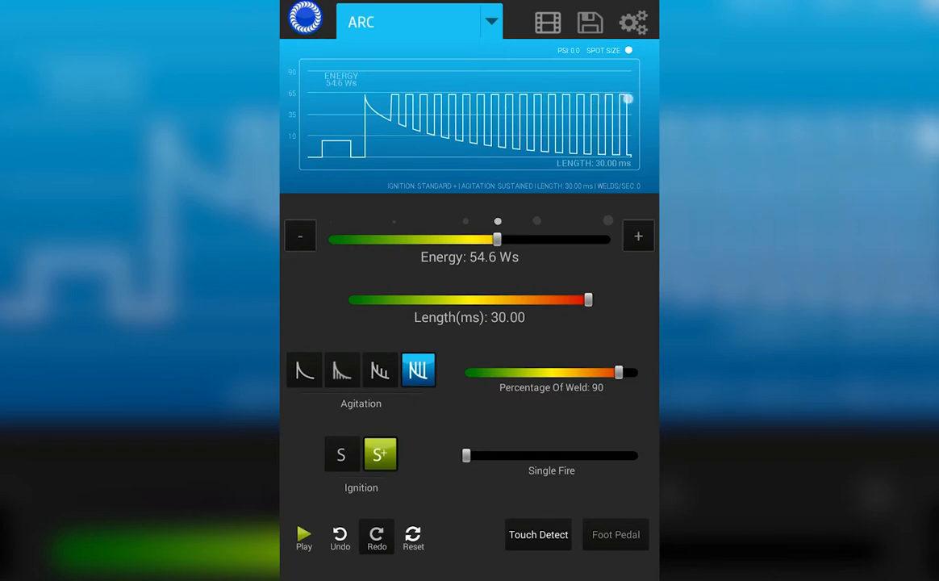
Sweep Percentage Of Weld down to 10 and back up through 41 and 50 to 100
left_click_drag(620, 371, 542, 372)
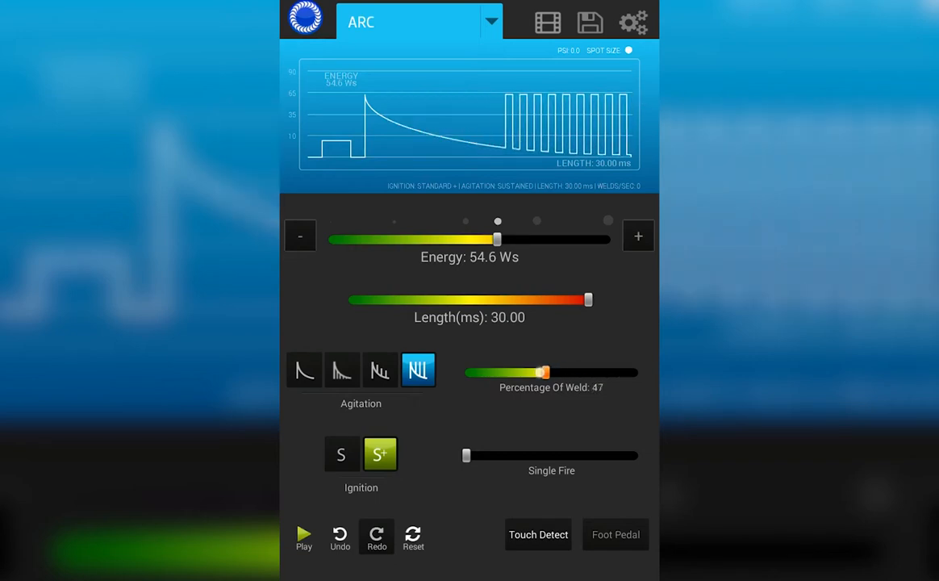
left_click_drag(543, 371, 499, 371)
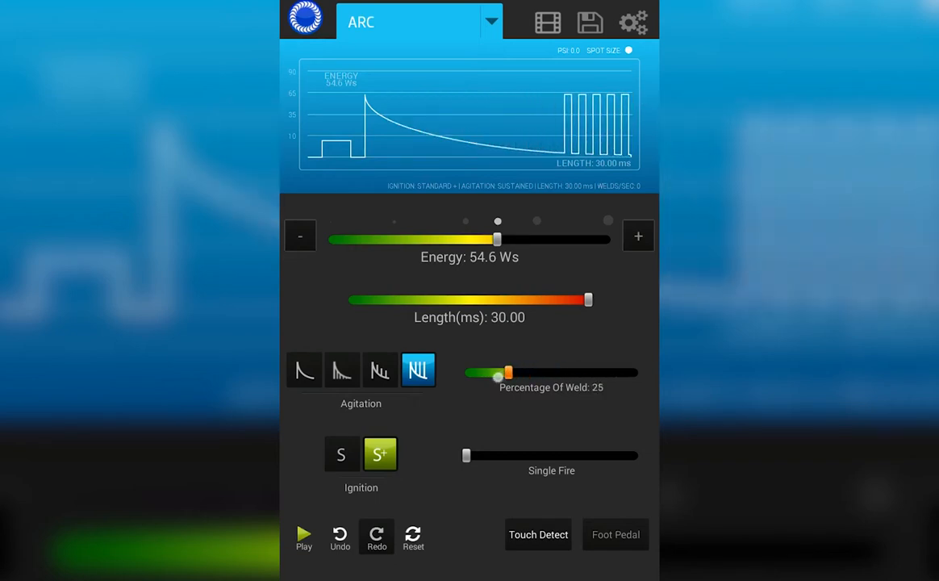
left_click_drag(497, 371, 482, 372)
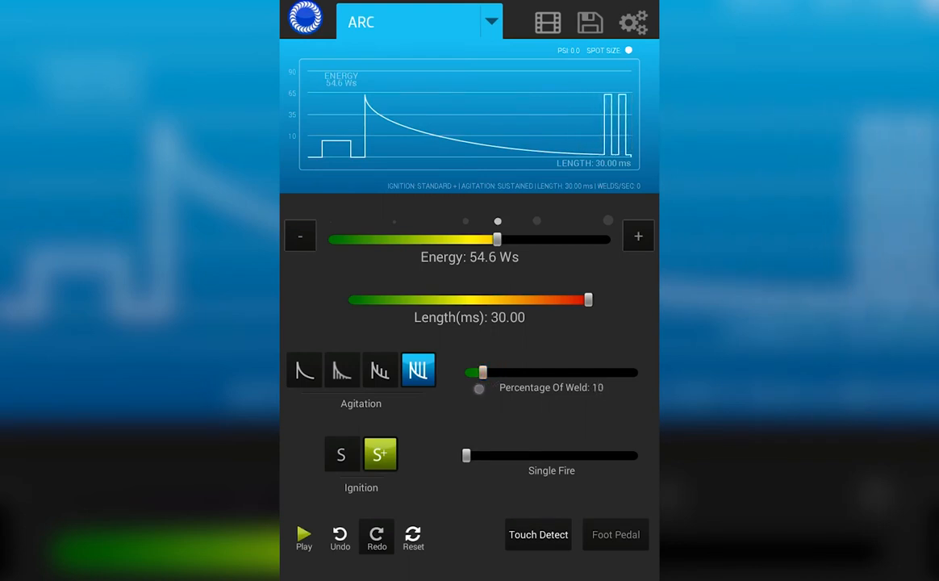
left_click_drag(482, 372, 497, 371)
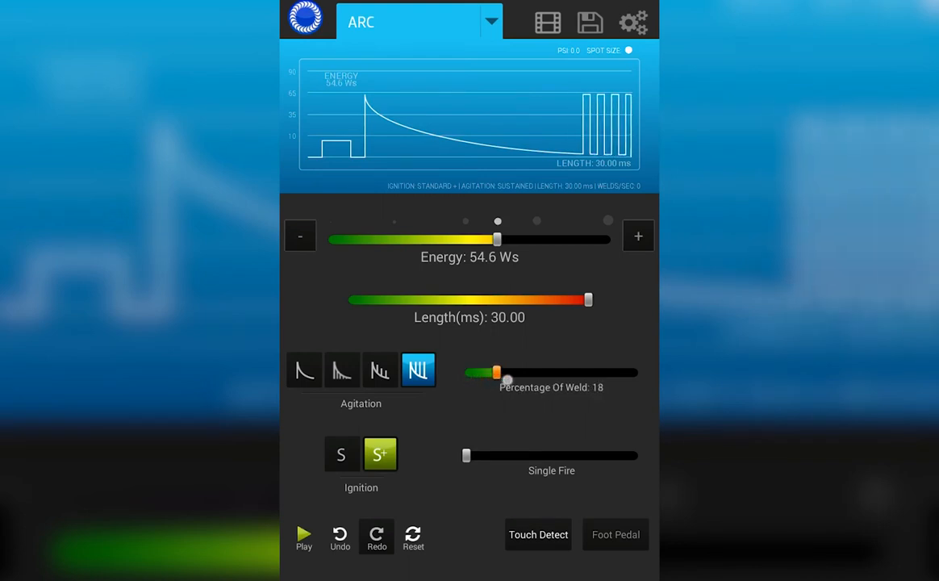
left_click_drag(497, 372, 533, 371)
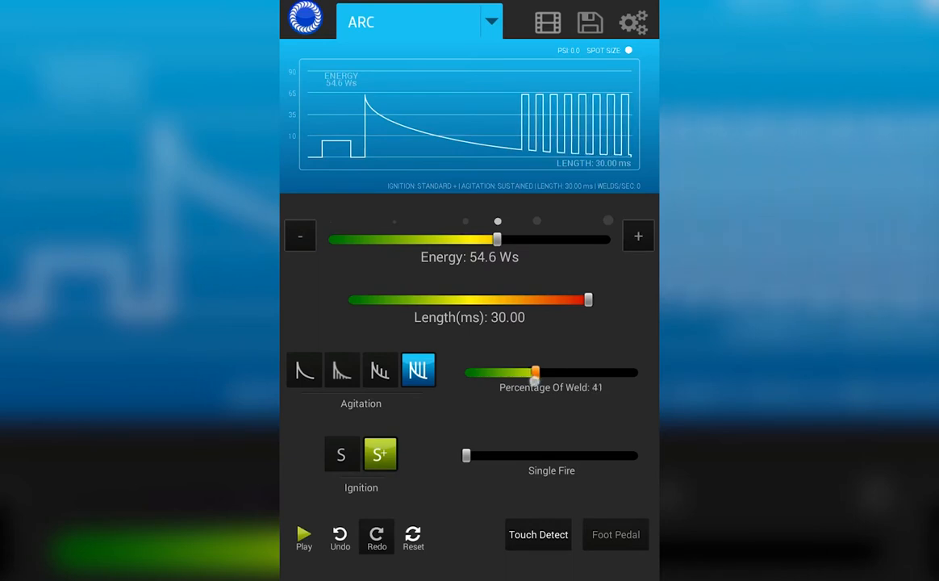
left_click_drag(536, 371, 552, 371)
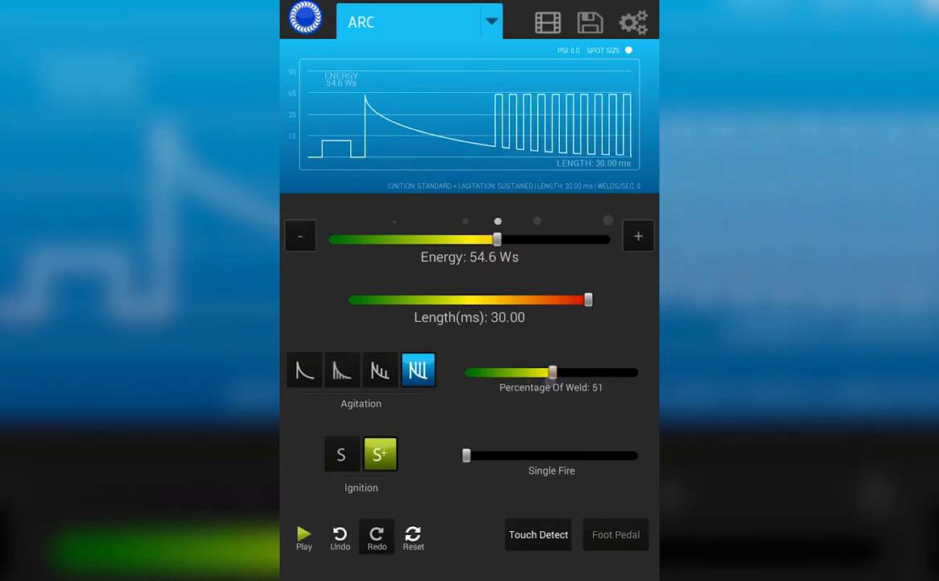
left_click_drag(552, 372, 638, 371)
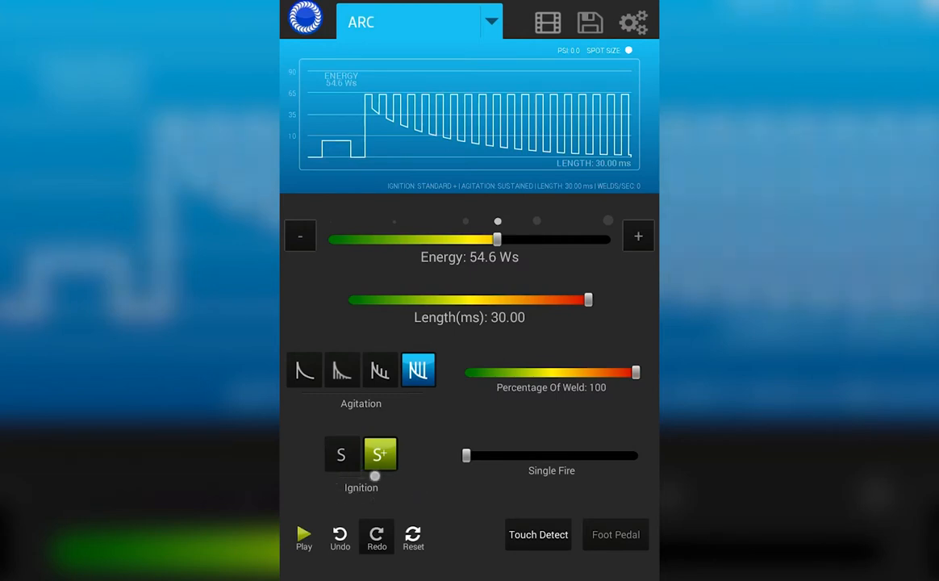
left_click(340, 453)
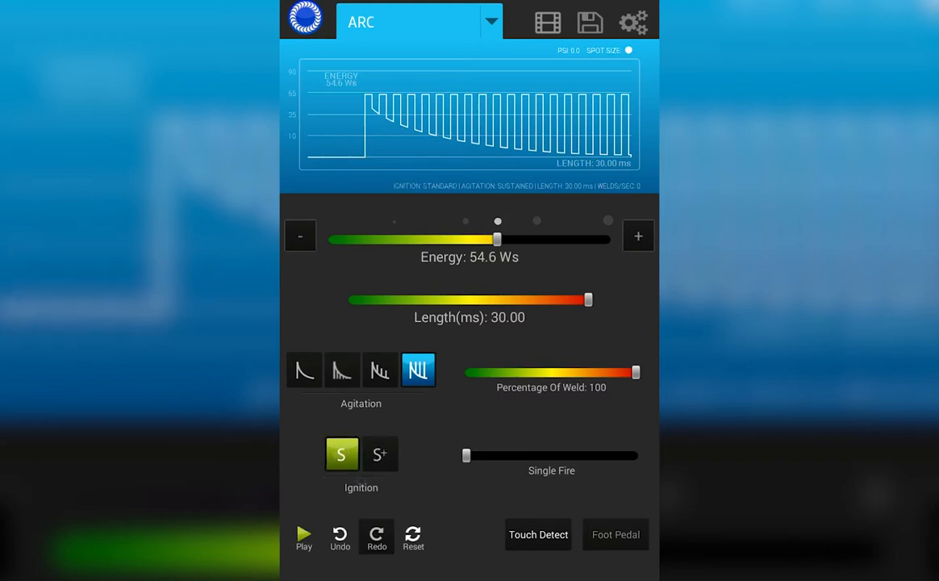
left_click(381, 454)
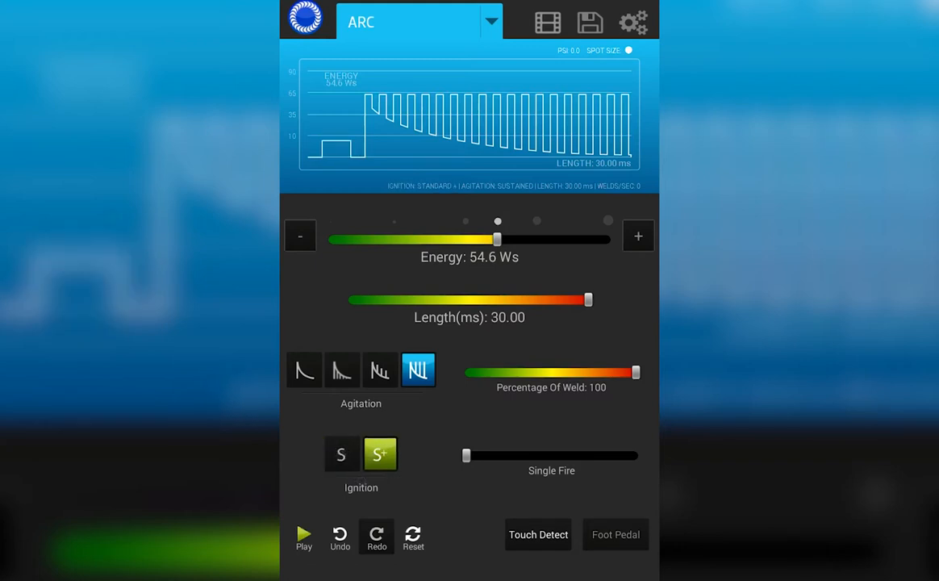
left_click(340, 454)
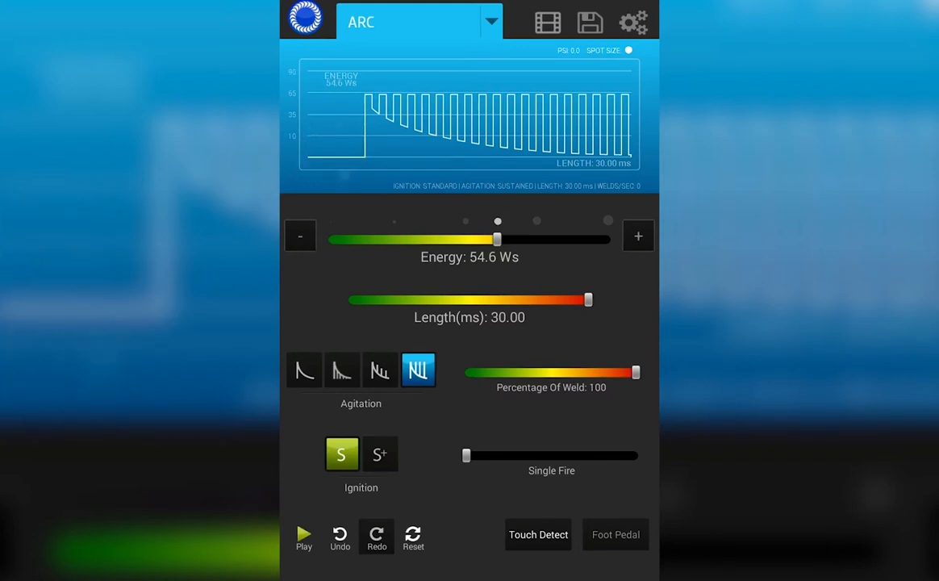
left_click(381, 453)
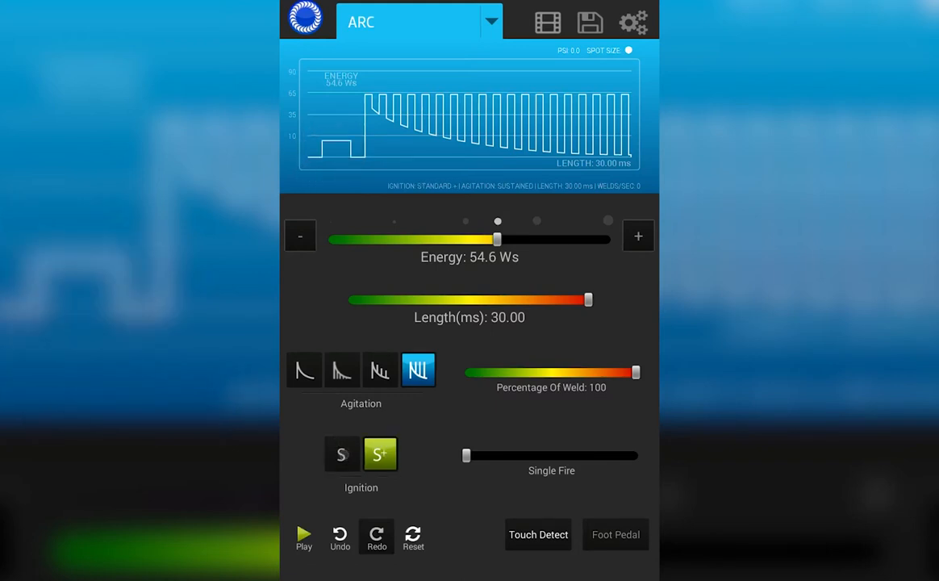
left_click(342, 453)
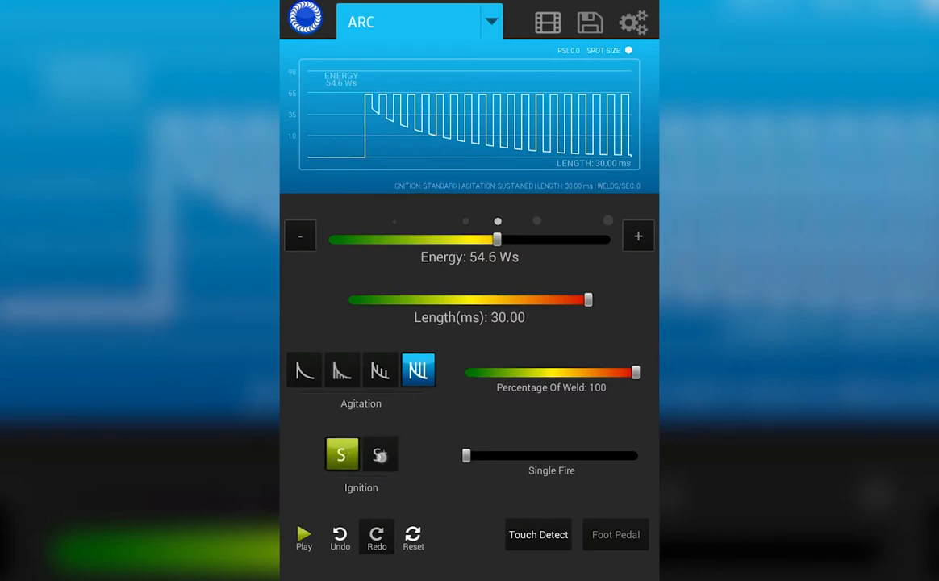
left_click(381, 454)
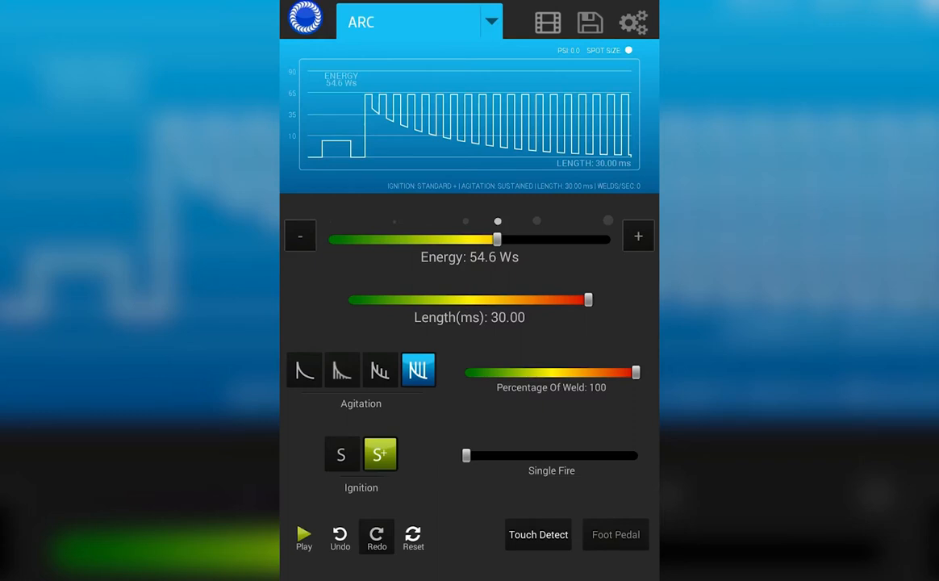
Move from Single Fire to repeat welding, stepping the rate up from 1 to 5 welds per second
left_click_drag(467, 455, 483, 458)
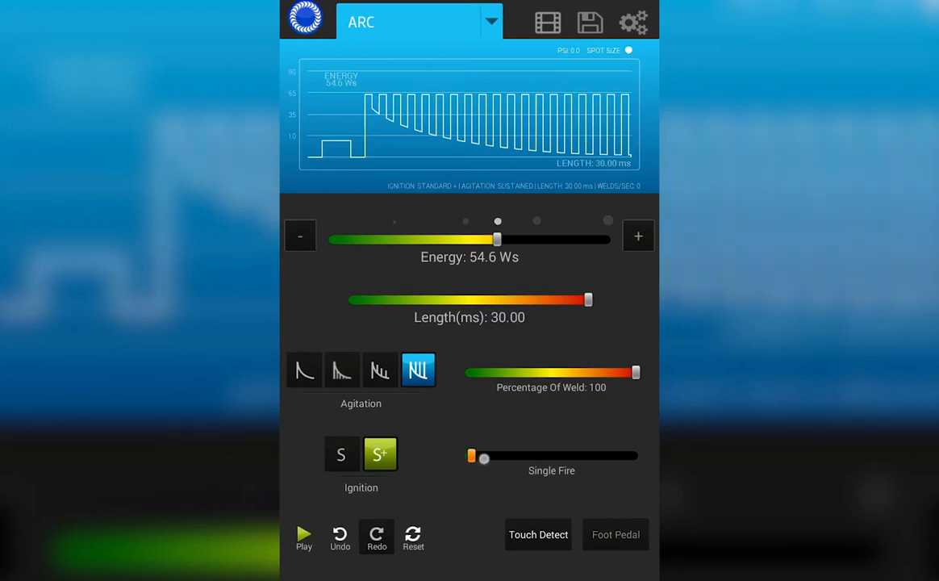
left_click_drag(482, 458, 467, 458)
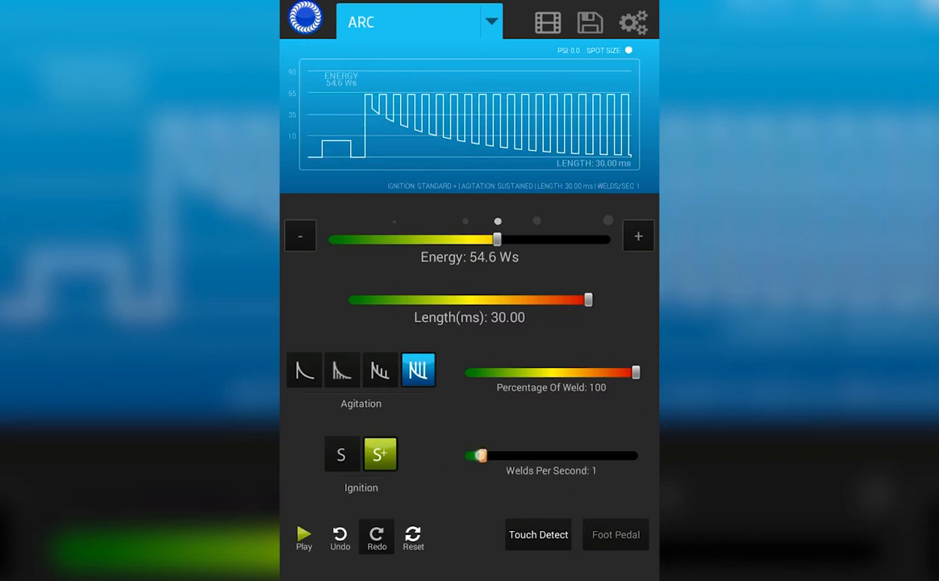
left_click_drag(481, 455, 512, 455)
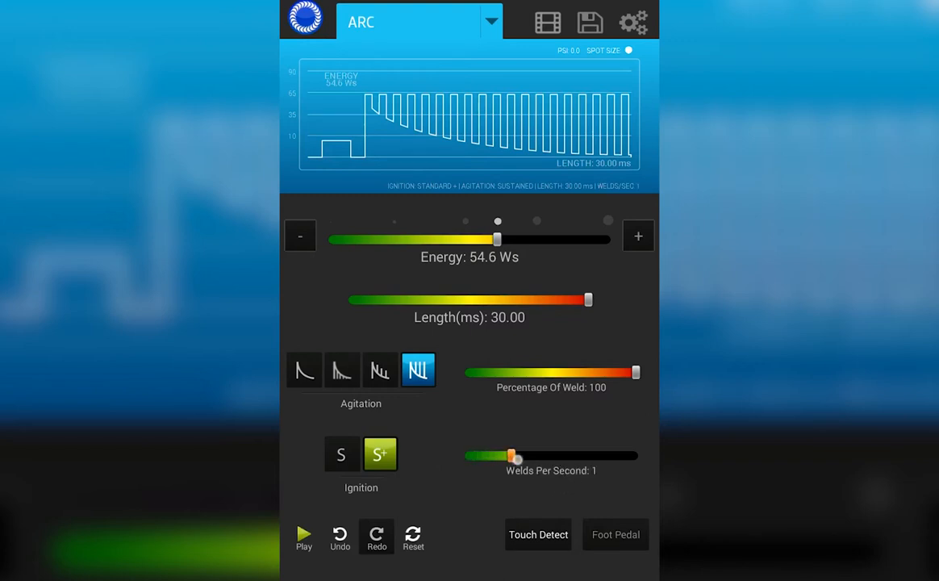
left_click_drag(512, 455, 555, 455)
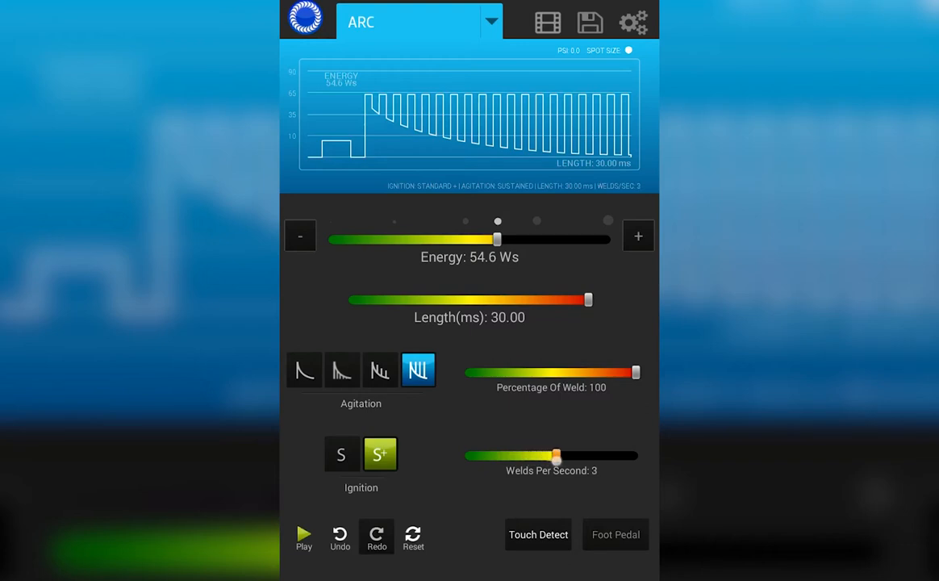
left_click_drag(555, 456, 604, 455)
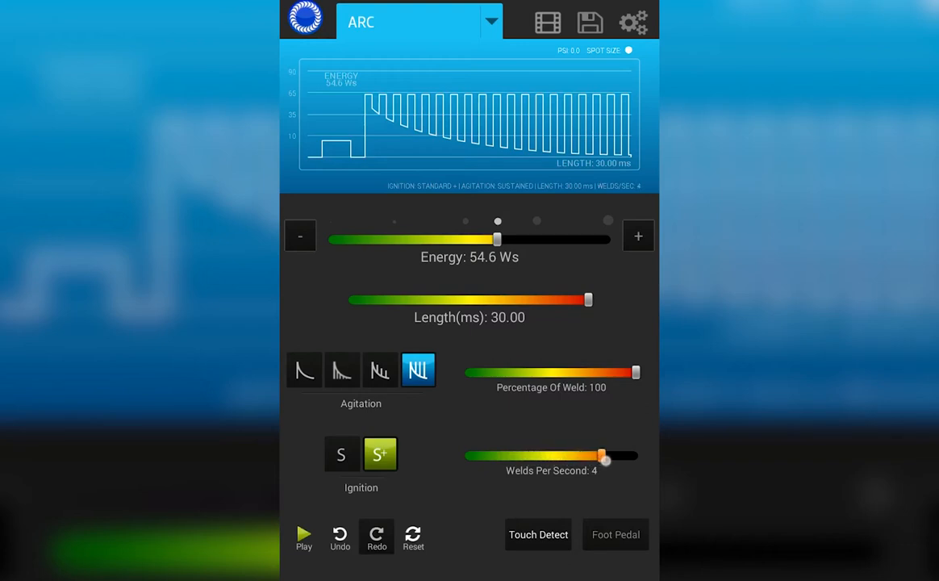
left_click_drag(604, 456, 646, 458)
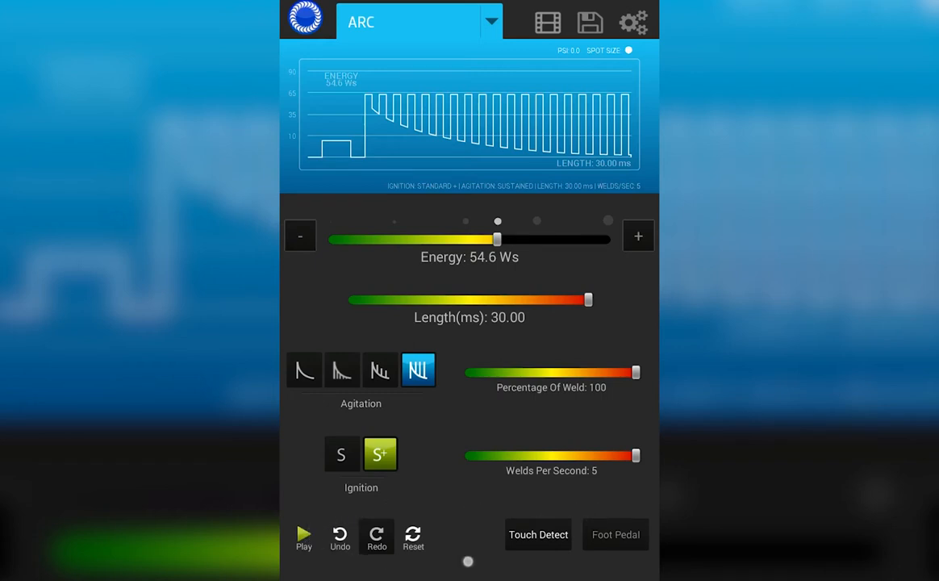
Play the weld, undo/redo the repeat and ignition changes, reset ARC to 4.0 Ws and 2.50 ms, then go to Tack mode
left_click(304, 534)
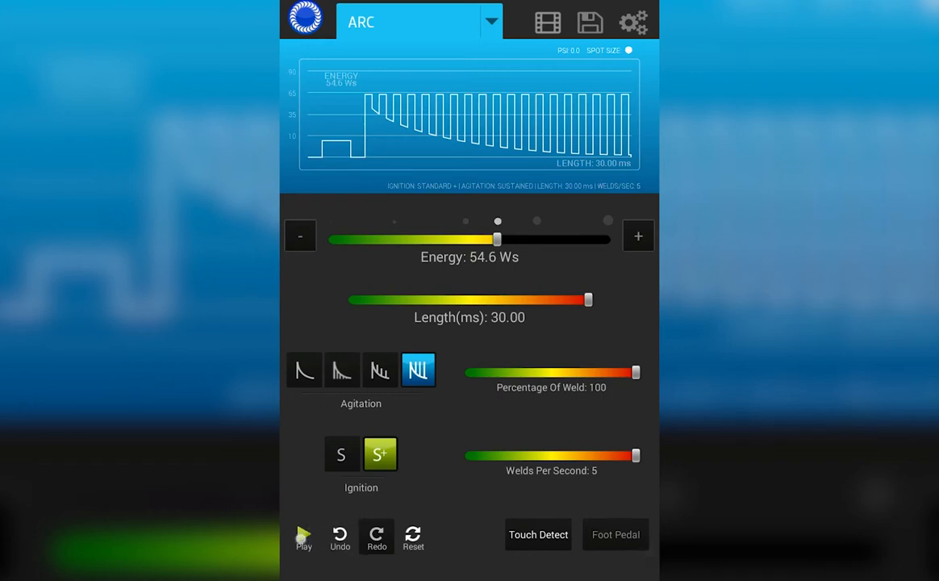
left_click(303, 536)
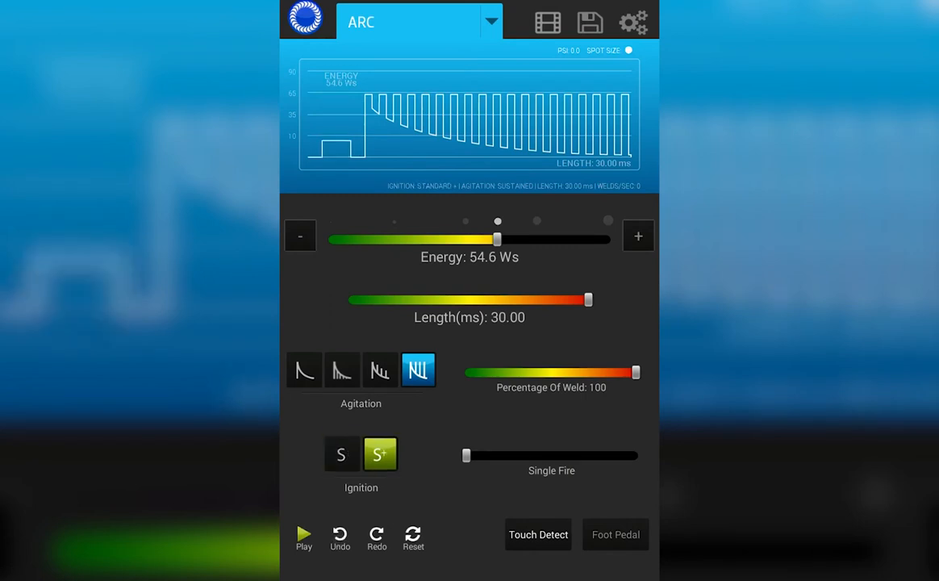
left_click(342, 453)
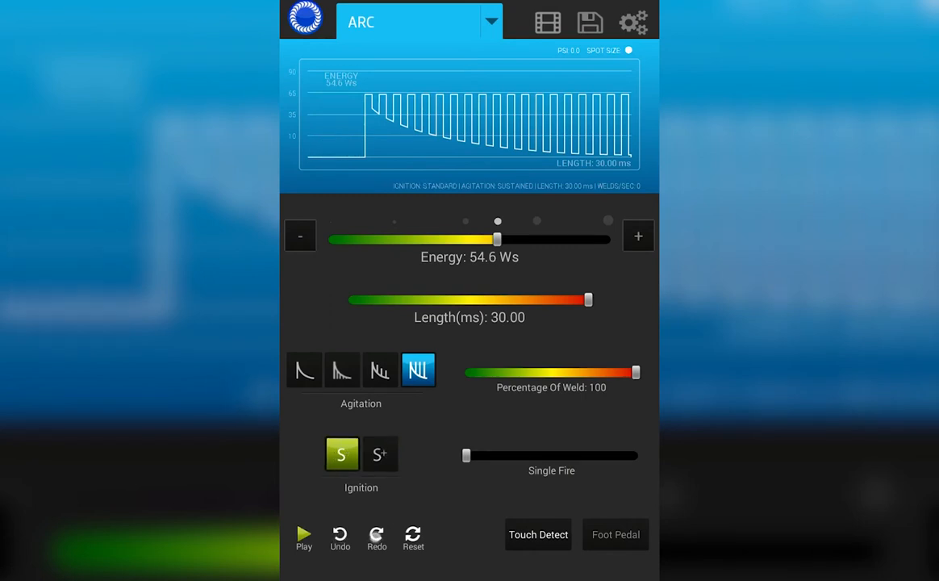
left_click(381, 453)
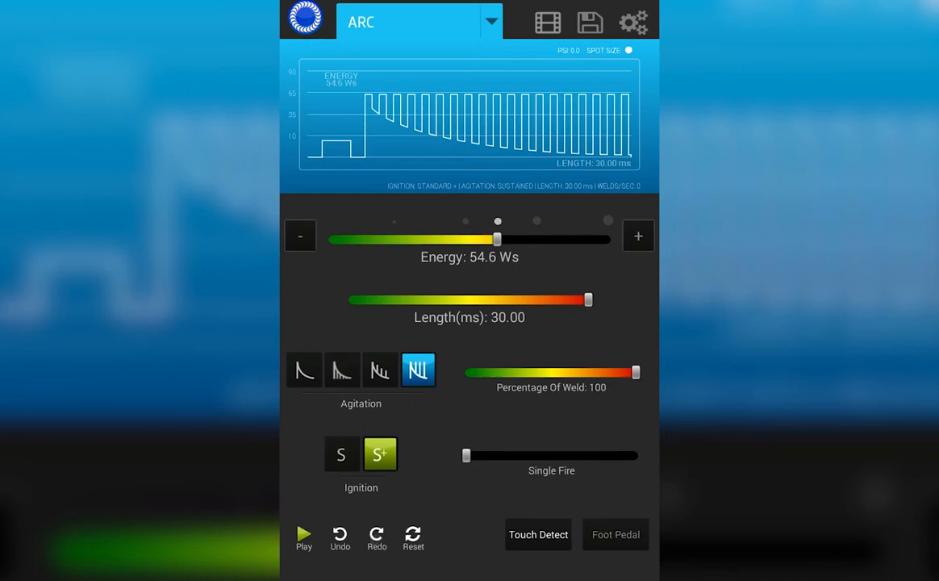
left_click(413, 539)
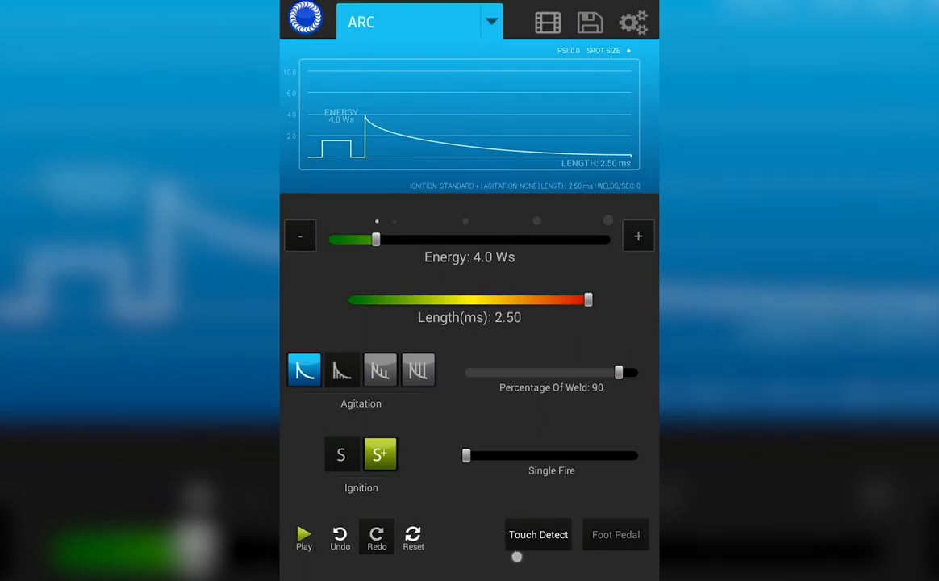
left_click(617, 535)
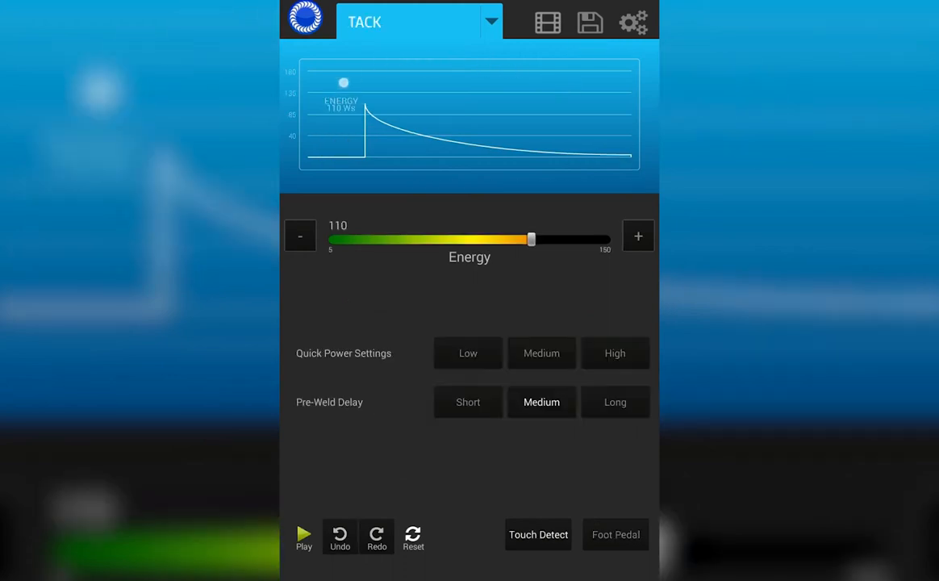
Drag the tack Energy slider back and forth, ending around 139
left_click_drag(344, 82, 545, 161)
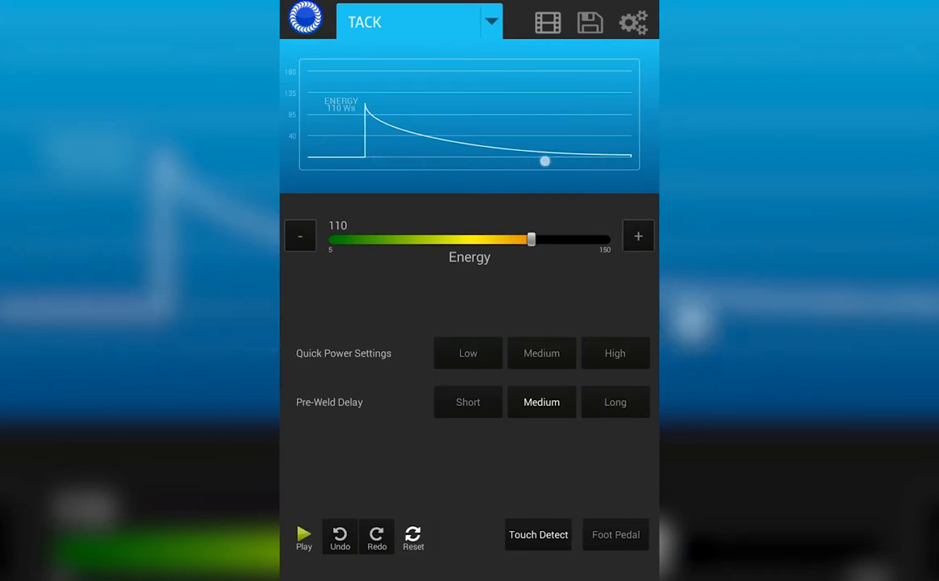
left_click_drag(545, 162, 471, 80)
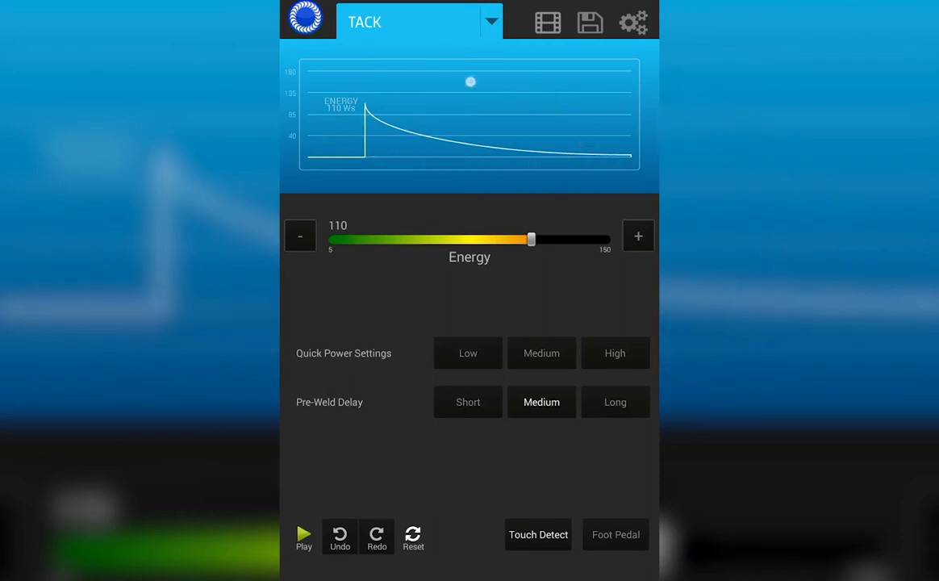
left_click_drag(471, 81, 416, 164)
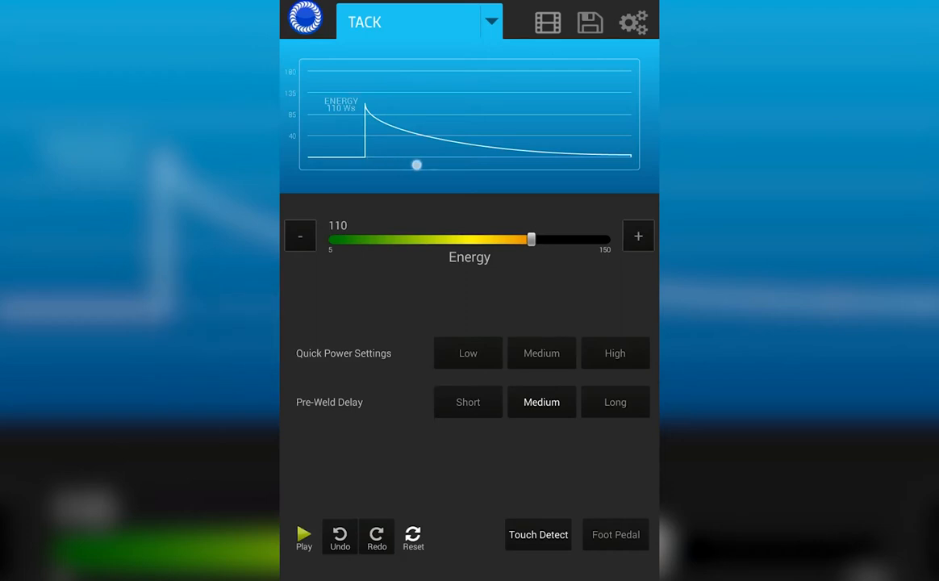
left_click_drag(417, 165, 337, 91)
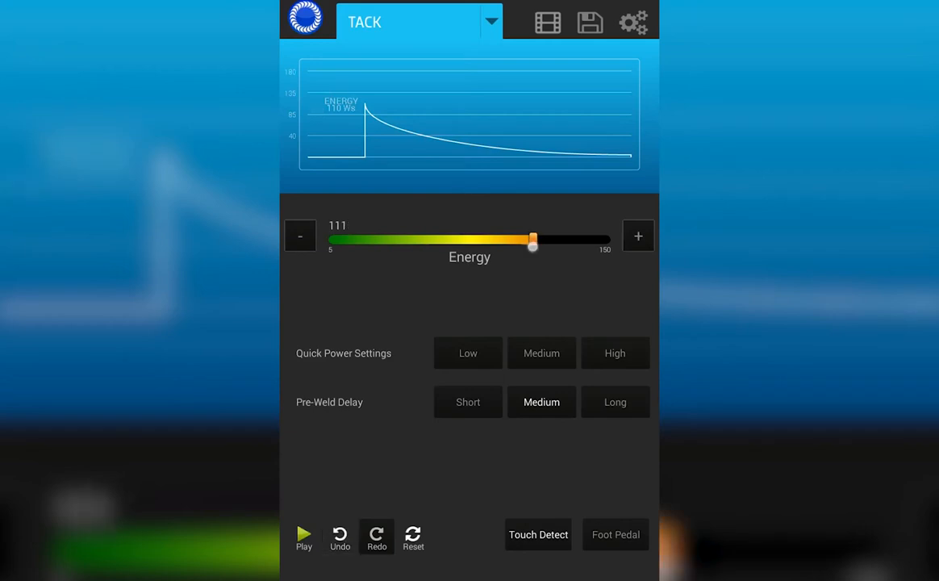
left_click_drag(533, 244, 442, 249)
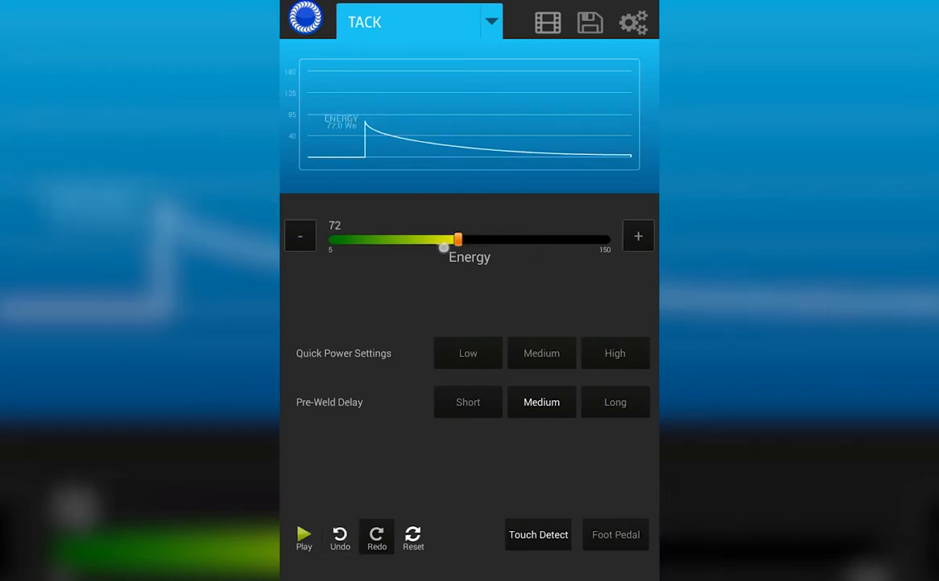
left_click_drag(458, 239, 370, 239)
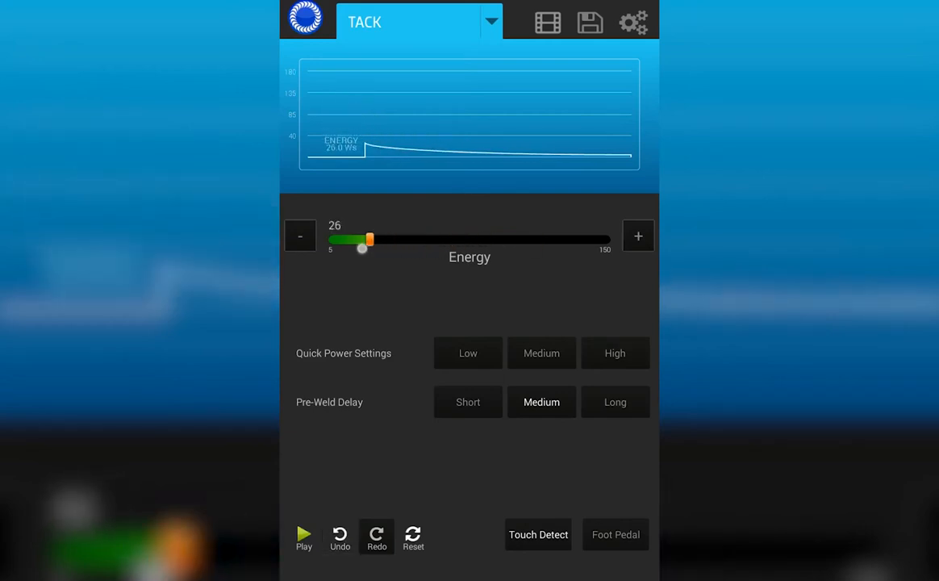
left_click_drag(371, 239, 413, 245)
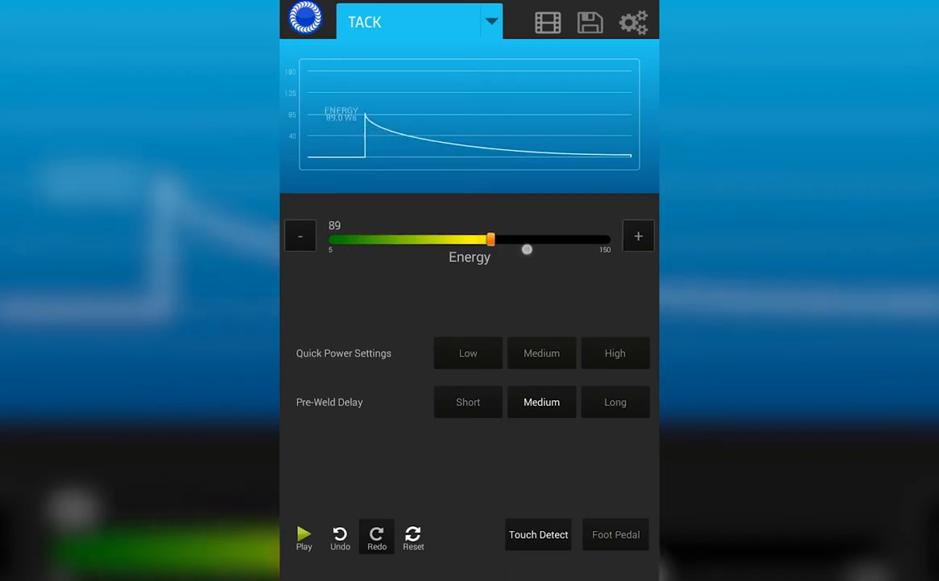
left_click_drag(491, 239, 588, 239)
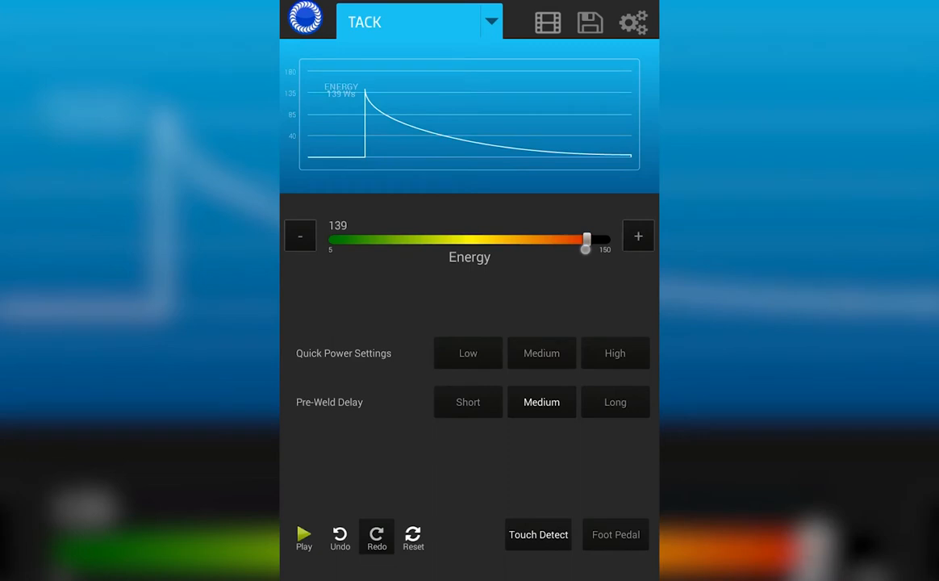
Nudge the tack Energy with the - and + buttons to settle at 138
left_click(301, 235)
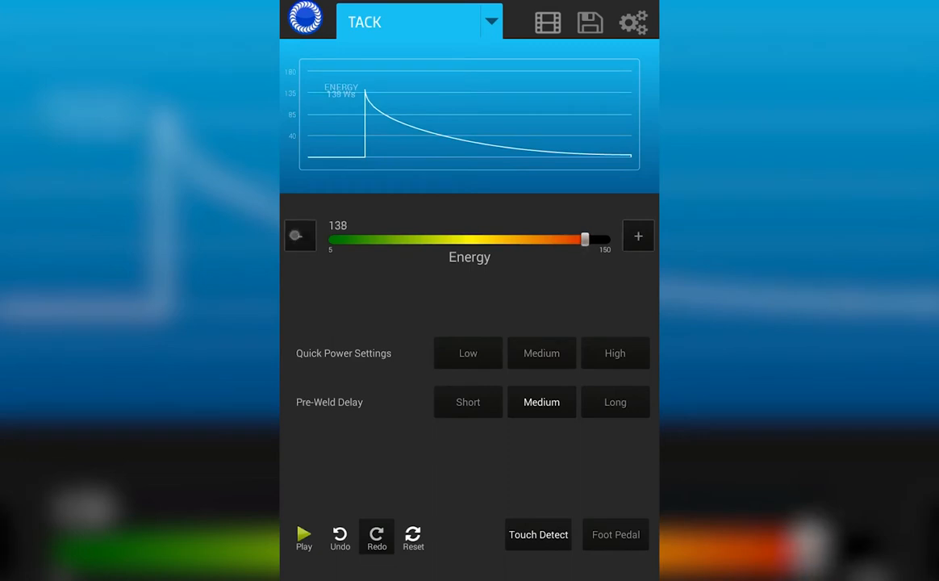
left_click(300, 236)
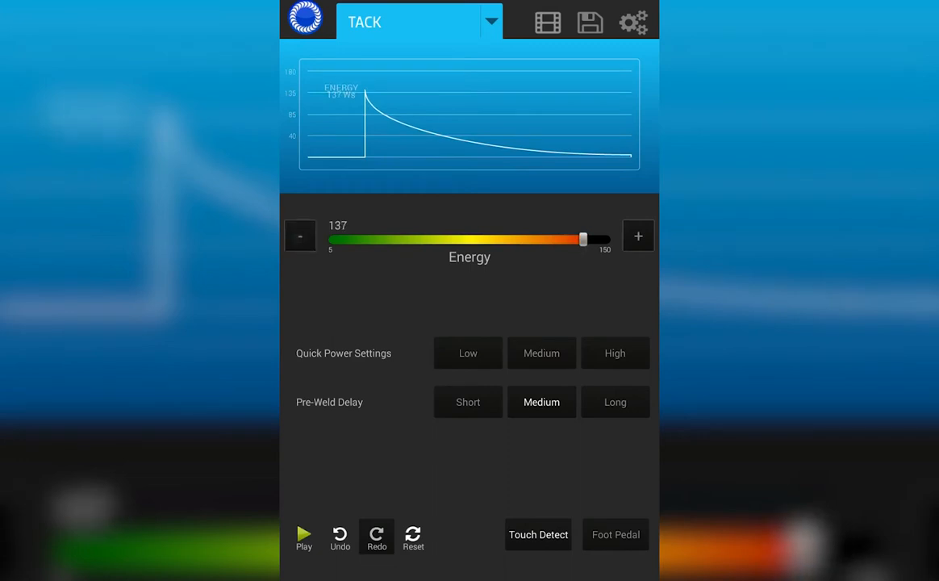
left_click(301, 236)
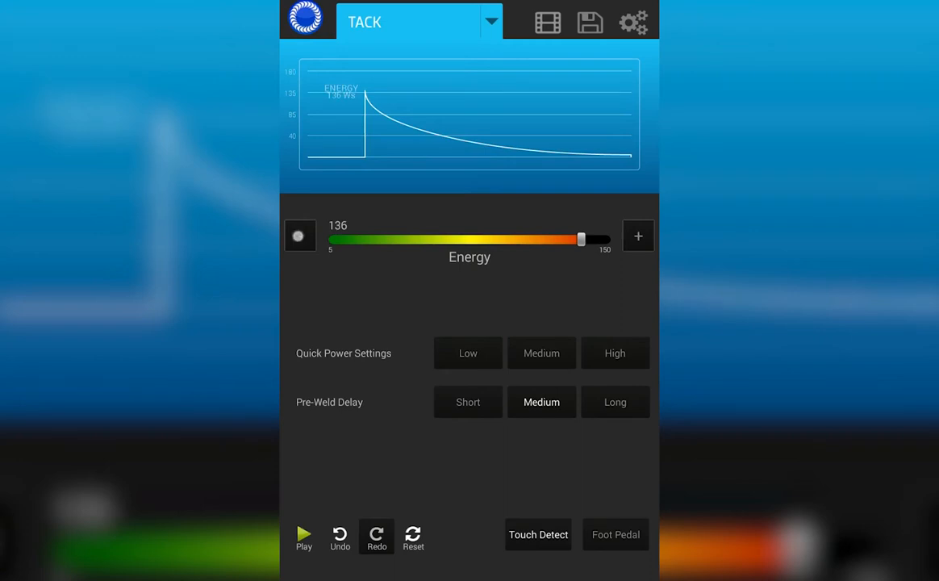
left_click_drag(581, 239, 578, 239)
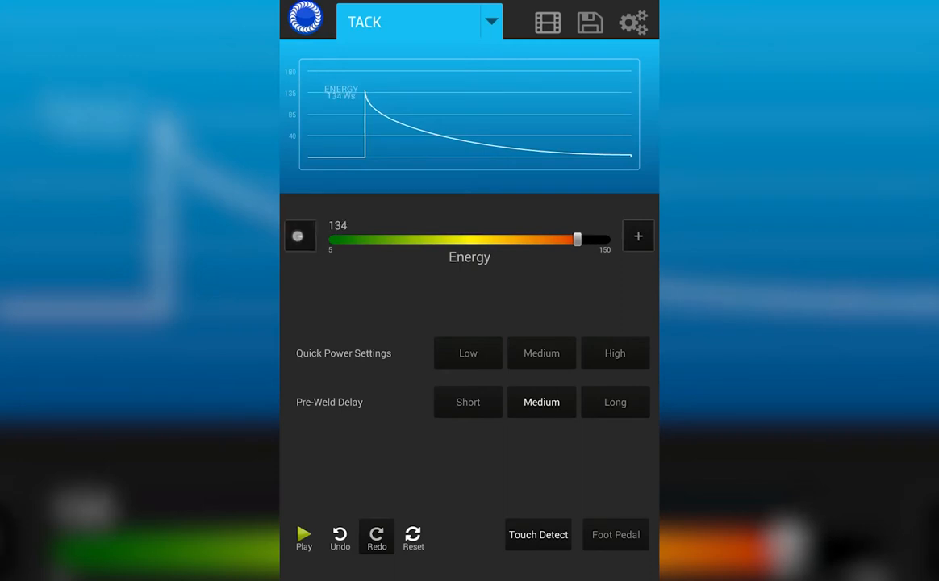
left_click(639, 236)
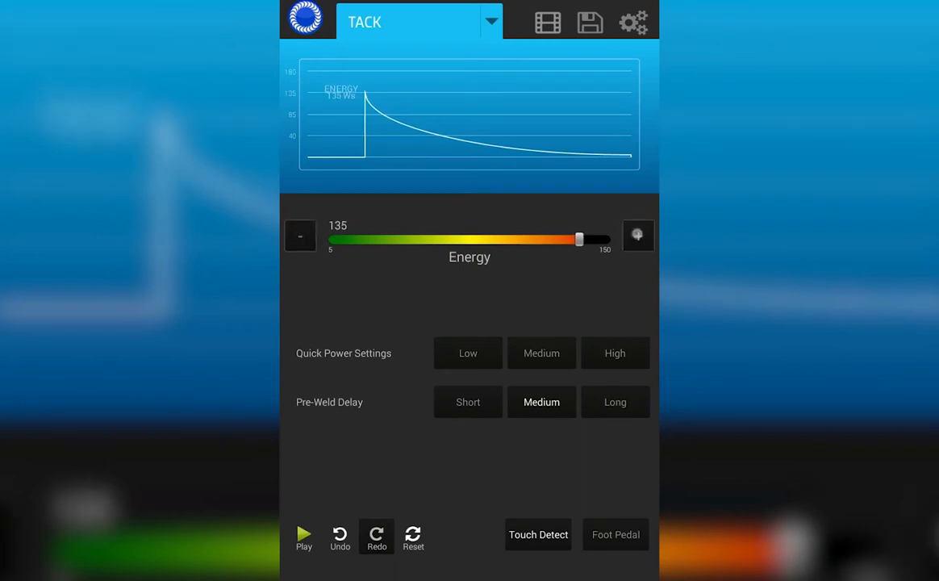
left_click(638, 236)
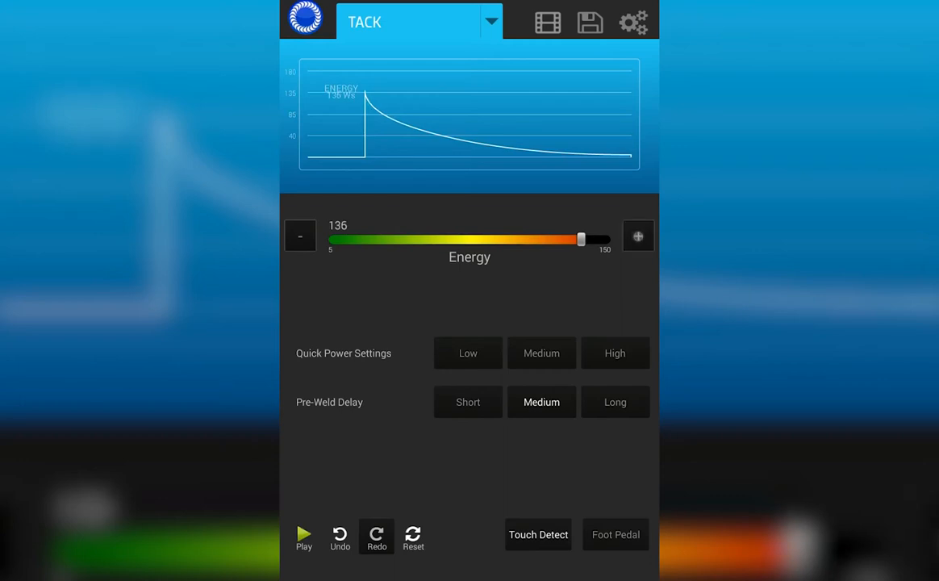
left_click(640, 236)
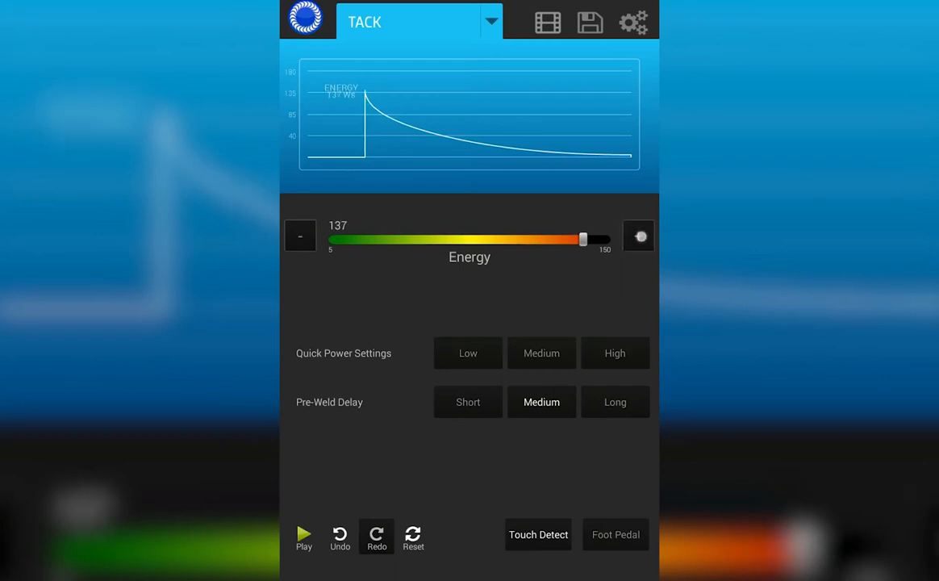
left_click(639, 236)
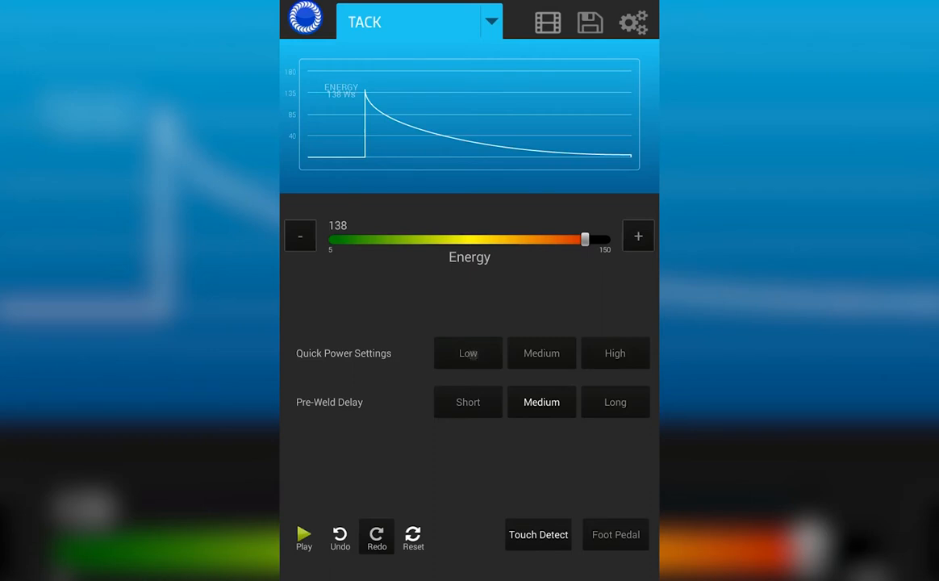
Try the Low and Medium presets, then apply High so tack Energy reads 150
left_click(468, 352)
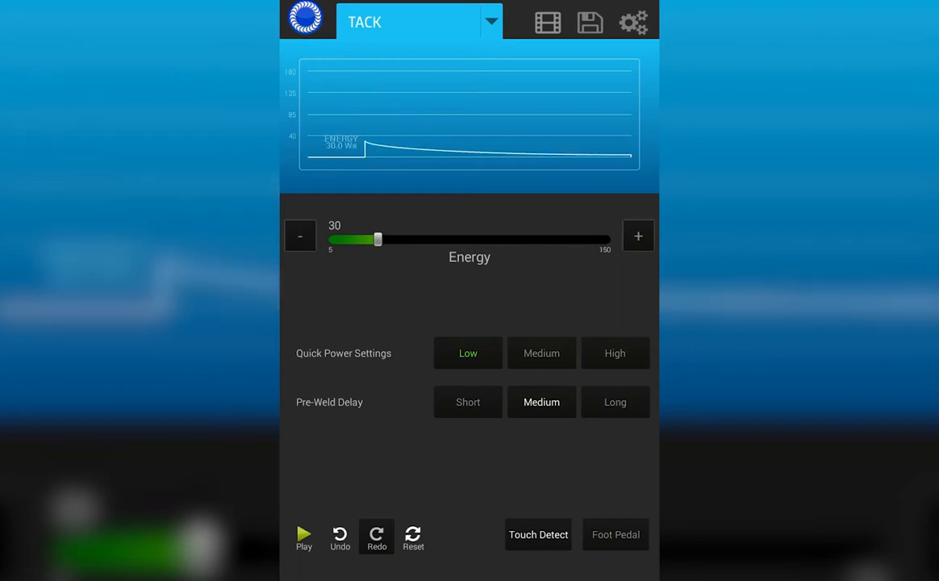
left_click(541, 351)
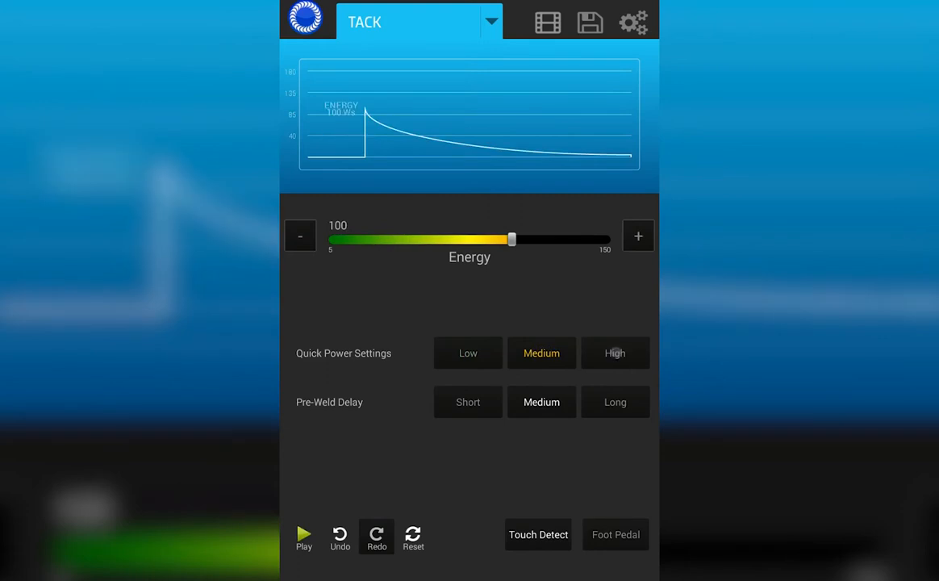
left_click(615, 352)
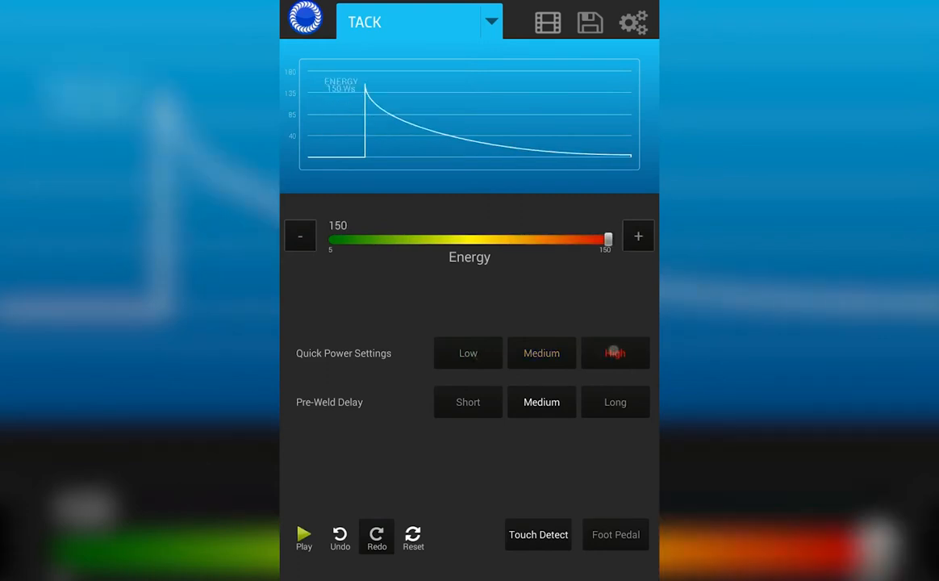
left_click(615, 352)
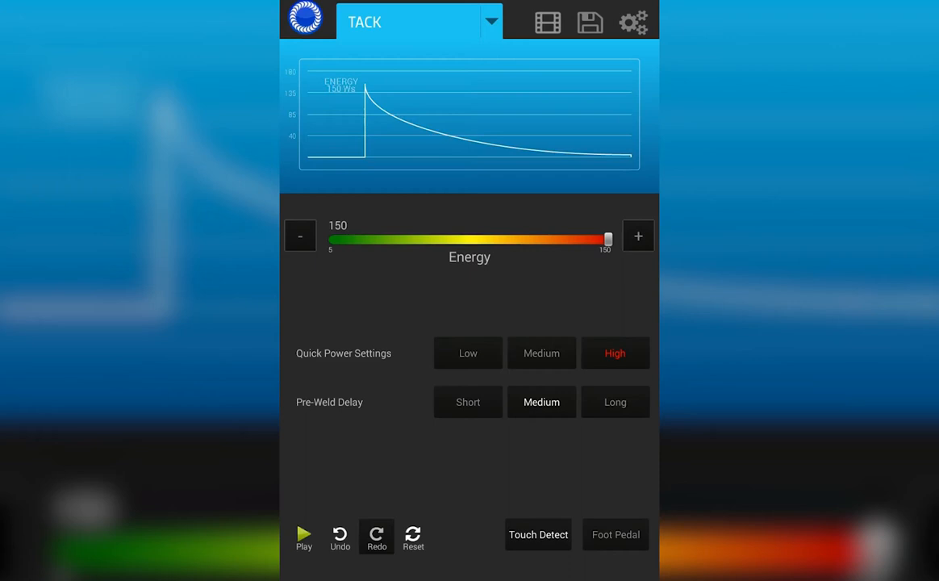
Step the pre-weld delay through Short and Medium, leaving it on Long
left_click(468, 401)
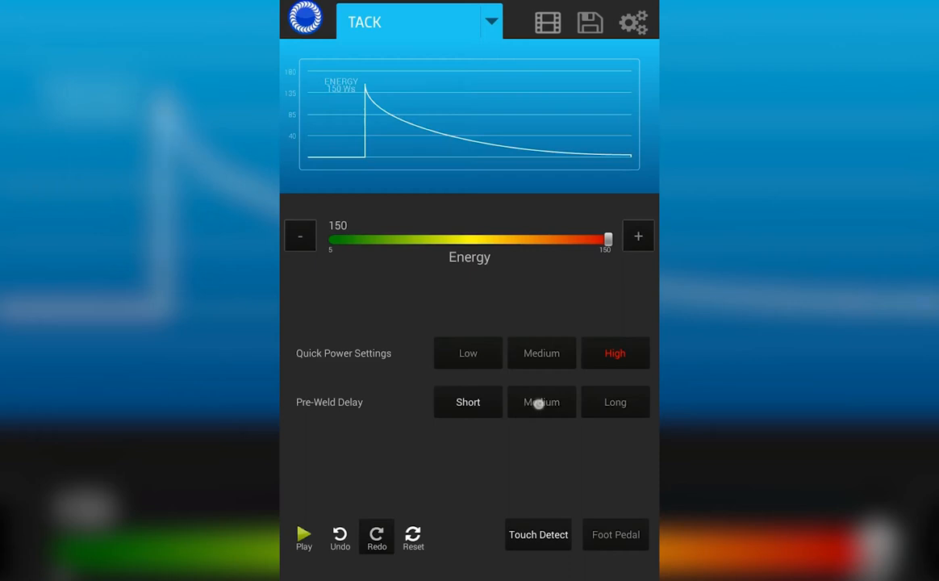
left_click(540, 402)
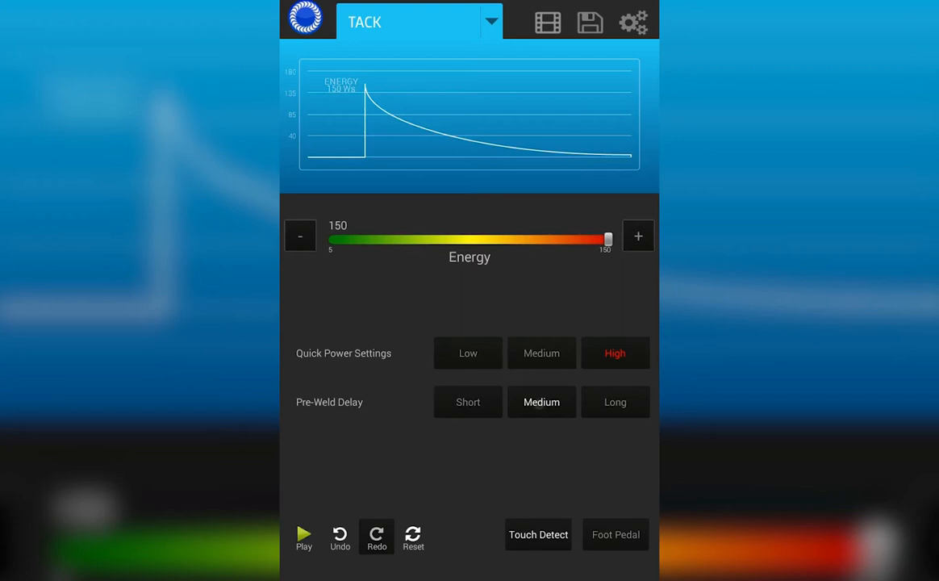
left_click(615, 402)
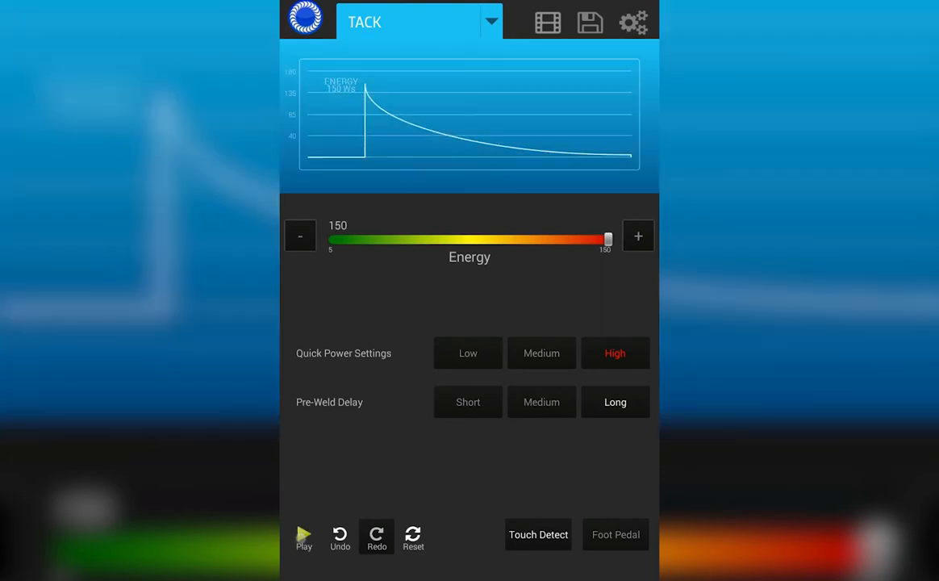
Play, pause and resume the tack weld preview animation
left_click(303, 539)
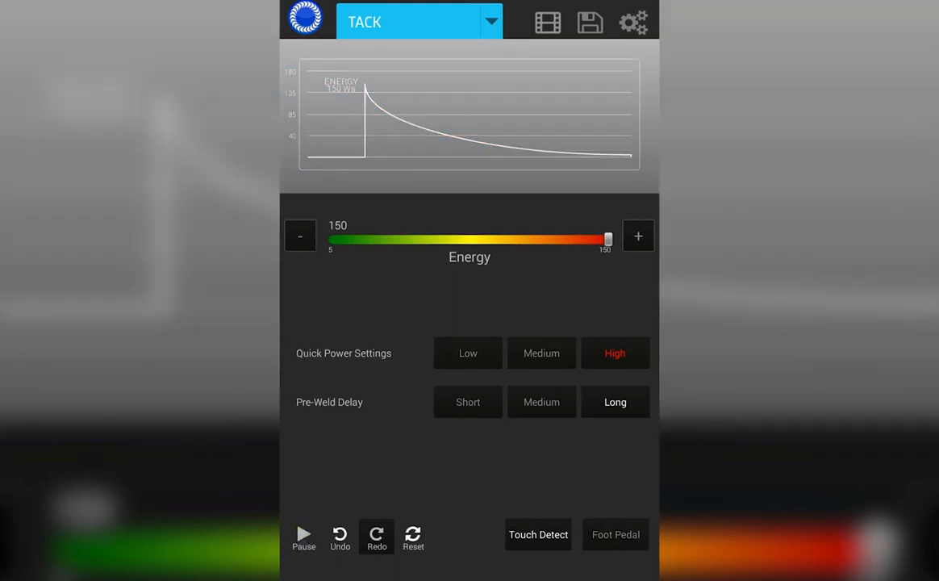
left_click(304, 536)
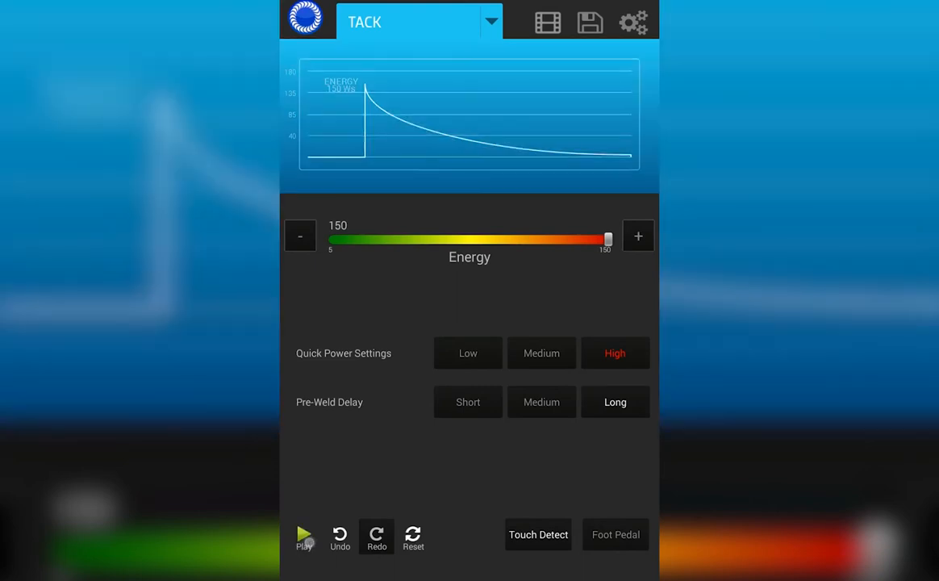
left_click(304, 539)
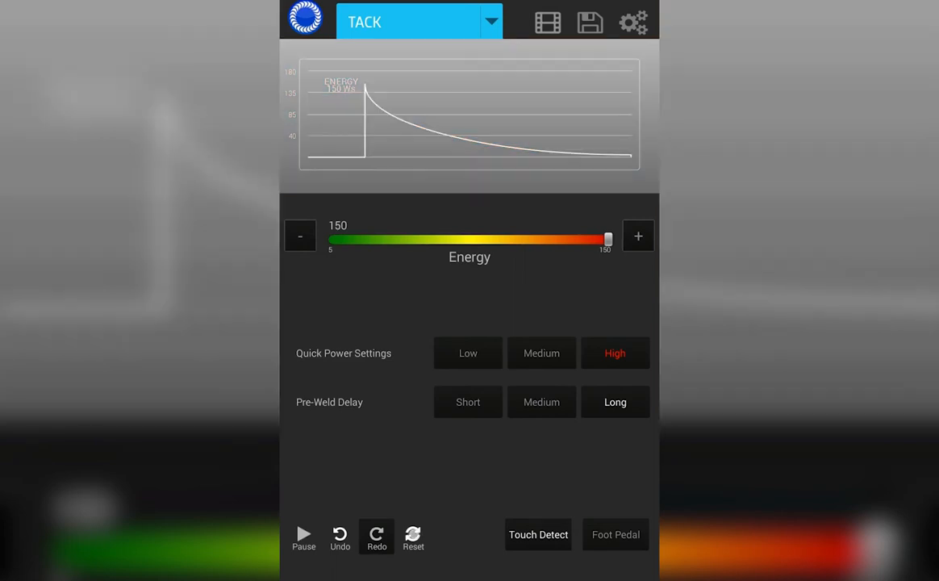
Reset tack mode to factory defaults, confirming Yes: energy 65, short delay
left_click(413, 536)
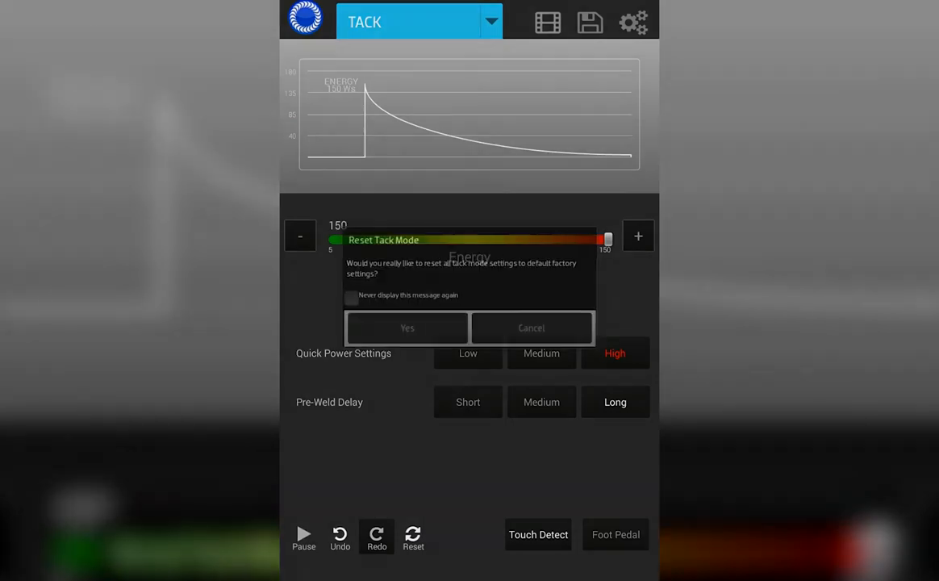
left_click(407, 328)
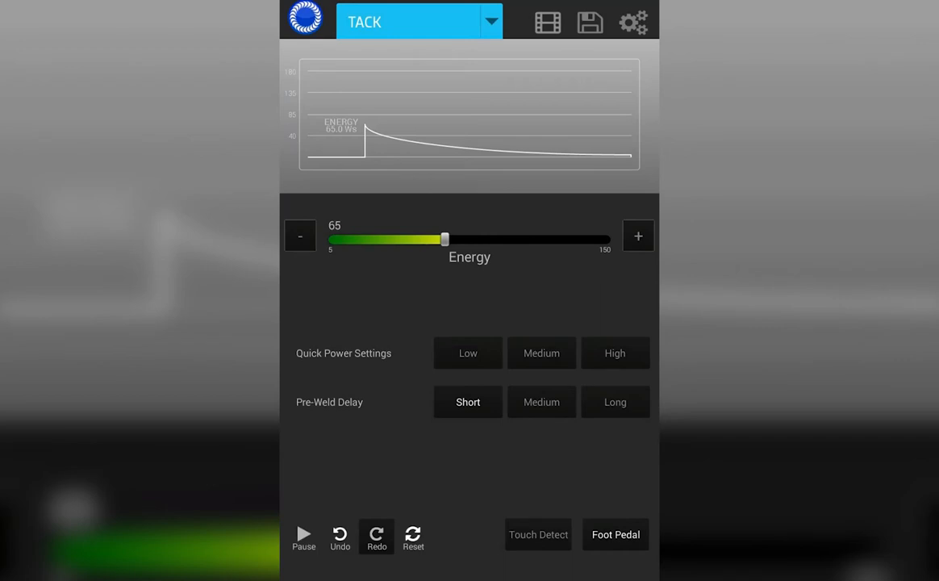
left_click(539, 535)
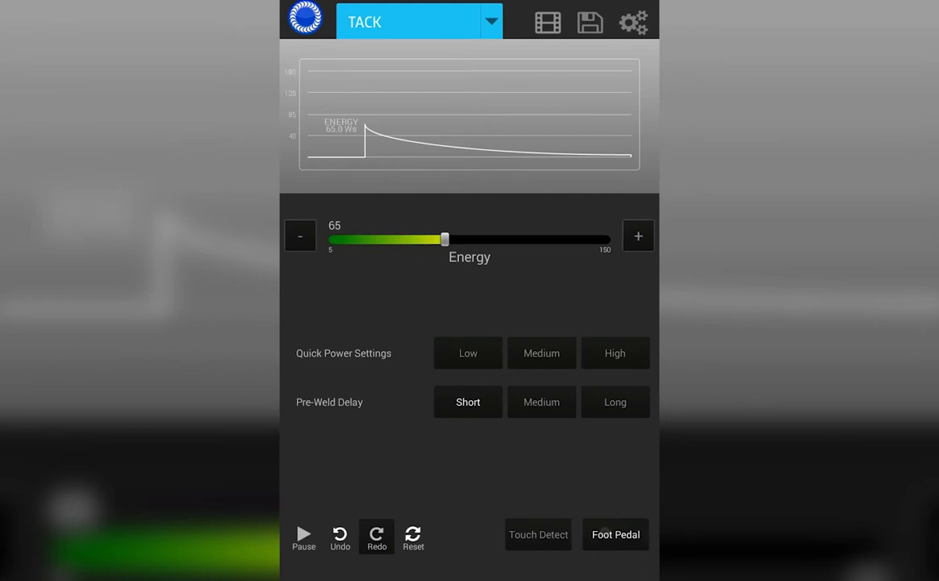
left_click(490, 22)
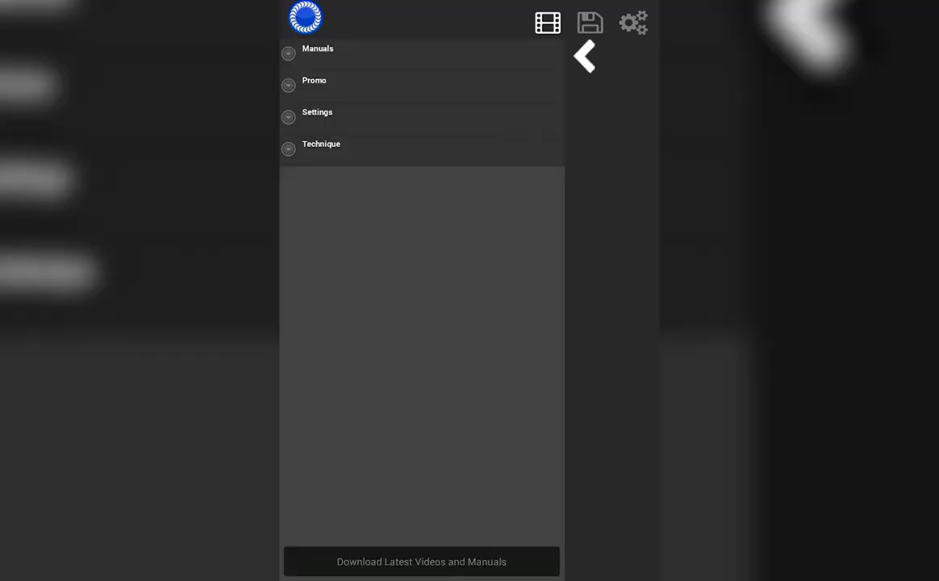
Expand and collapse the Manuals category, then expand the Technique video list
left_click(317, 49)
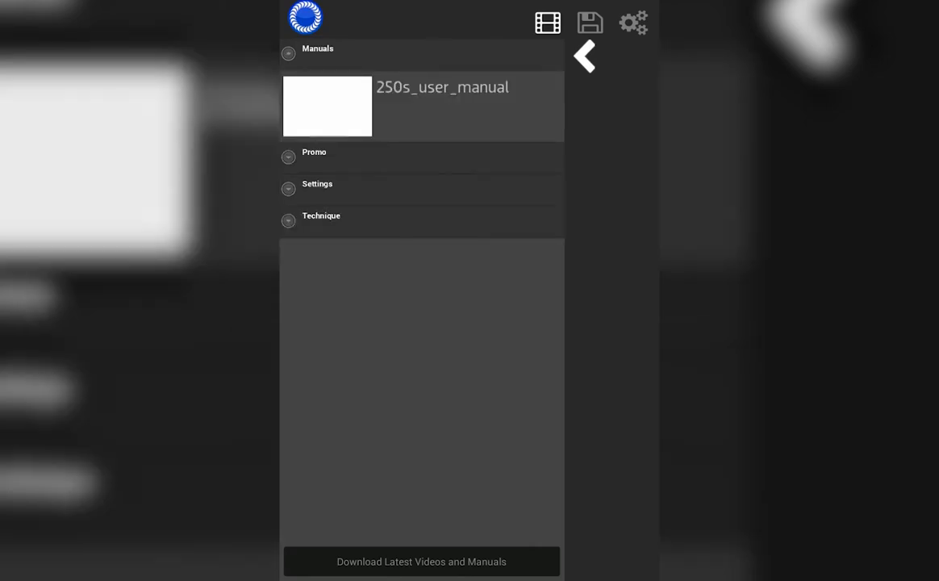
left_click(316, 48)
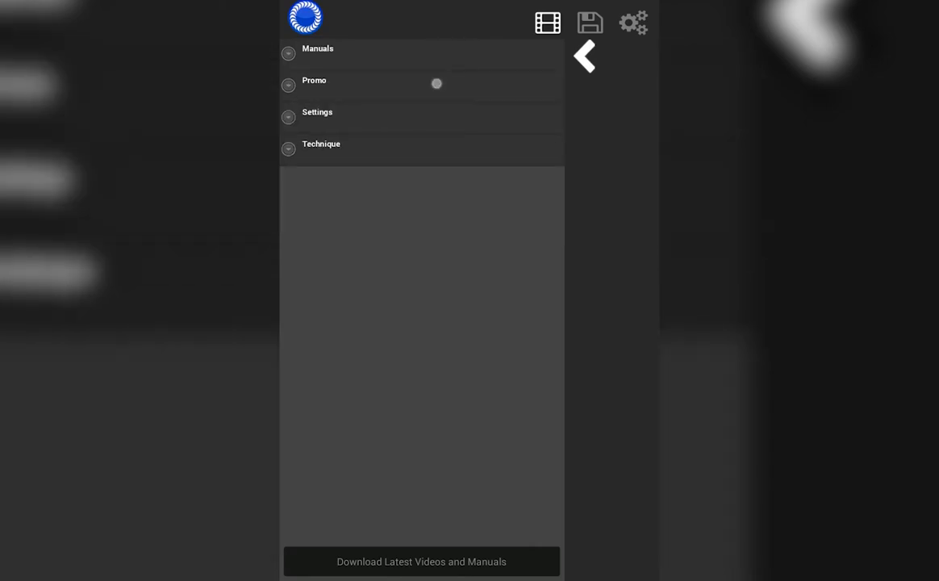
left_click(315, 80)
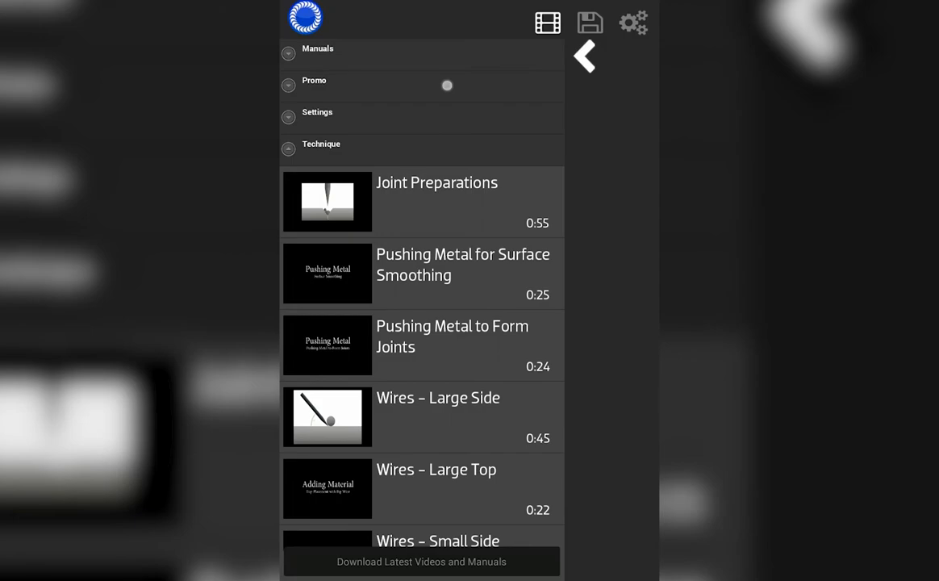
Expand the Promo category and start the Demo Reel – Dental video
left_click(314, 81)
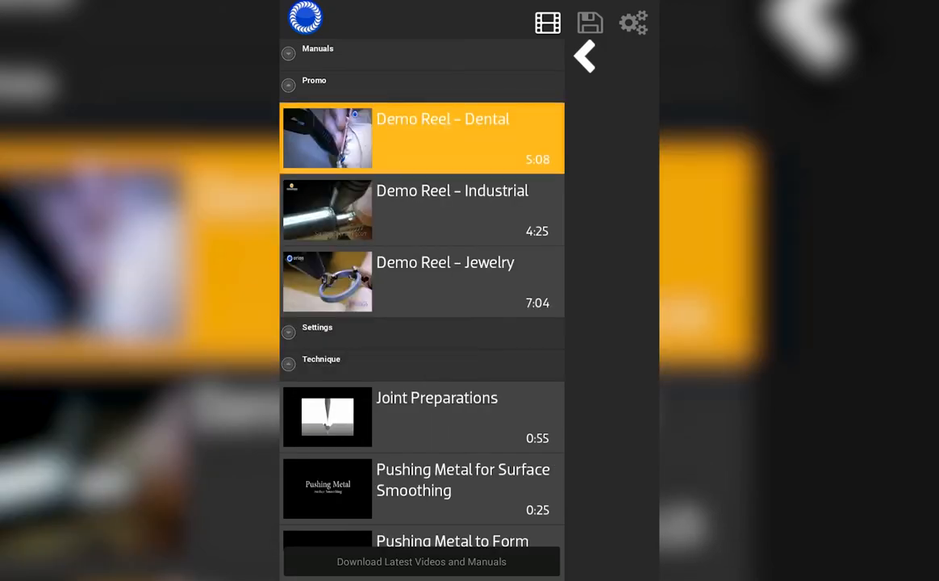
left_click(421, 137)
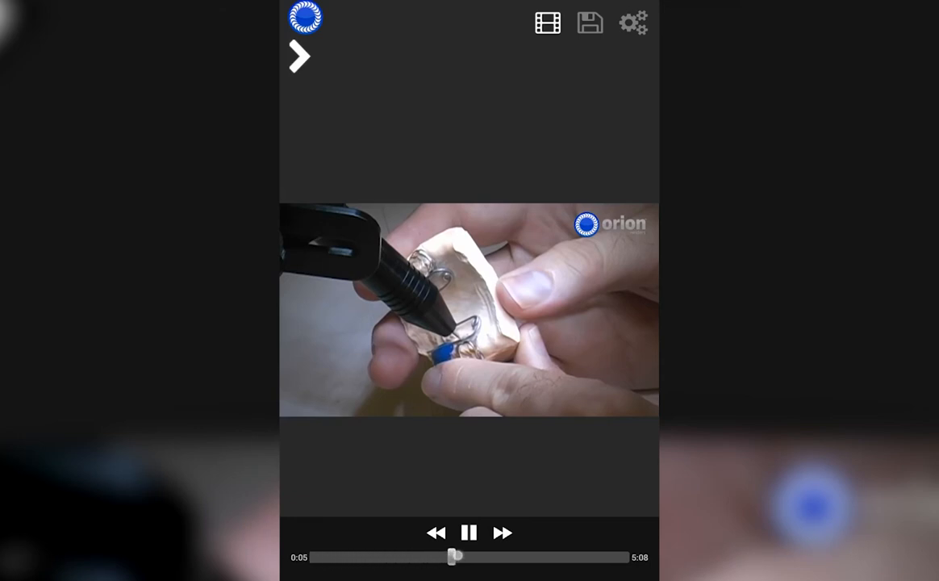
Seek the demo reel to about 2:25, leave it paused and return to the media list
left_click(458, 557)
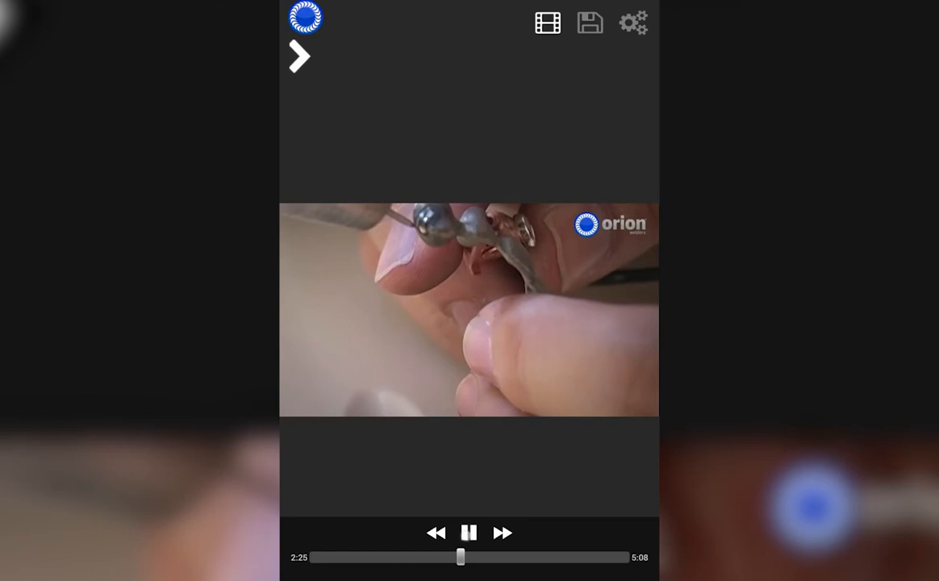
left_click(468, 533)
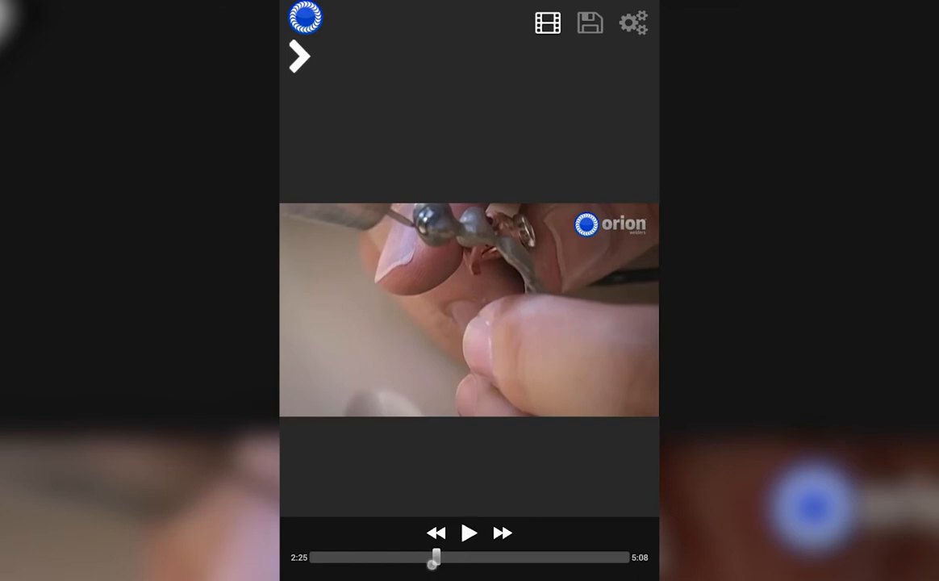
left_click(469, 533)
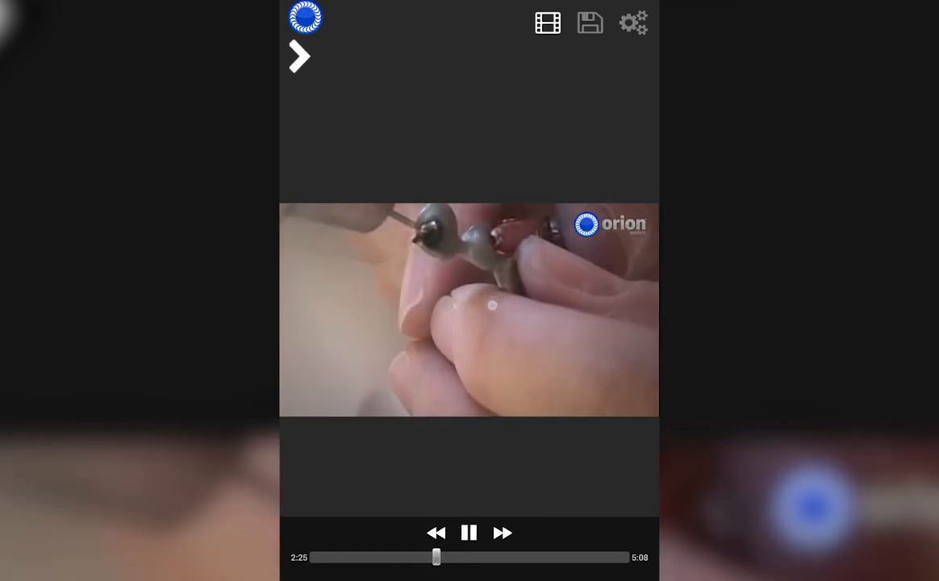
left_click(469, 533)
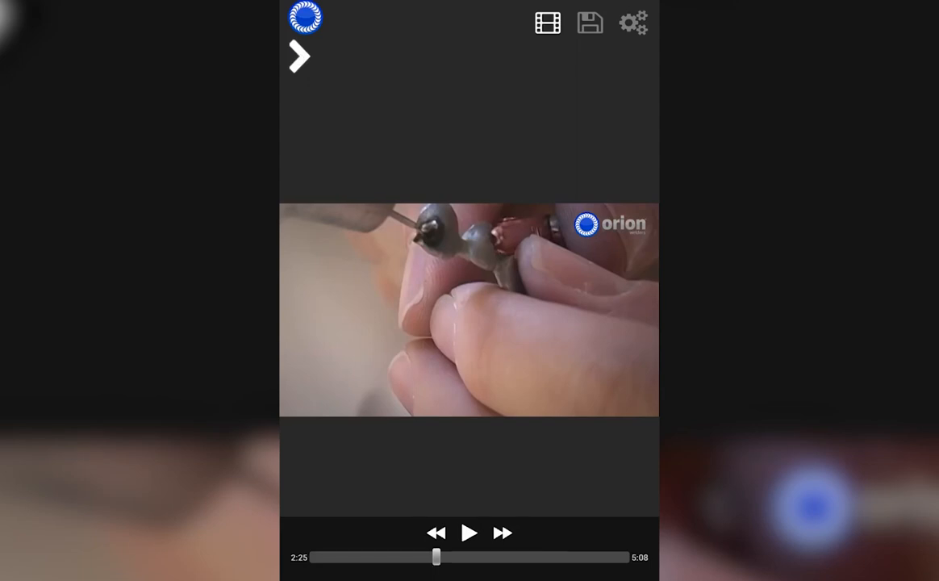
left_click(300, 54)
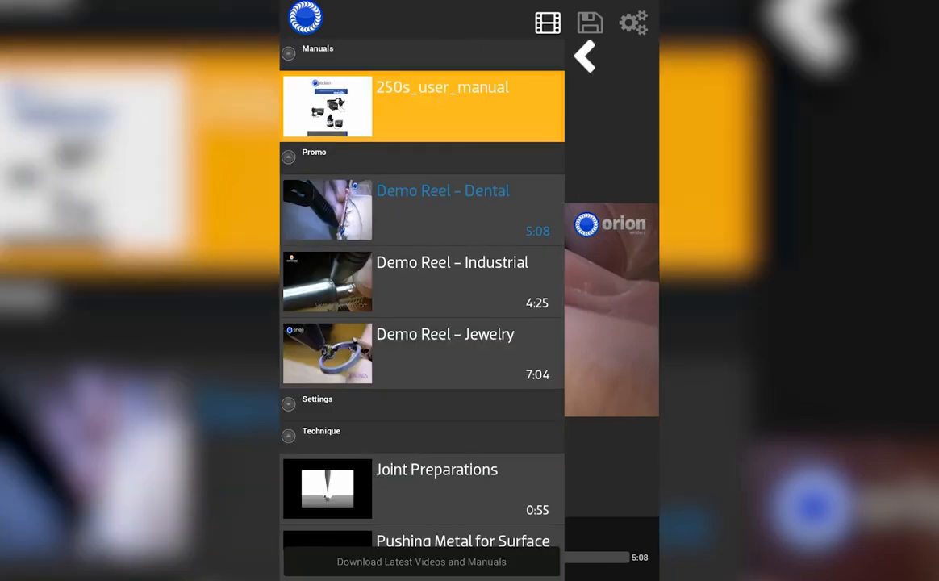
Open the 250s_user_manual document from the Manuals list
left_click(423, 107)
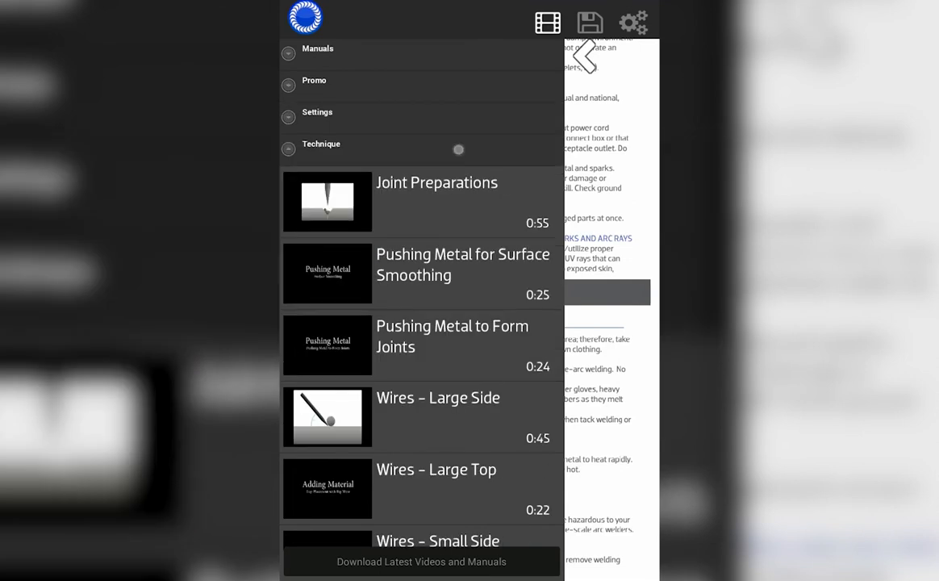
Return to ARC controls: energy 15.4 Ws, negative agitation, 20 percent of weld
left_click(321, 144)
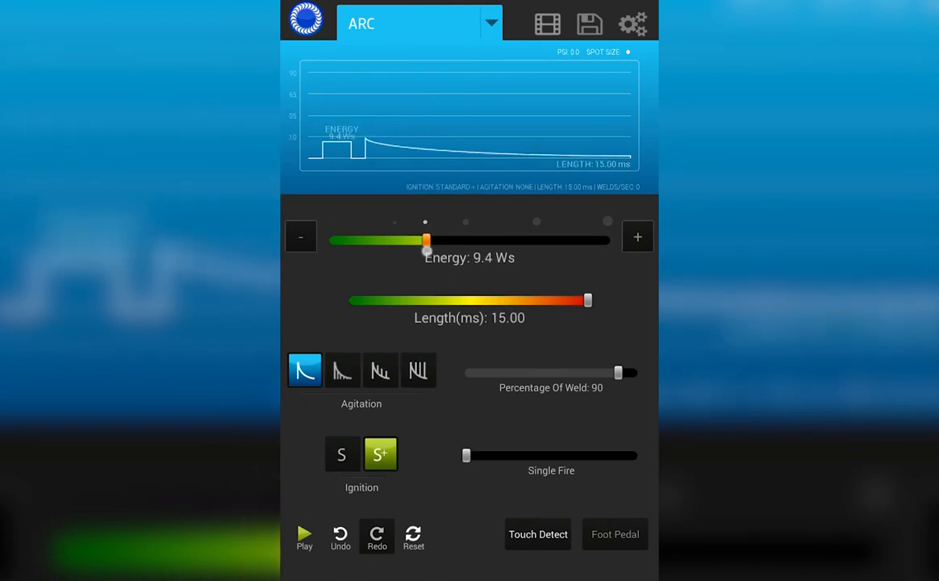
left_click_drag(426, 240, 435, 241)
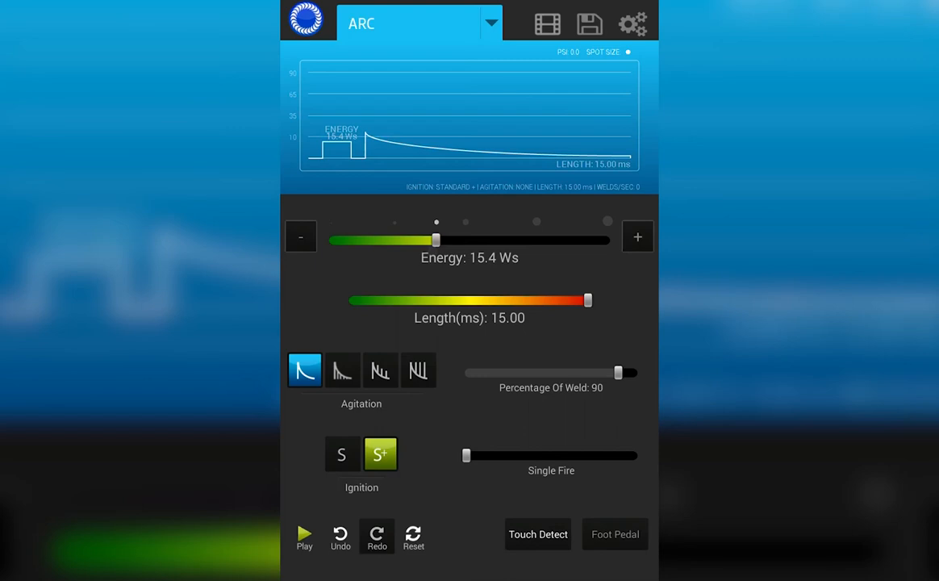
left_click(342, 369)
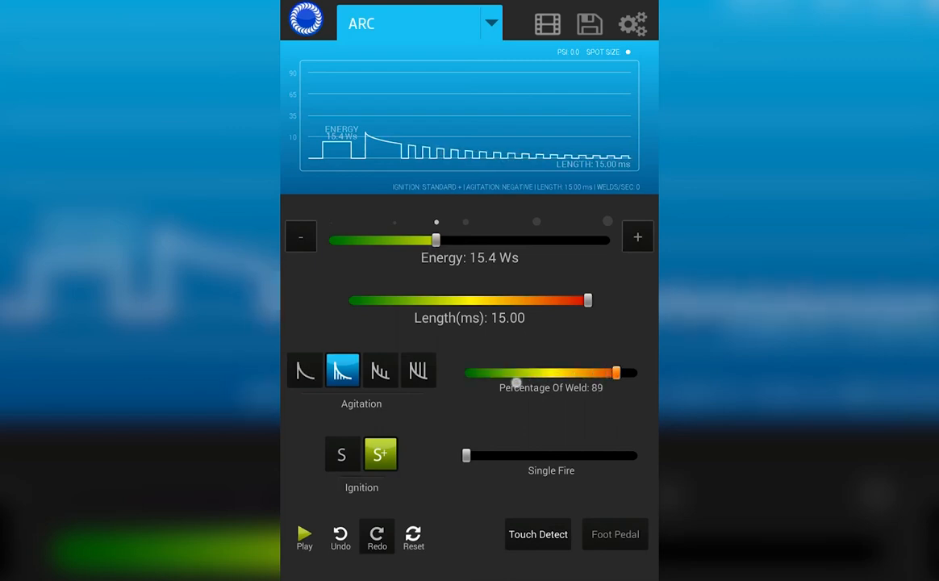
left_click_drag(594, 373, 501, 373)
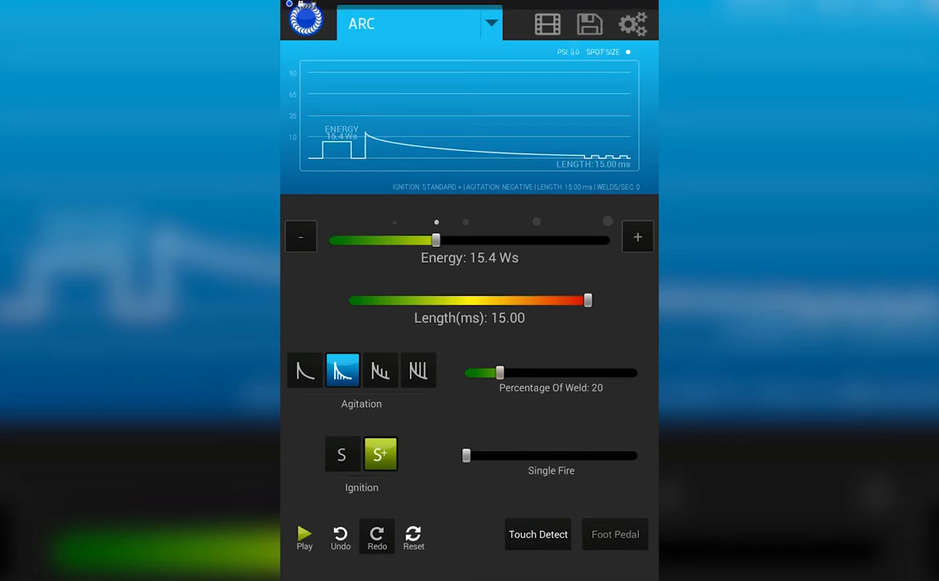
In saved weld management, name the weld 'Resize White Gold' and enter the note 'notes'
left_click(589, 24)
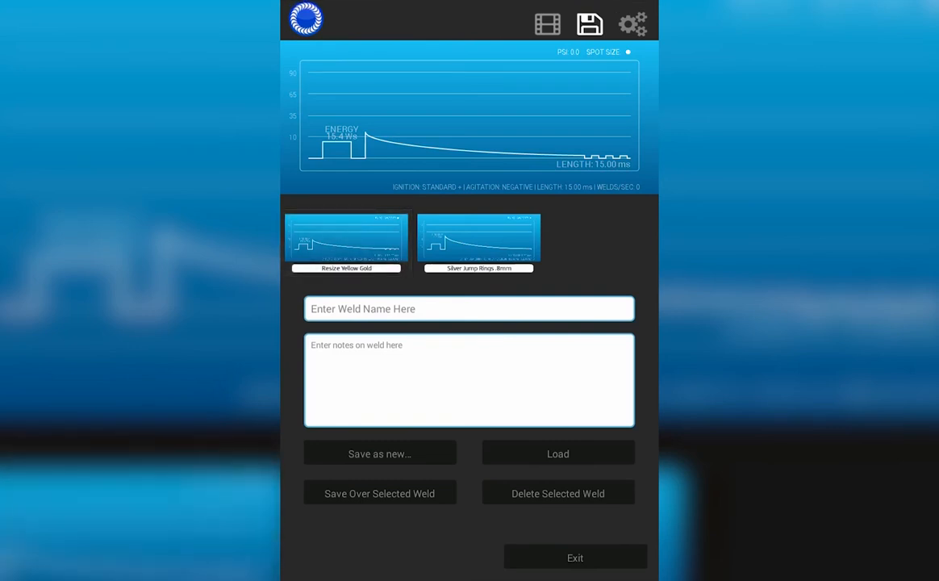
left_click(468, 308)
type("Resiz")
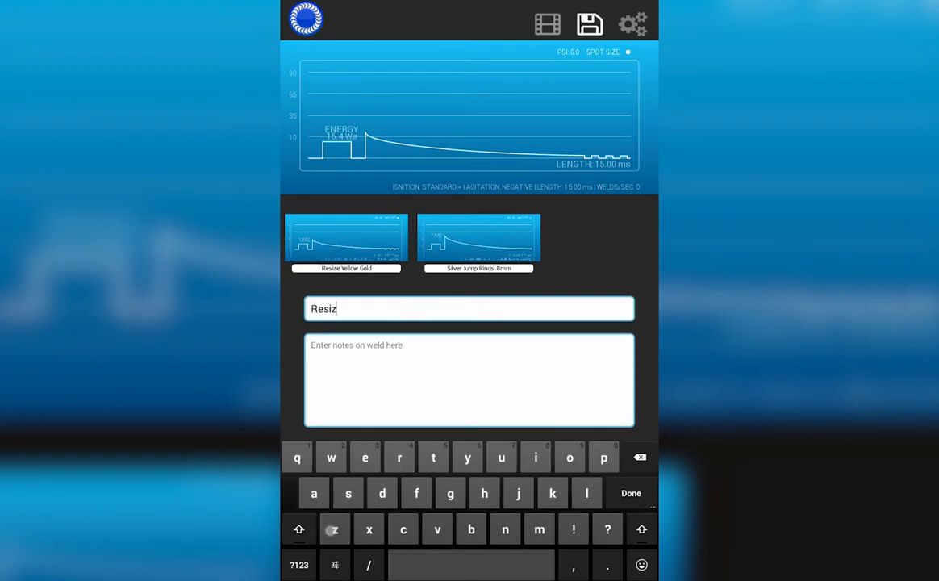
type("e Wh")
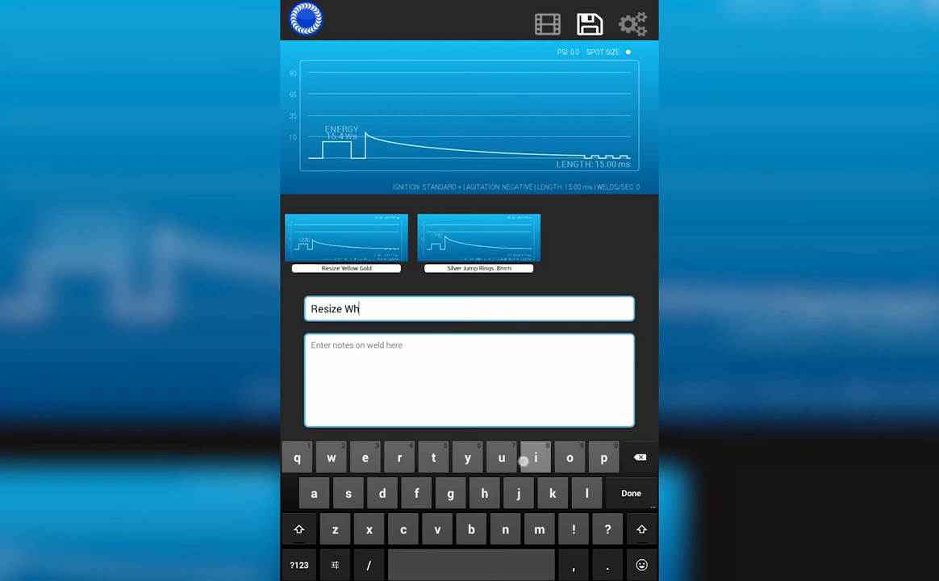
type("ite")
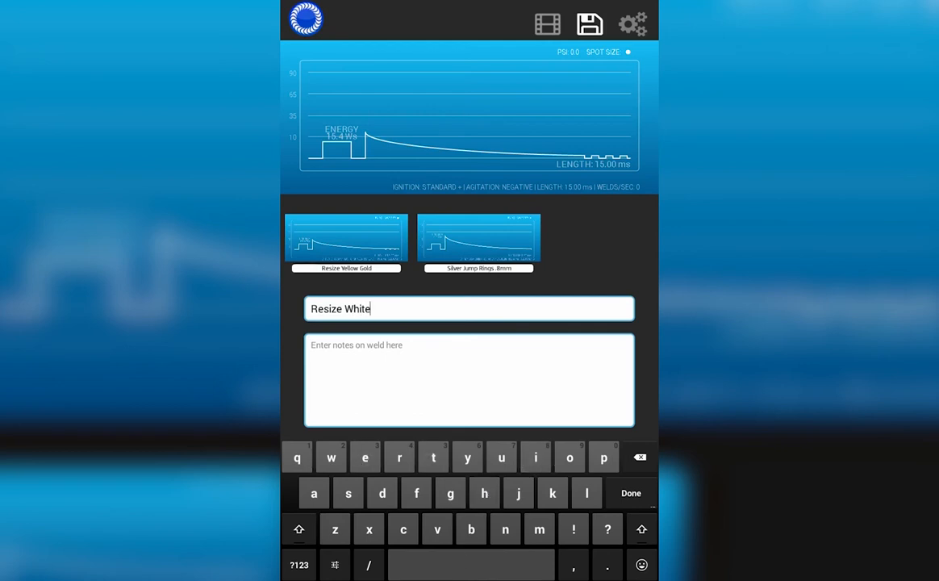
type("G")
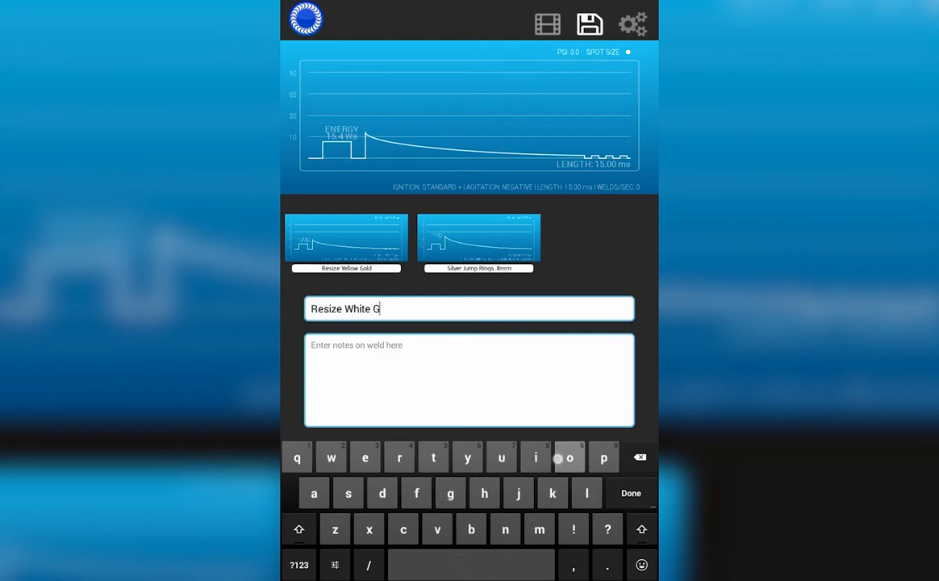
type("old")
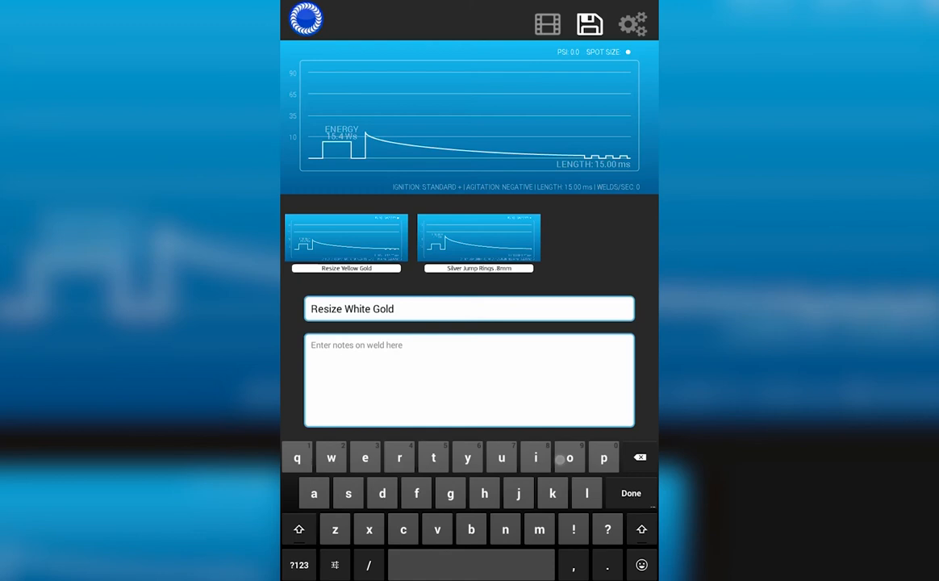
type("notes")
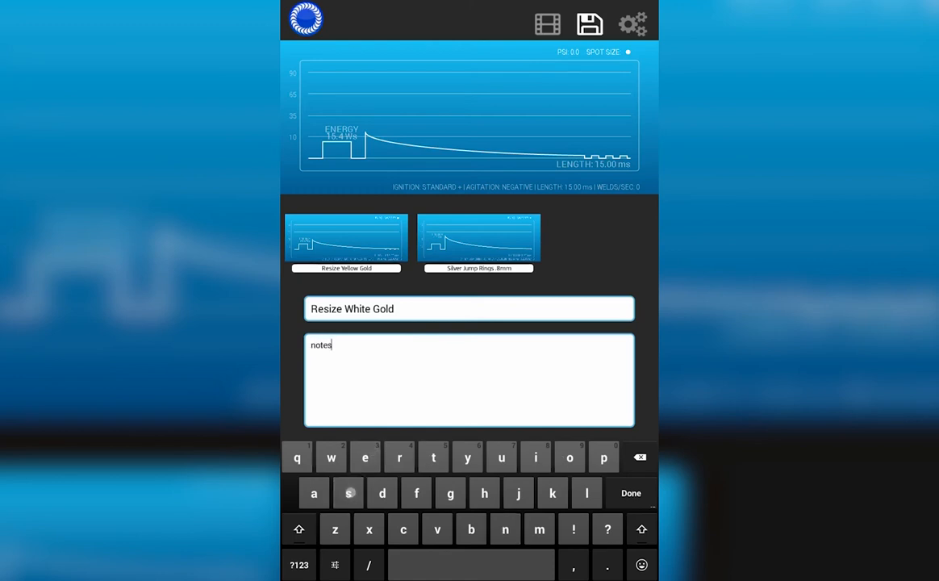
left_click(629, 494)
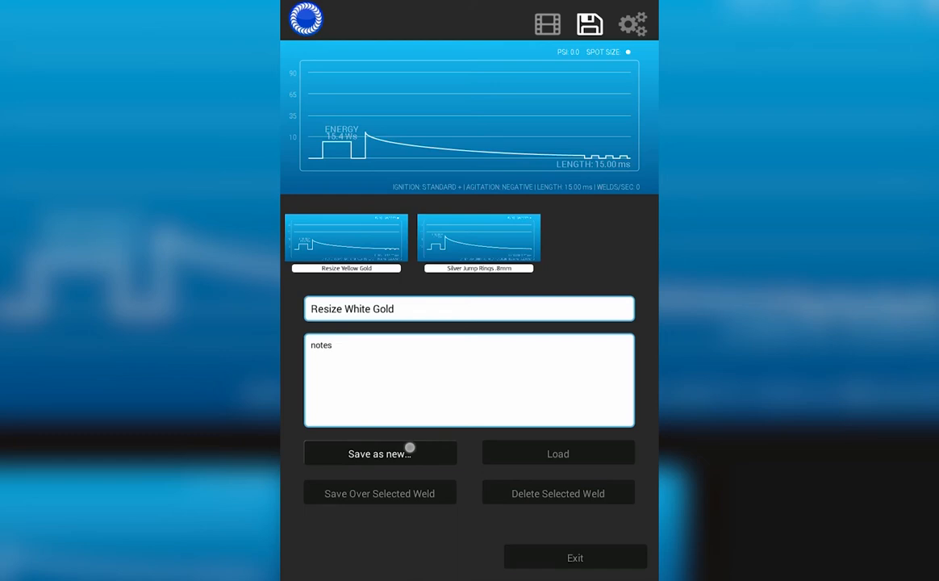
Save the current settings as the new Resize White Gold weld and acknowledge the notice
left_click(380, 454)
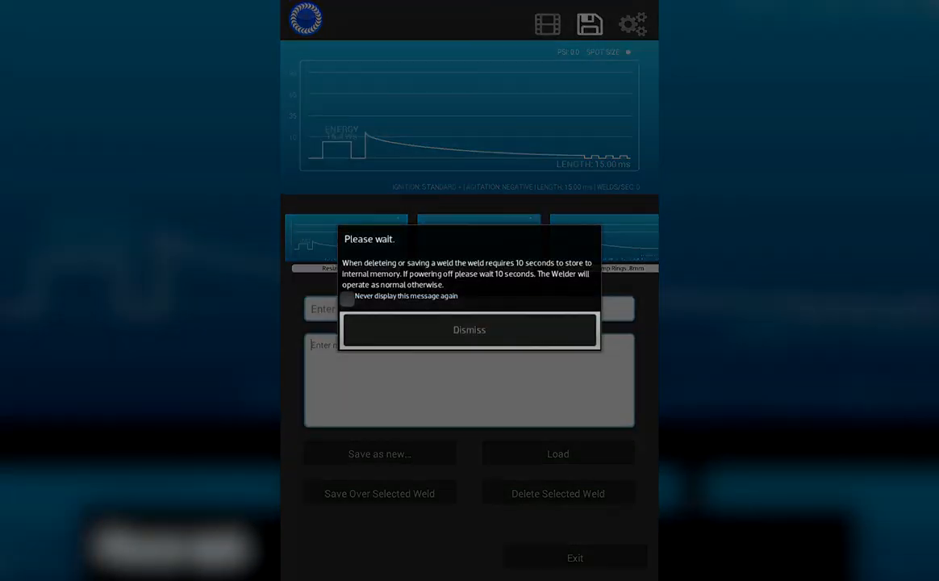
left_click(468, 329)
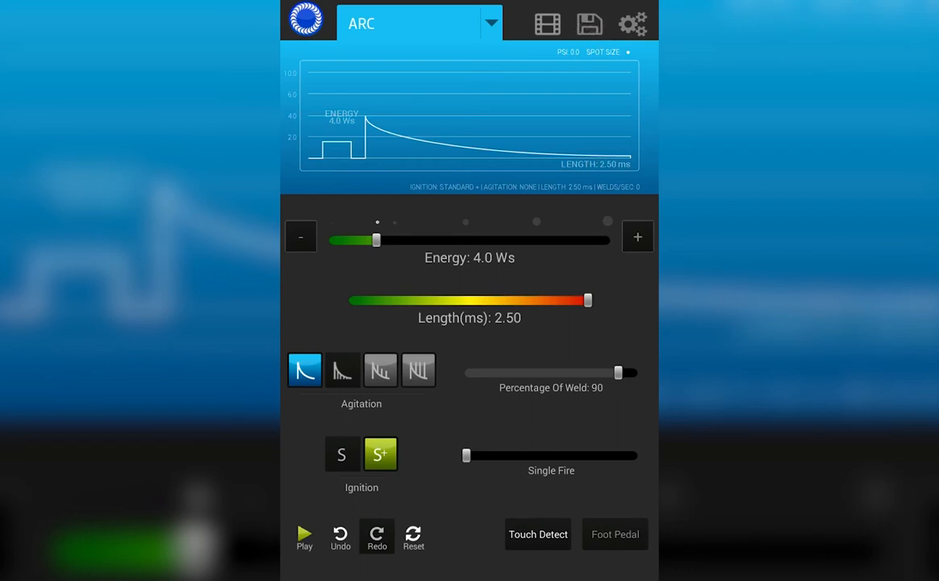
Load the Resize Yellow Gold weld, then reopen the saved-weld manager listing all three profiles
left_click(589, 24)
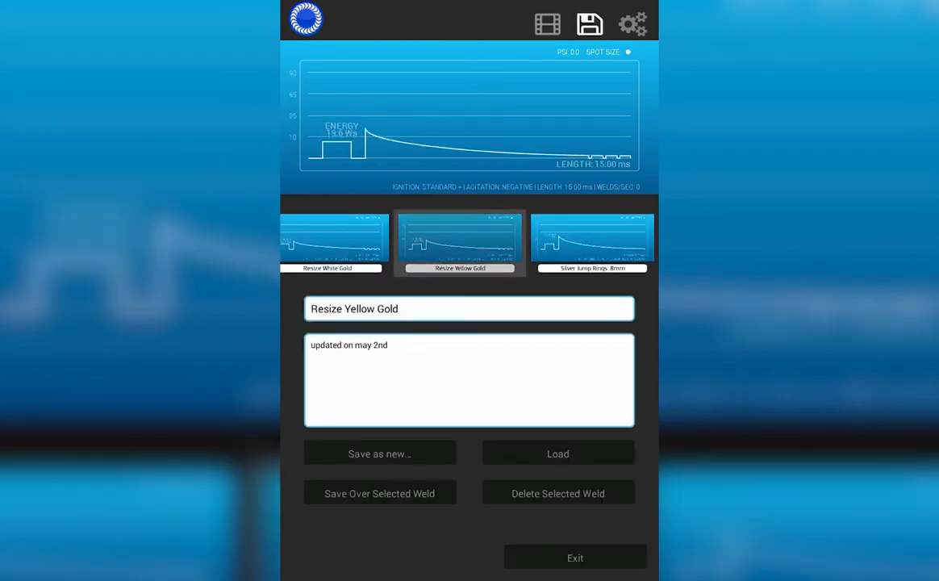
left_click(574, 559)
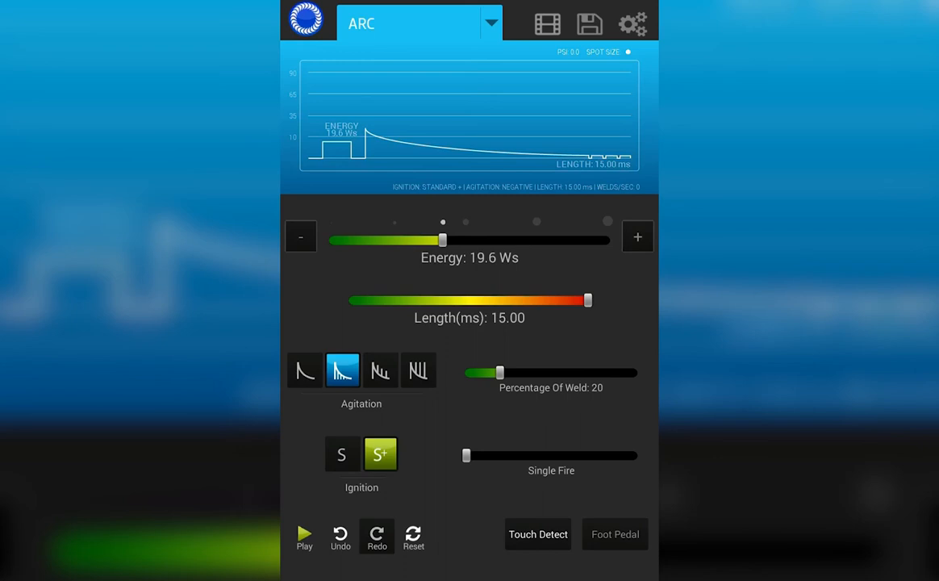
left_click(589, 23)
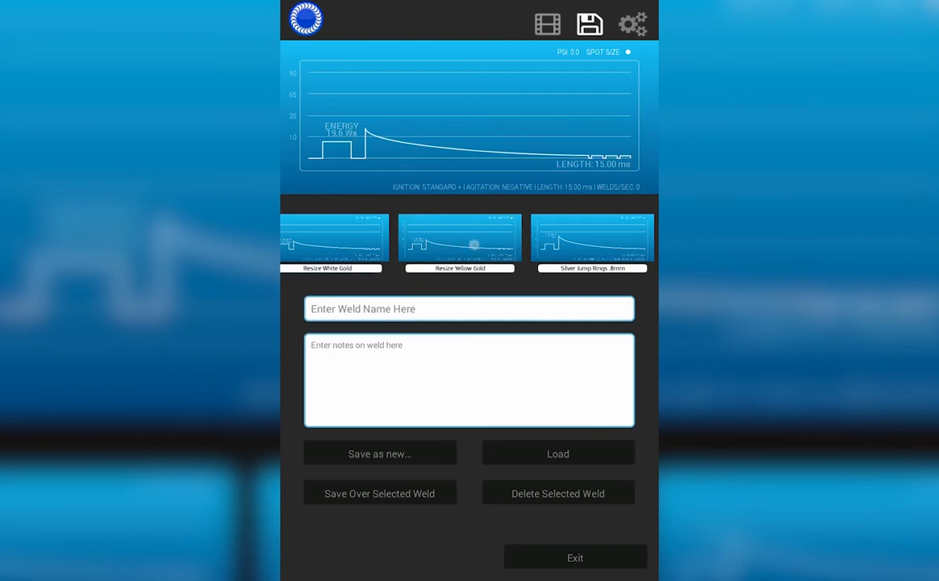
Delete the Resize Yellow Gold saved weld, then reset the arc weld to 4.0 Ws and 2.50 ms
left_click(460, 239)
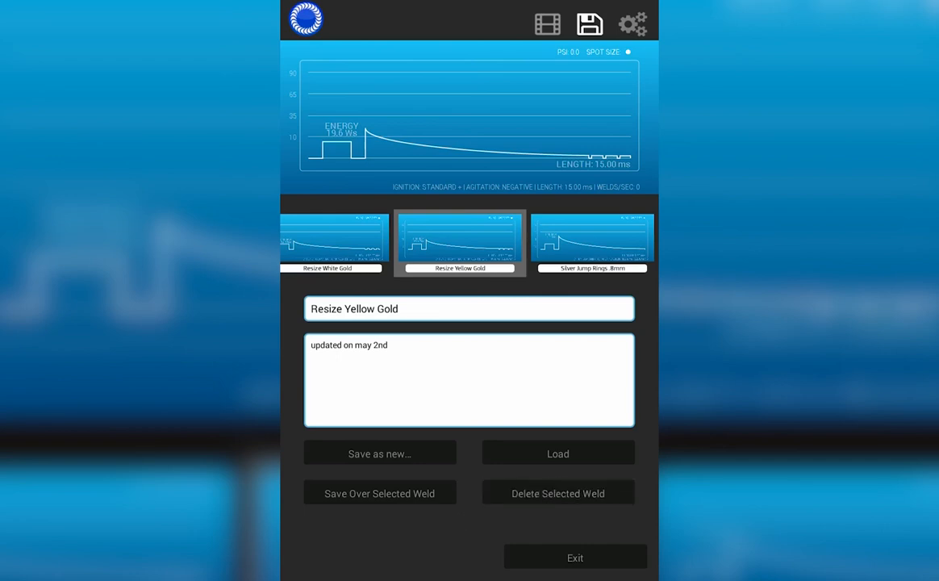
left_click(558, 494)
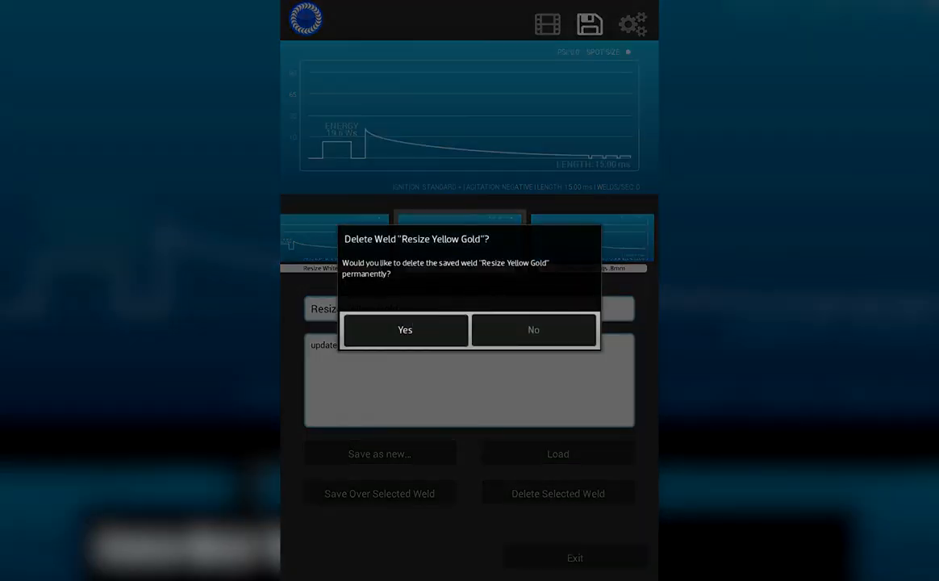
left_click(405, 329)
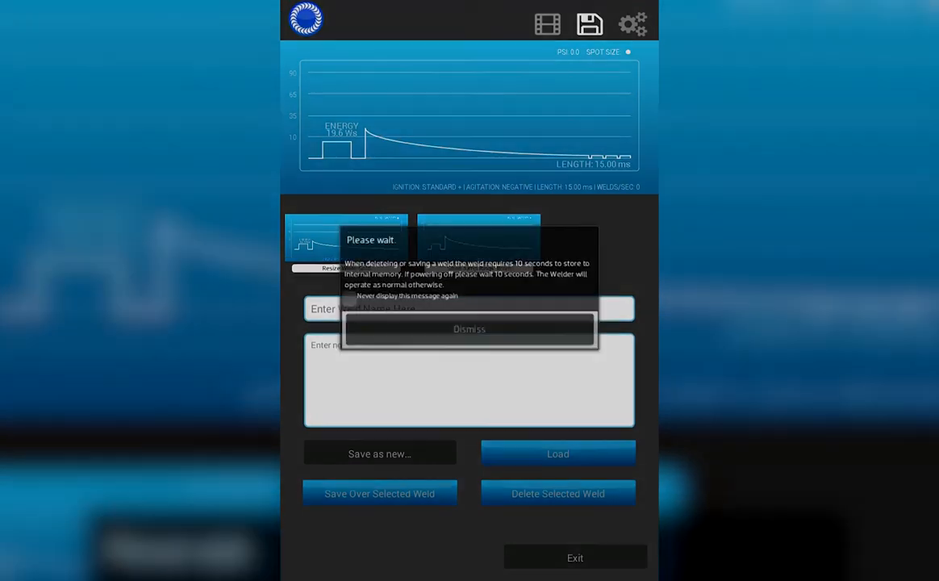
left_click(468, 329)
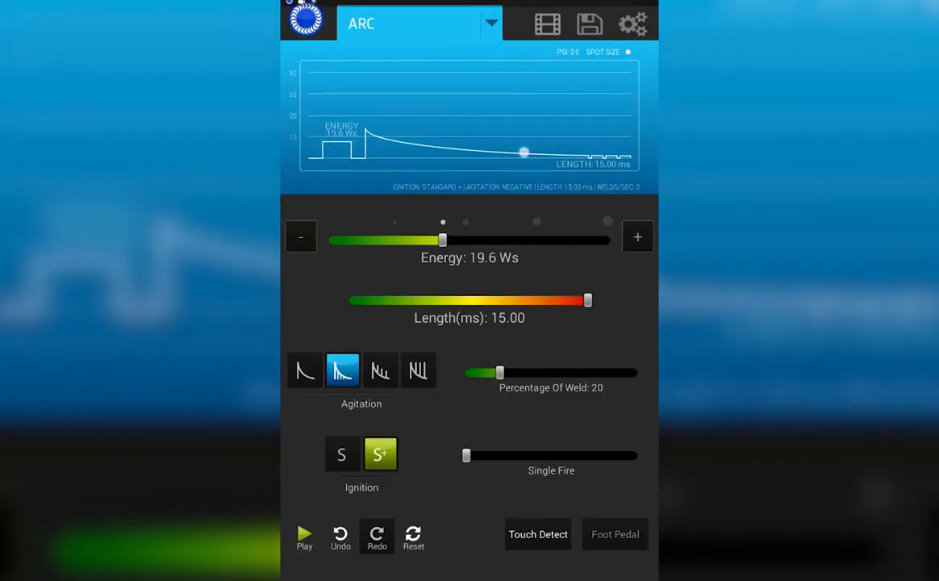
left_click(305, 369)
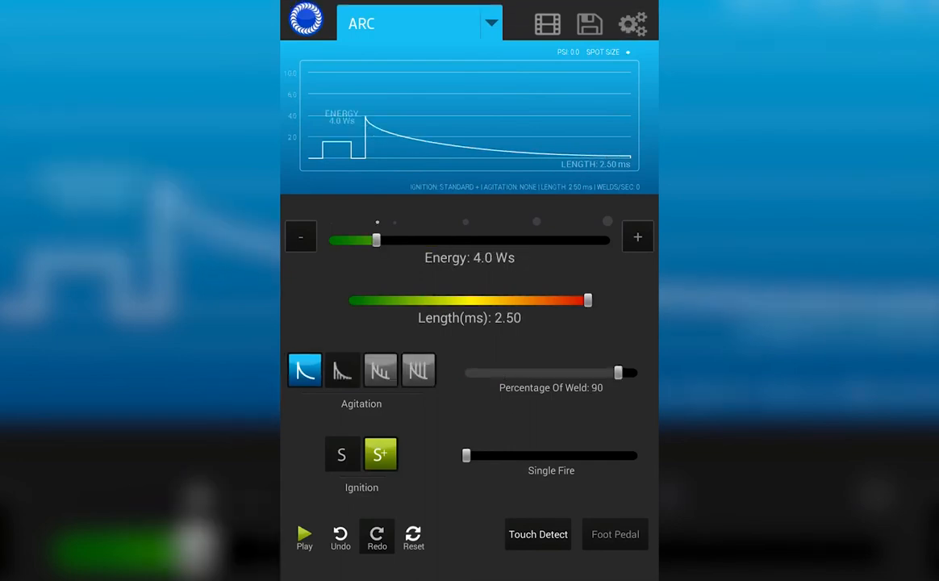
Review the Interface settings' language list, keeping English selected
left_click(632, 22)
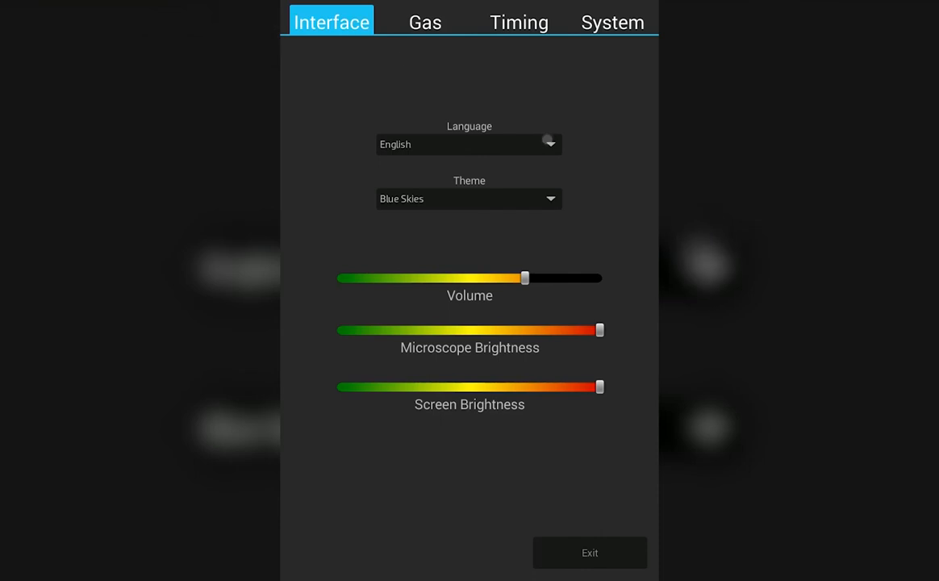
left_click(468, 144)
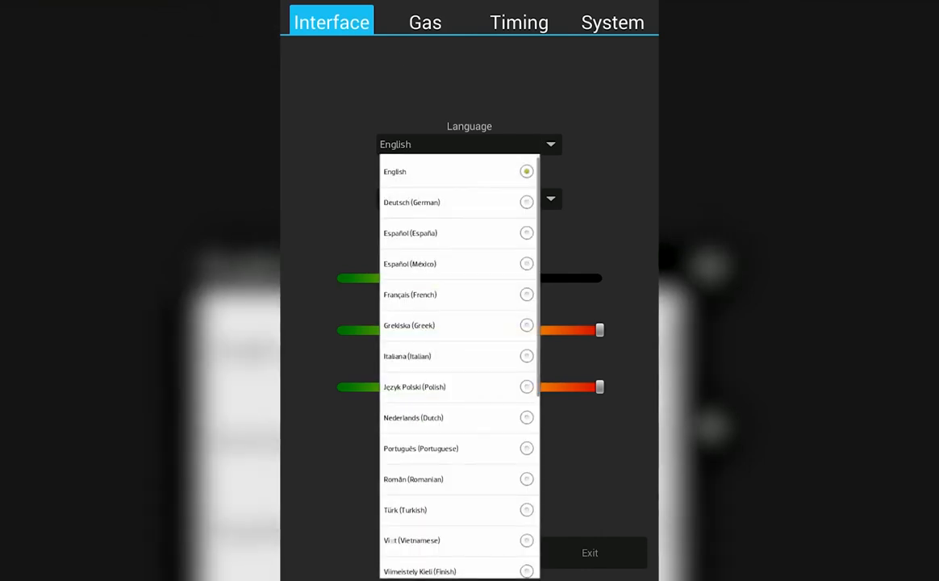
scroll("down", 3)
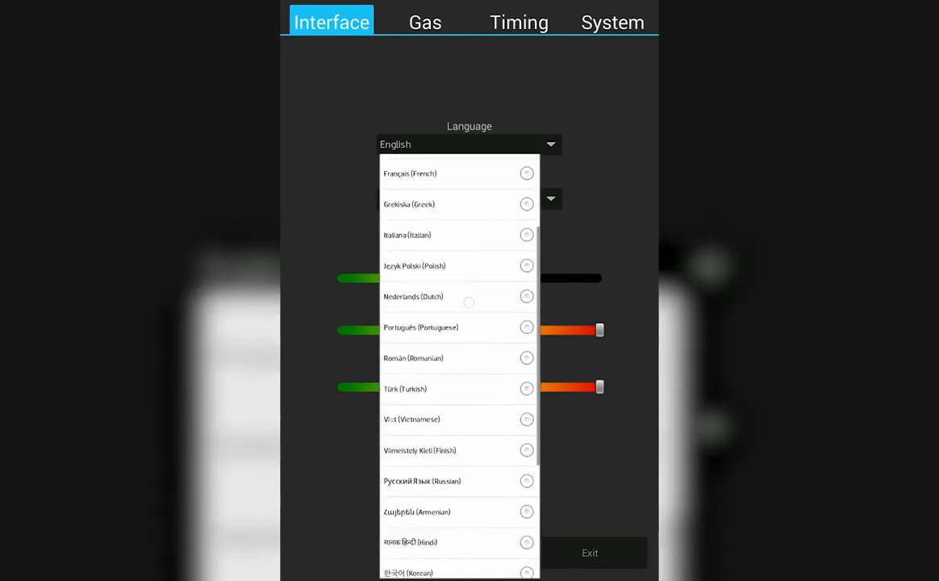
scroll("up", 3)
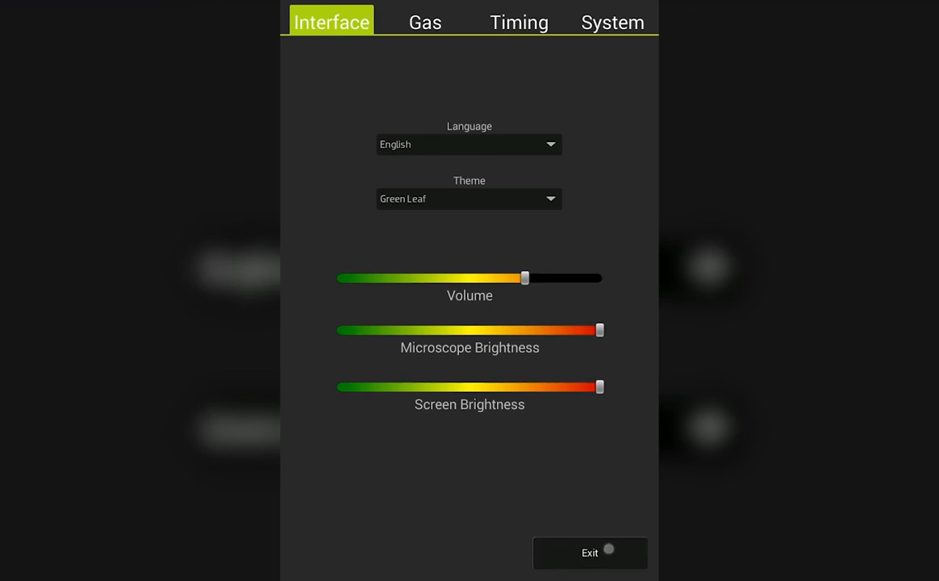
Preview the Green Leaf theme outside settings, then return and raise the volume to about three-quarters
left_click(591, 552)
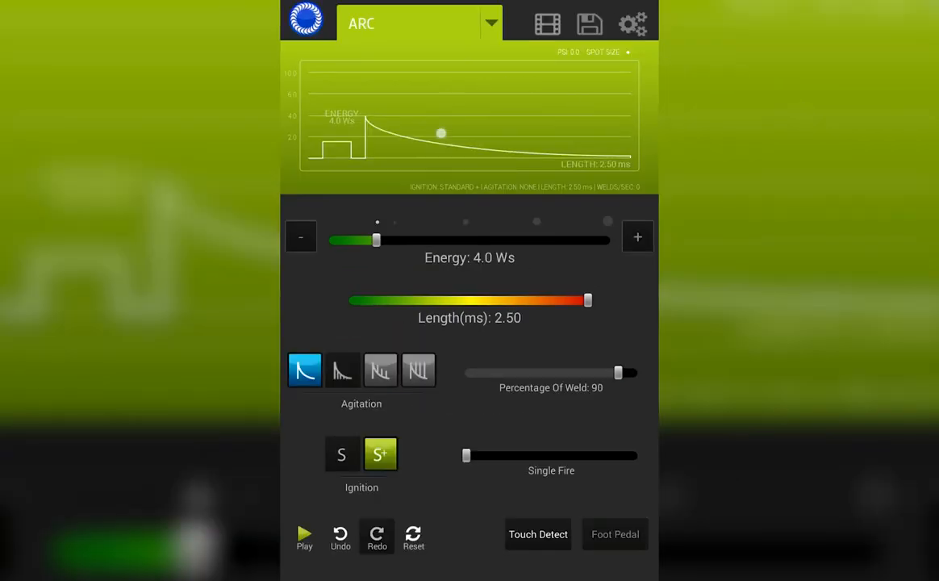
left_click(633, 25)
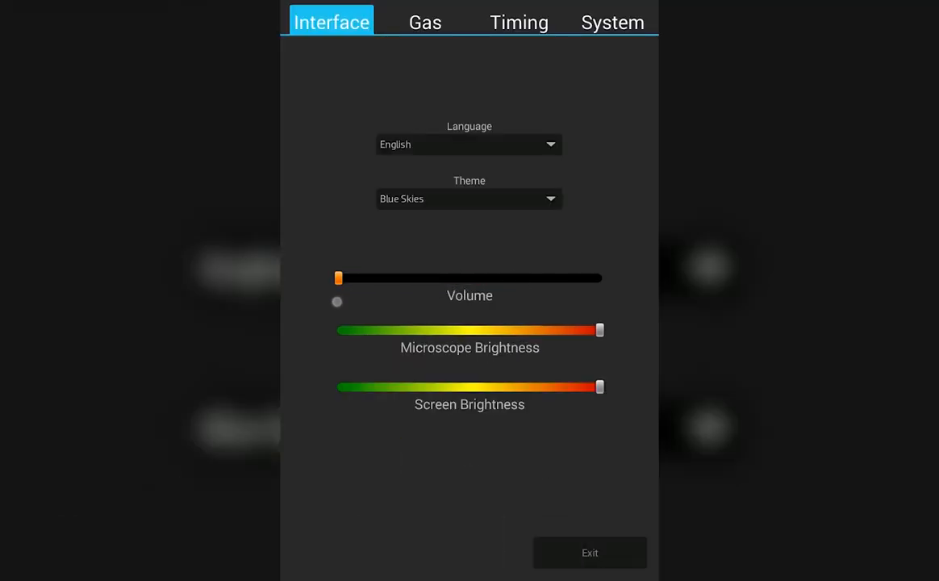
left_click_drag(339, 278, 525, 277)
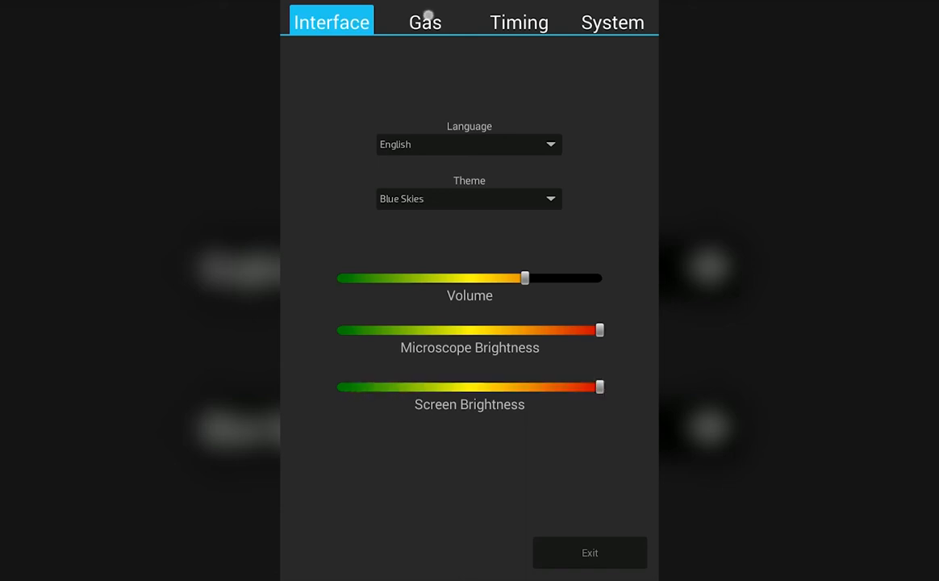
Set the gas pre-flow delay to 764 ms and dismiss the hardware issues warnings
left_click(425, 22)
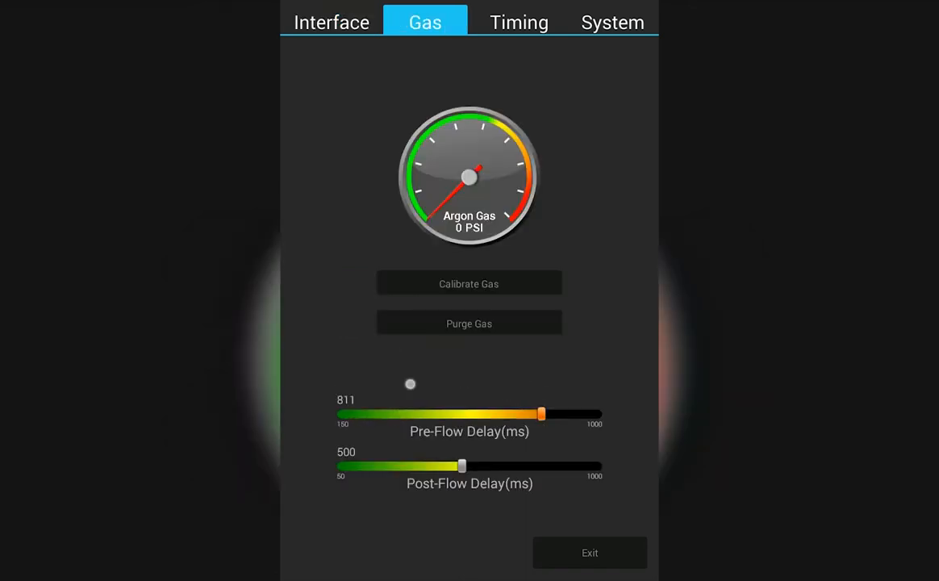
left_click_drag(540, 413, 449, 413)
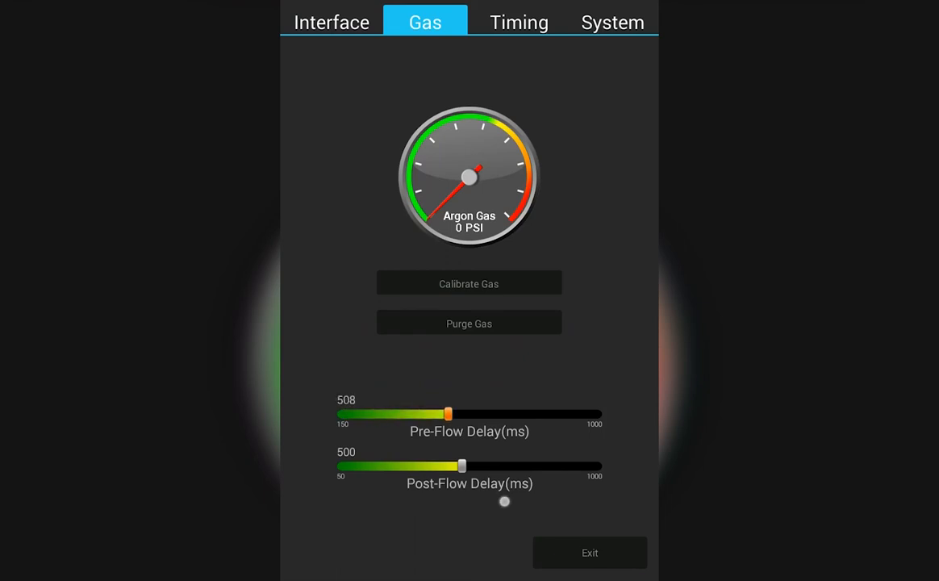
left_click_drag(449, 414, 529, 413)
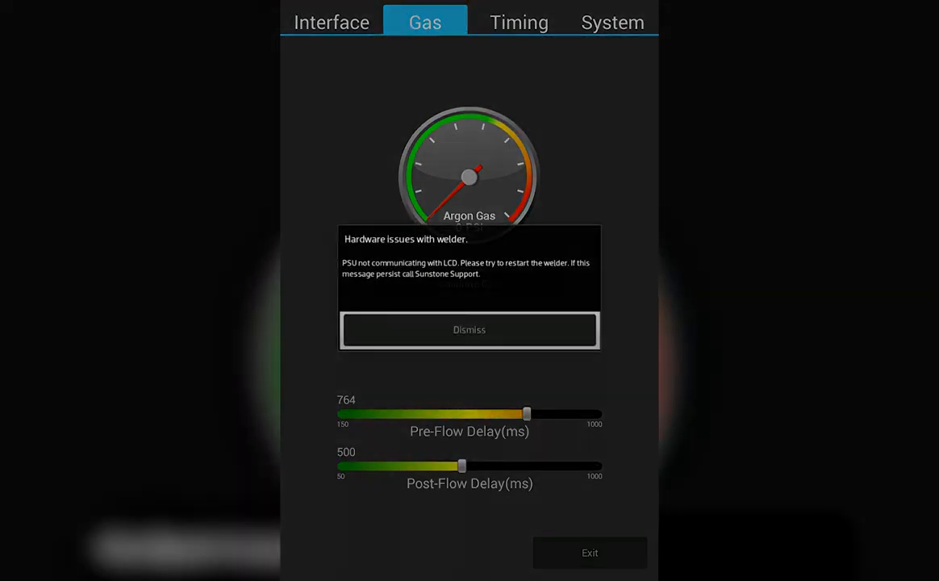
left_click(468, 329)
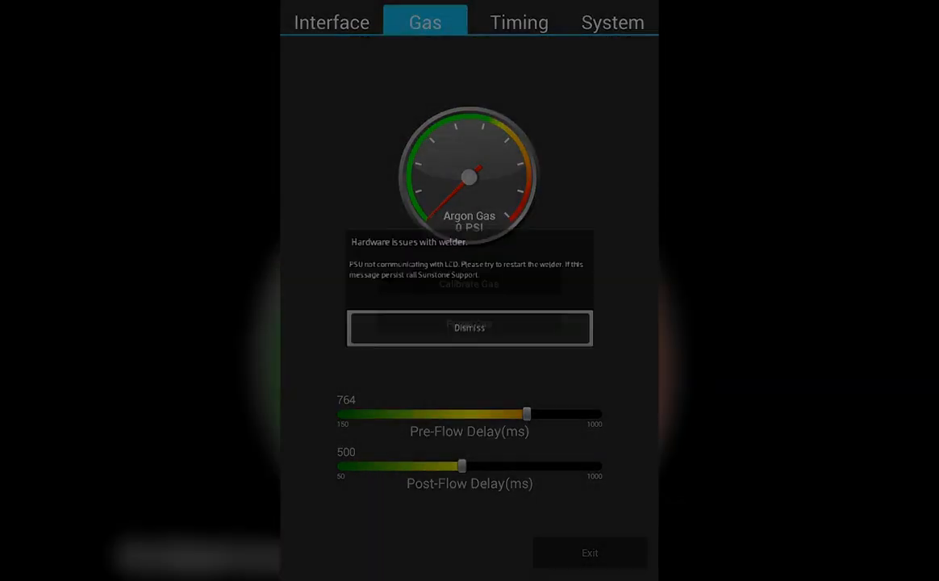
left_click(469, 328)
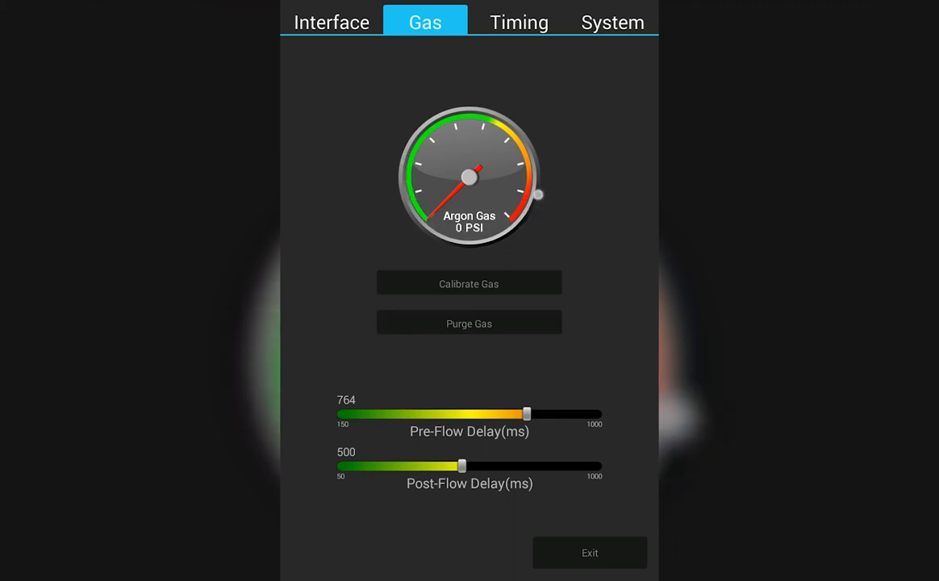
Show the Timing settings: pre-weld delay 250 ms, lift-off delay 675 µs, duty cycle 50
left_click(519, 23)
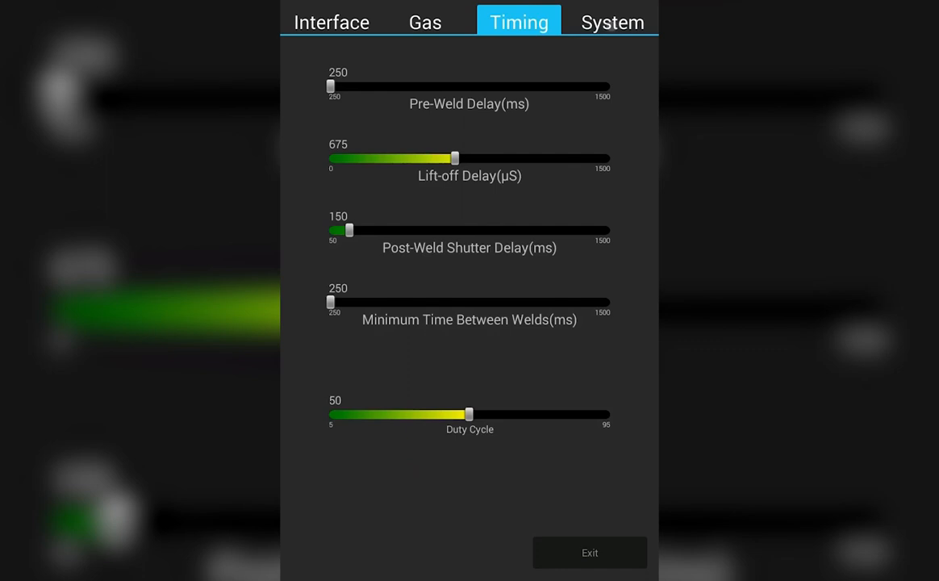
In System settings, decline both the Restore All Defaults and Clear All Memory prompts
left_click(611, 23)
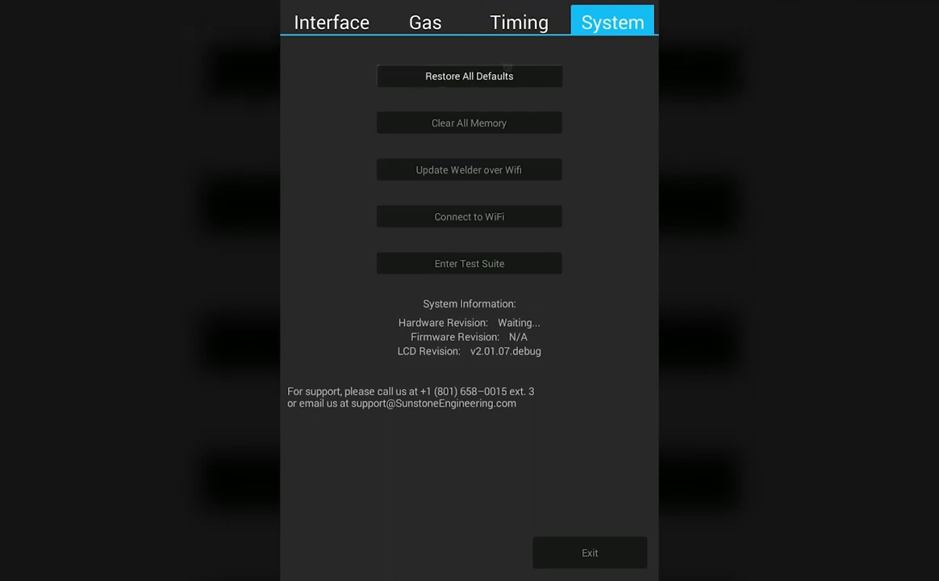
left_click(468, 76)
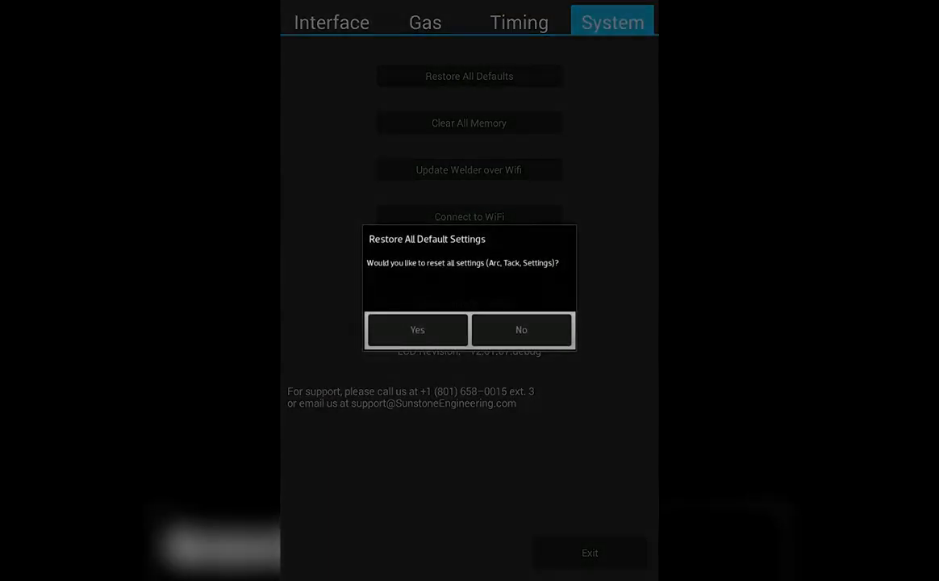
left_click(517, 330)
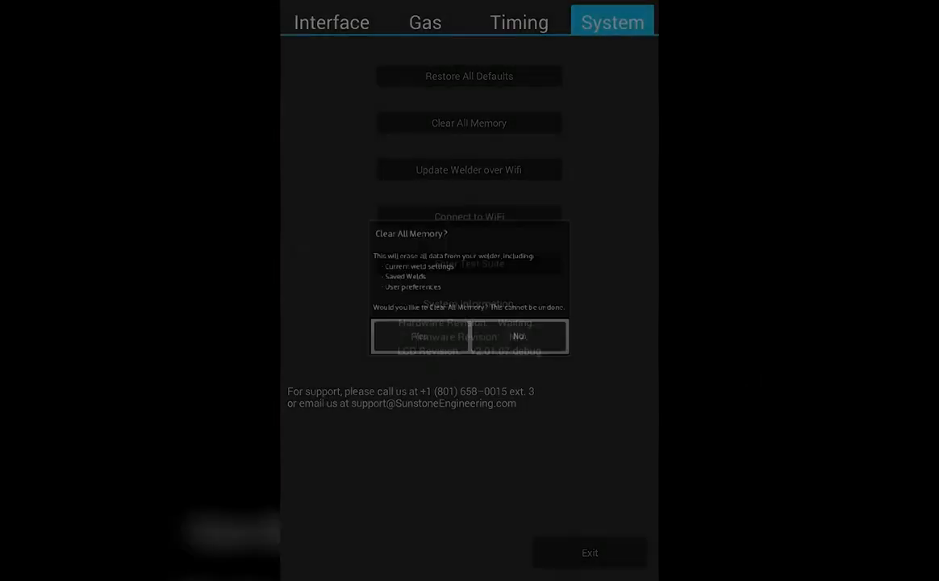
left_click(517, 338)
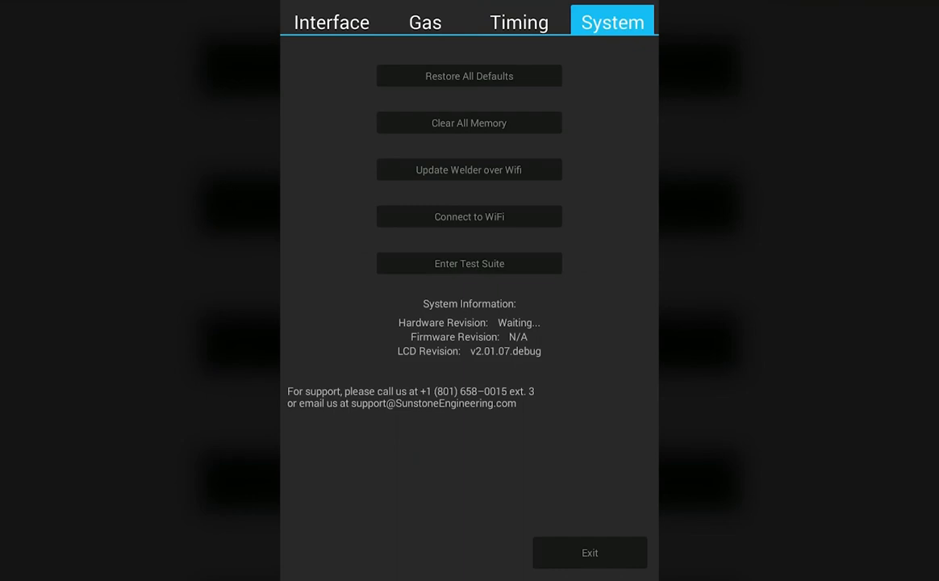